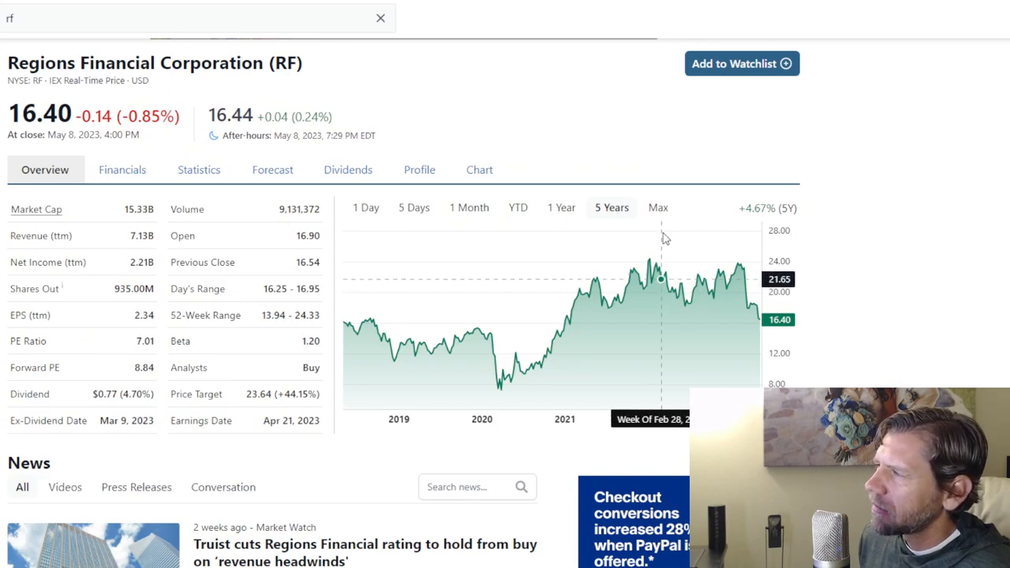
# - Switch the RF price chart to the Max range to show its full history back to 1991
pyautogui.click(657, 208)
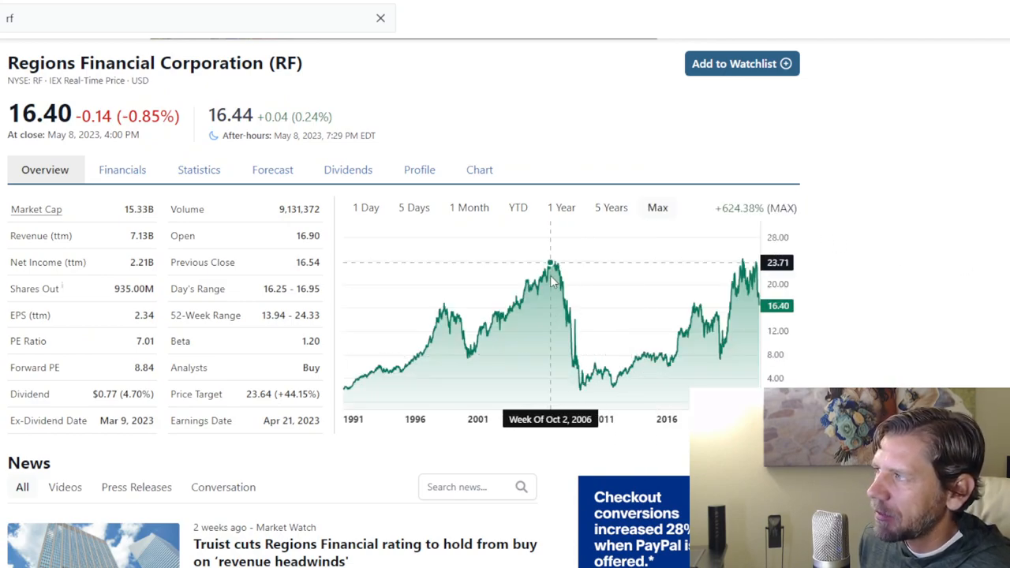
pyautogui.moveTo(553, 275)
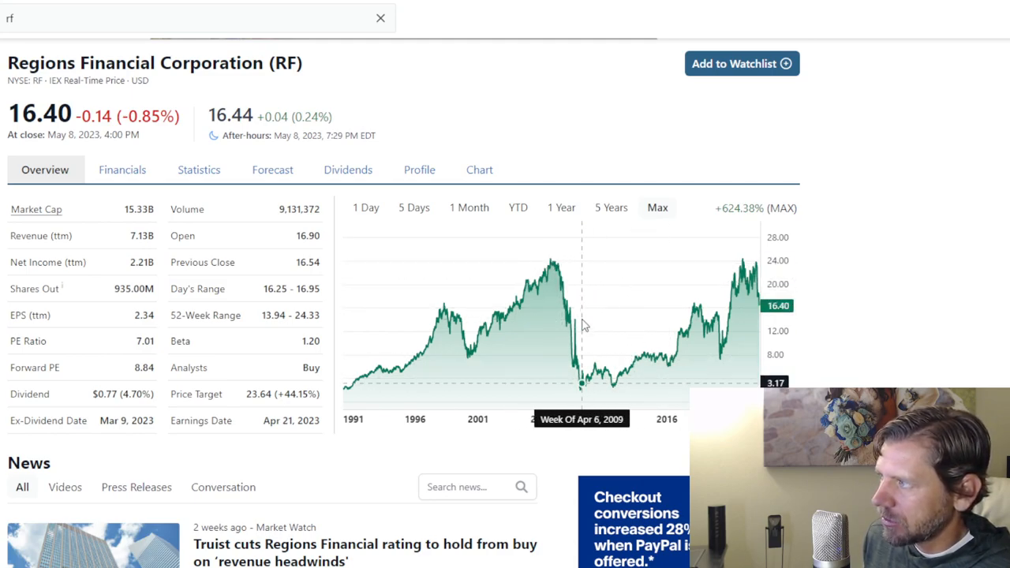
pyautogui.moveTo(614, 330)
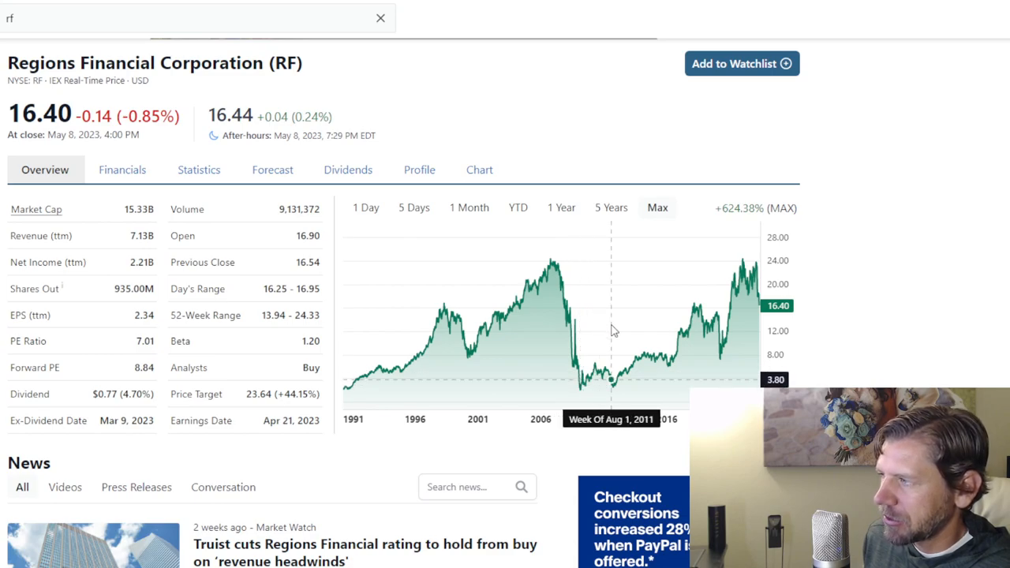
pyautogui.moveTo(638, 326)
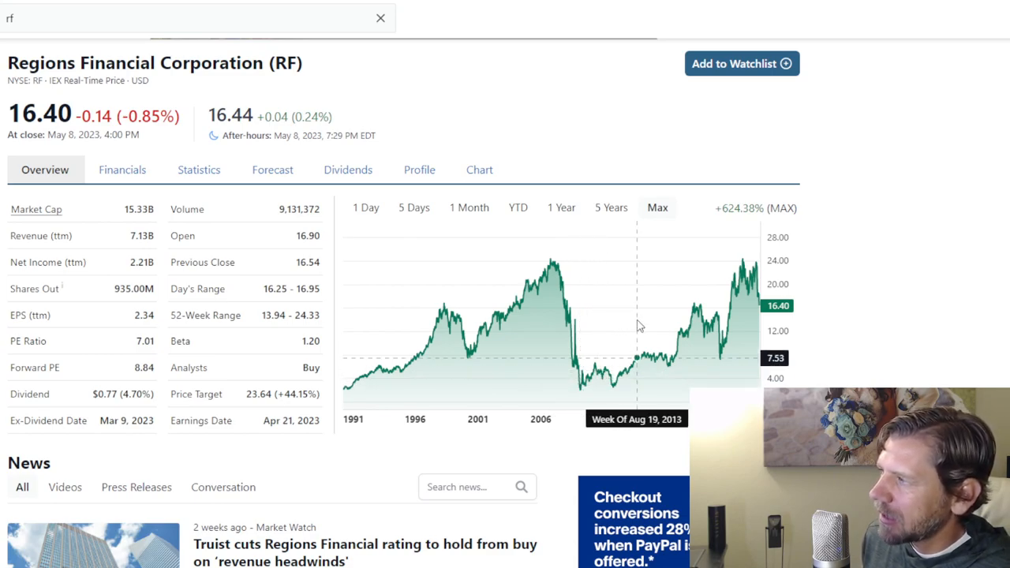
pyautogui.moveTo(716, 320)
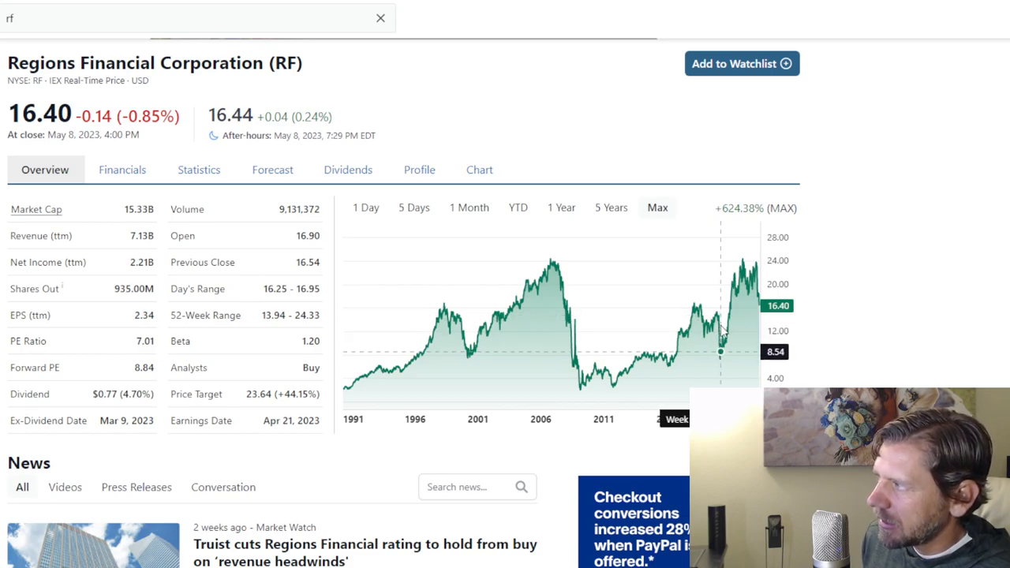
pyautogui.moveTo(742, 273)
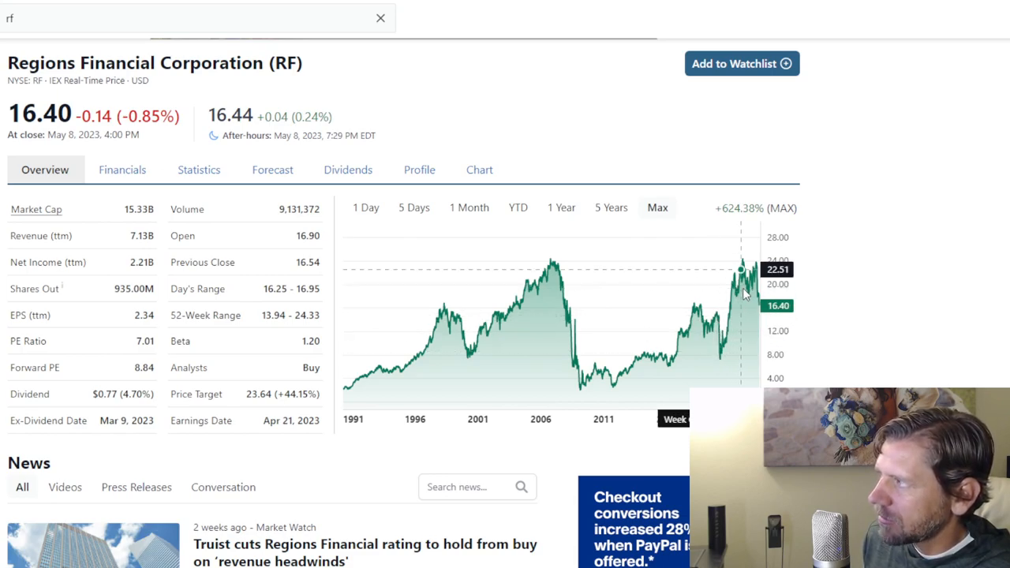
pyautogui.moveTo(852, 319)
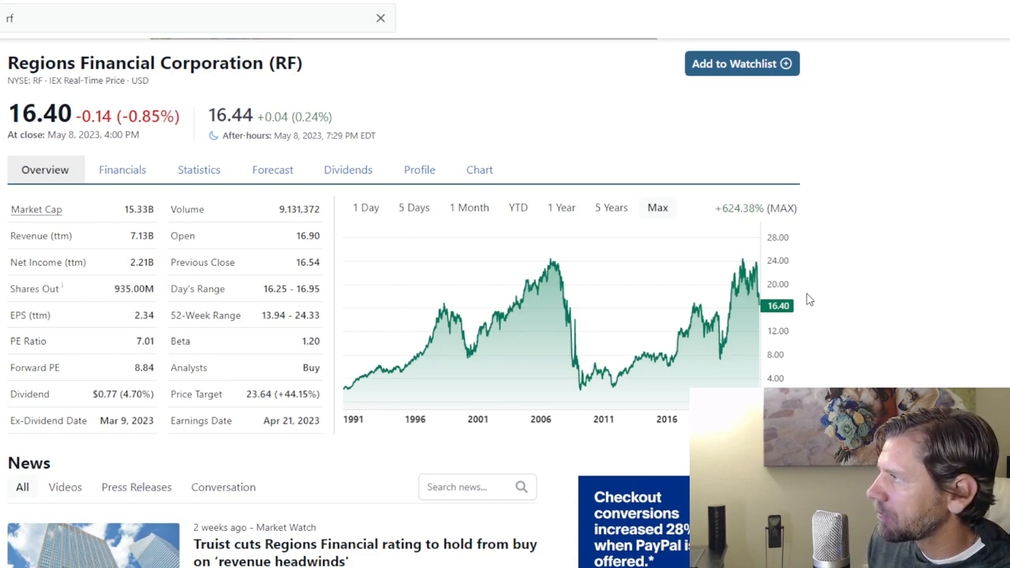
pyautogui.moveTo(756, 273)
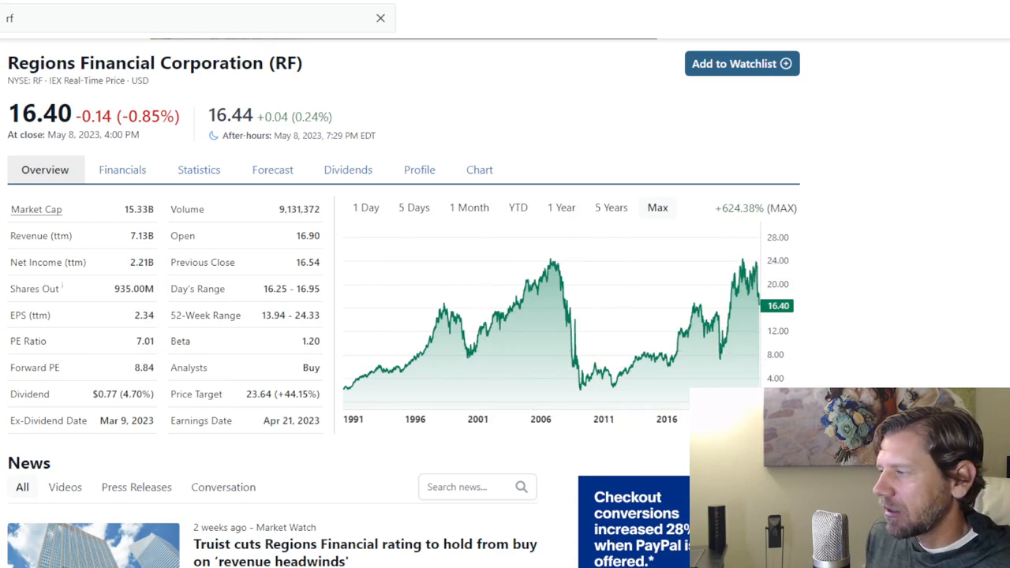
pyautogui.moveTo(880, 306)
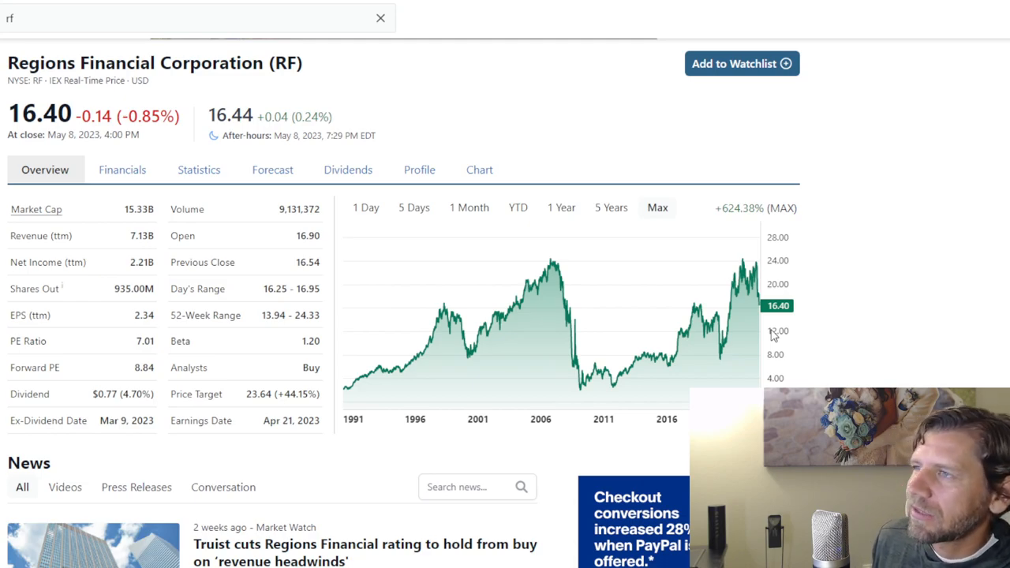
pyautogui.moveTo(653, 162)
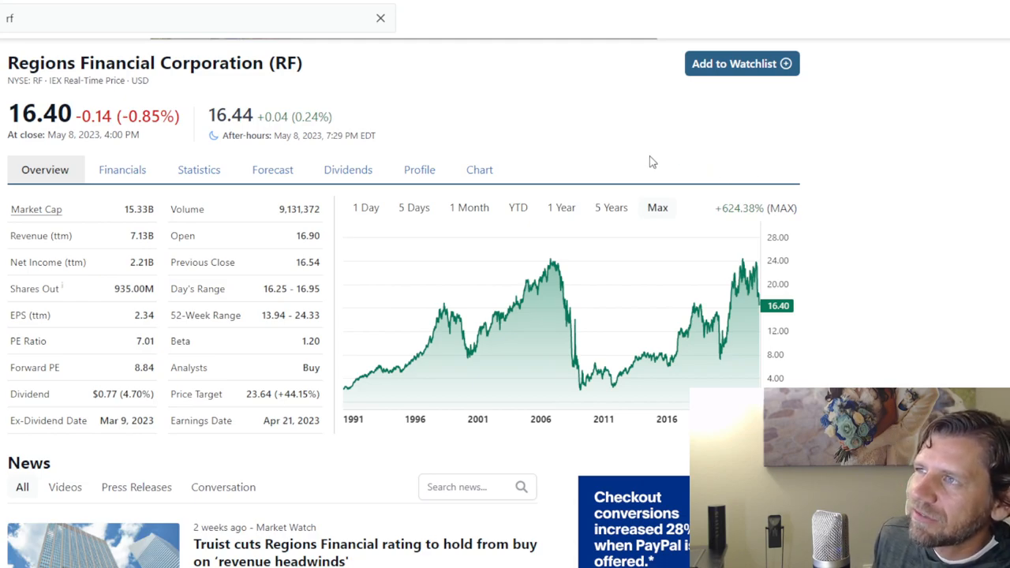
pyautogui.moveTo(308, 152)
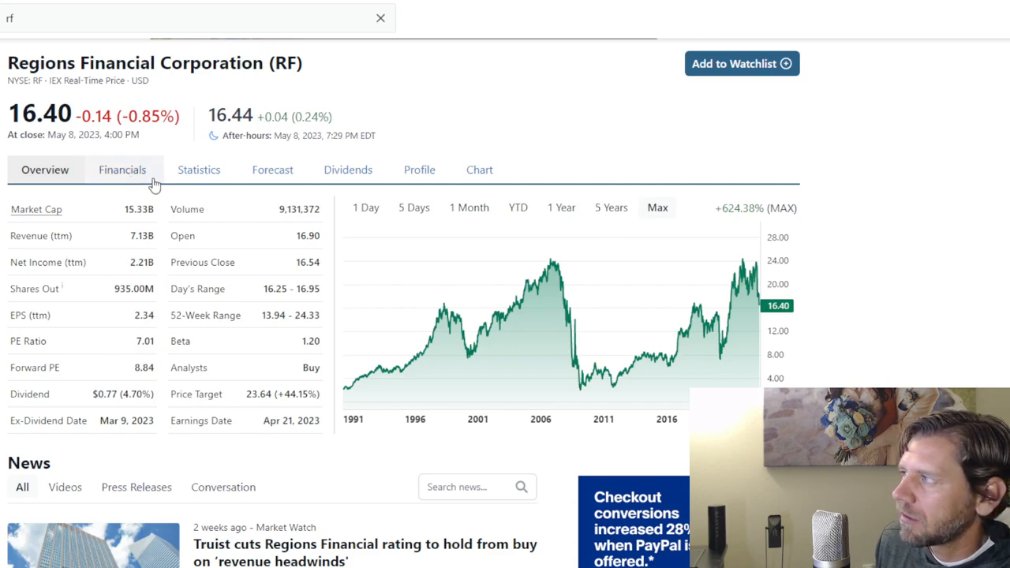
# - Scroll down the overview to the Financial Performance chart of 2016–2022 revenue and earnings
pyautogui.scroll(-3)
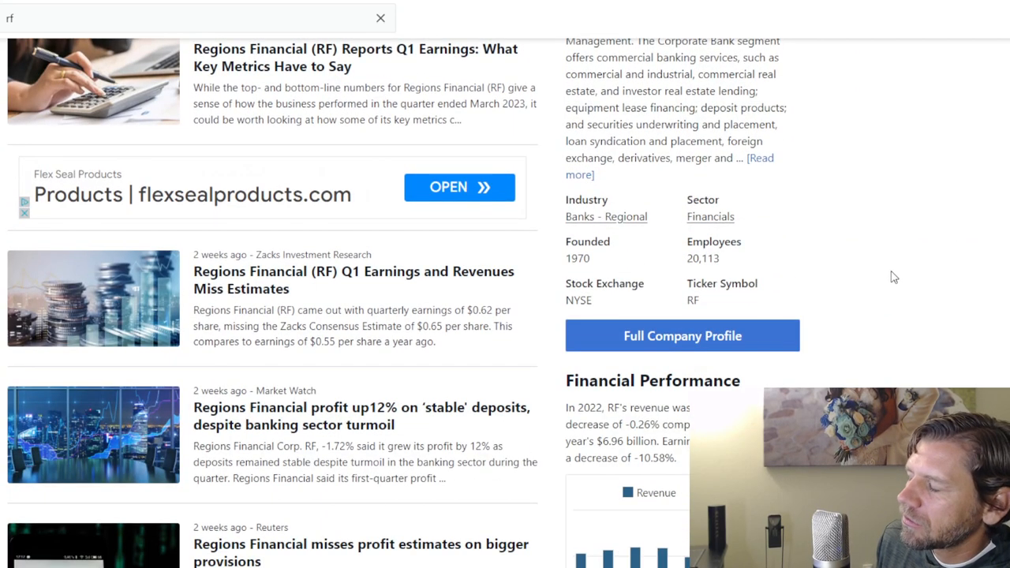
pyautogui.scroll(-3)
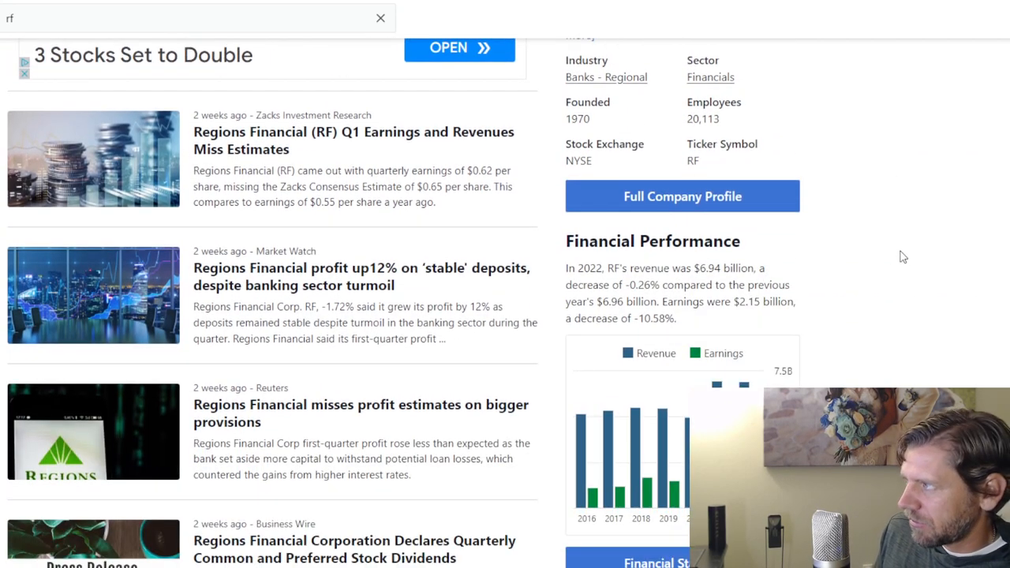
pyautogui.scroll(-3)
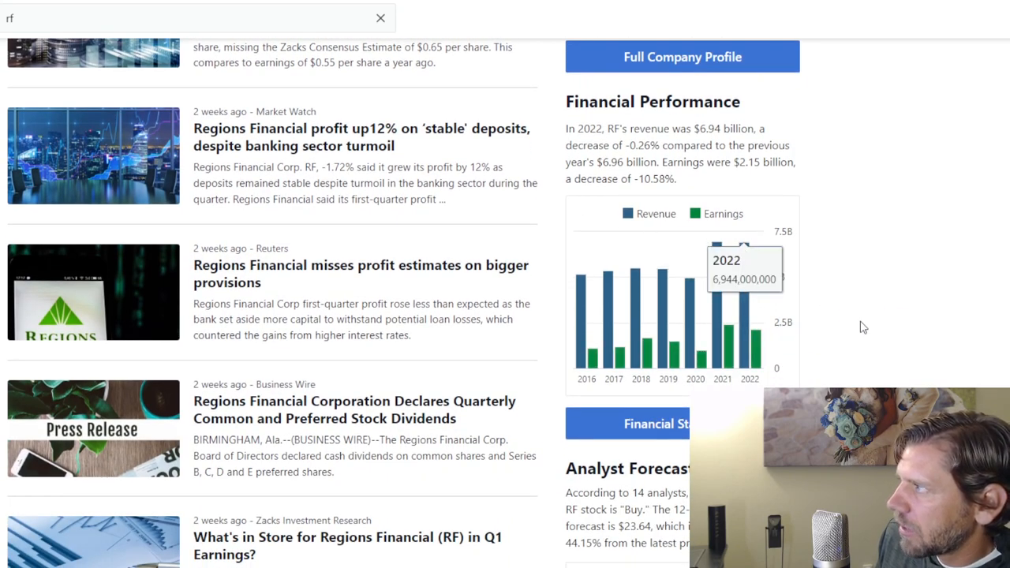
pyautogui.scroll(-3)
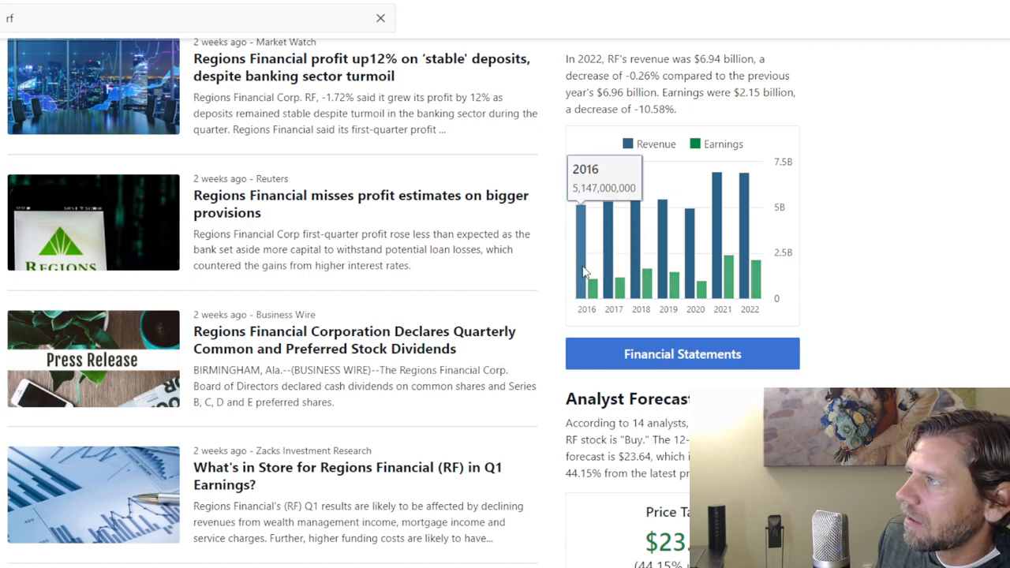
pyautogui.moveTo(597, 284)
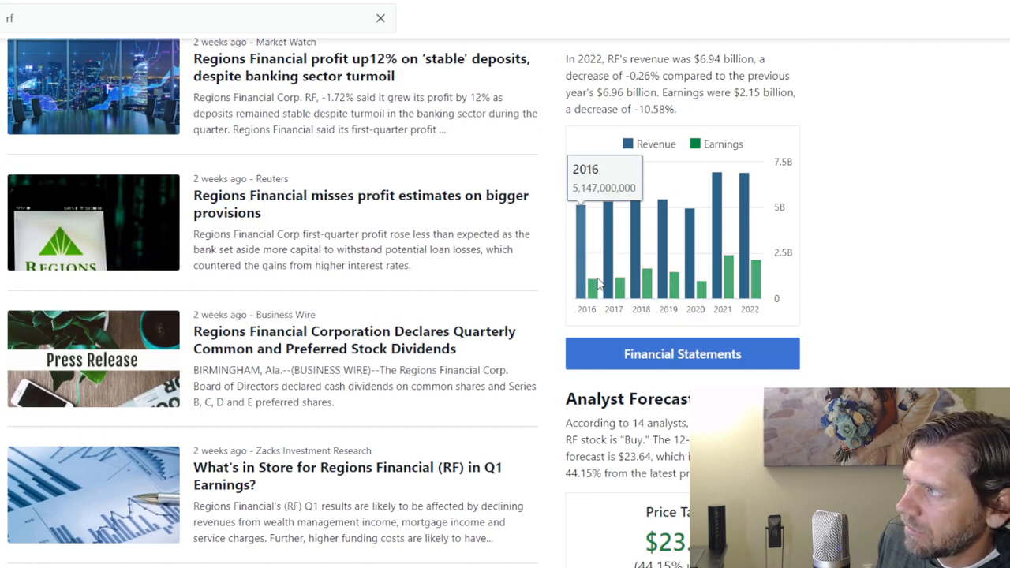
pyautogui.moveTo(614, 292)
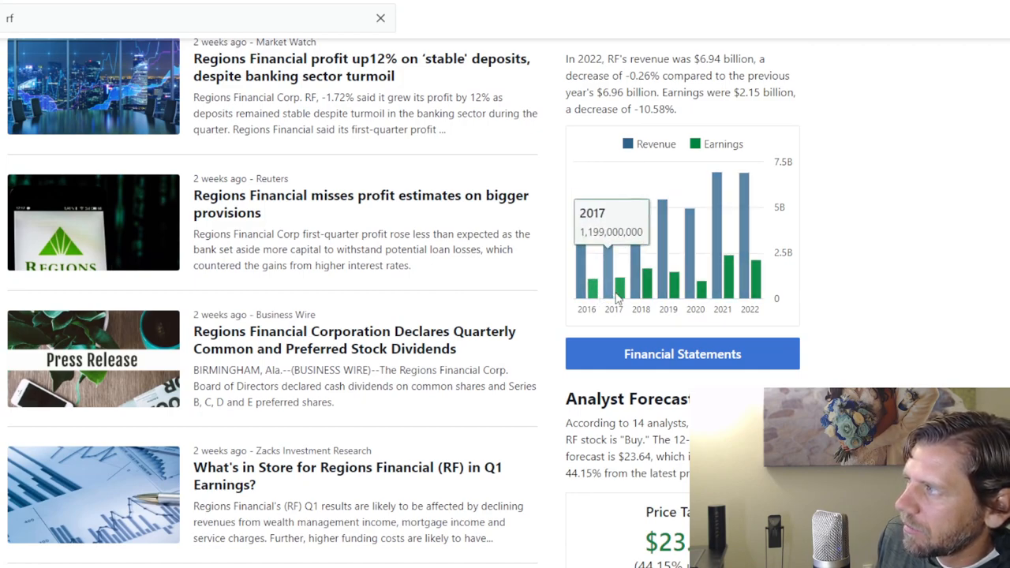
pyautogui.moveTo(749, 284)
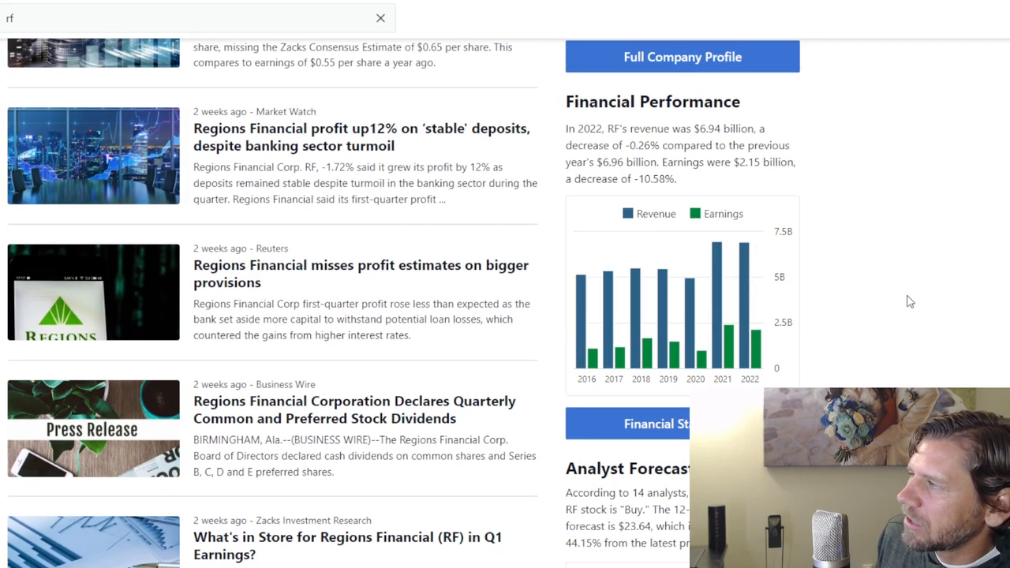
pyautogui.moveTo(908, 310)
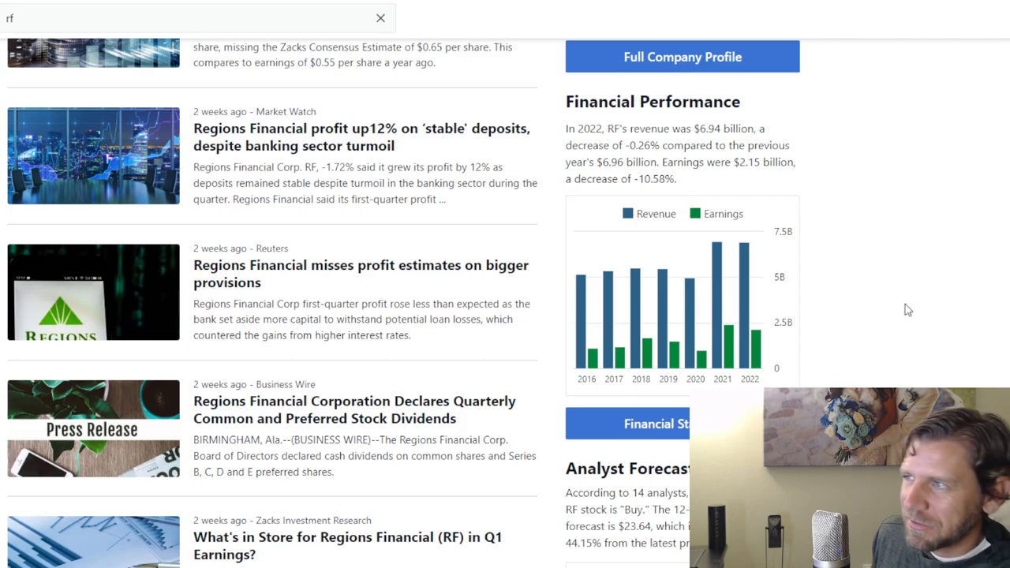
pyautogui.scroll(-3)
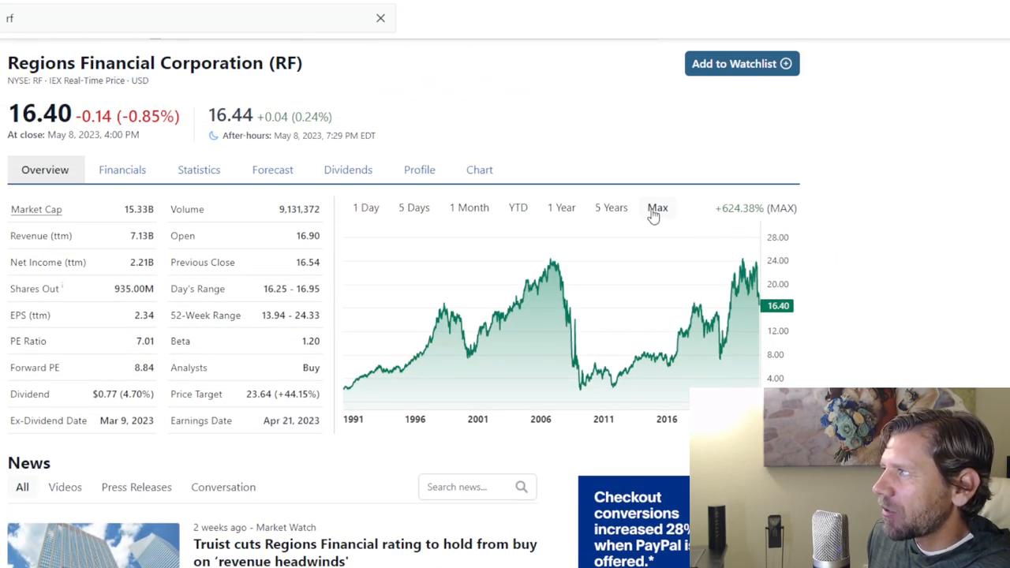
pyautogui.moveTo(558, 263)
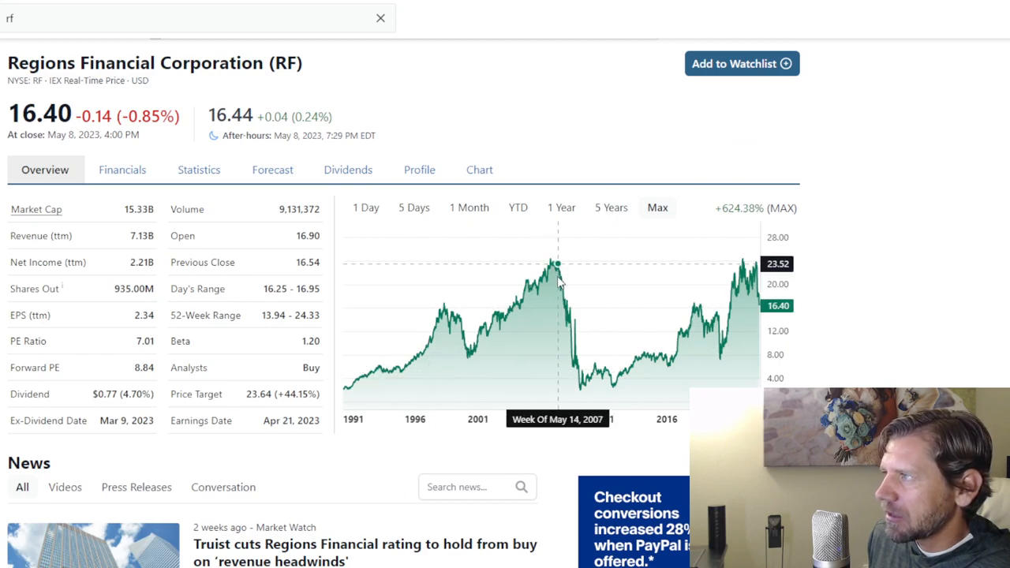
pyautogui.moveTo(552, 264)
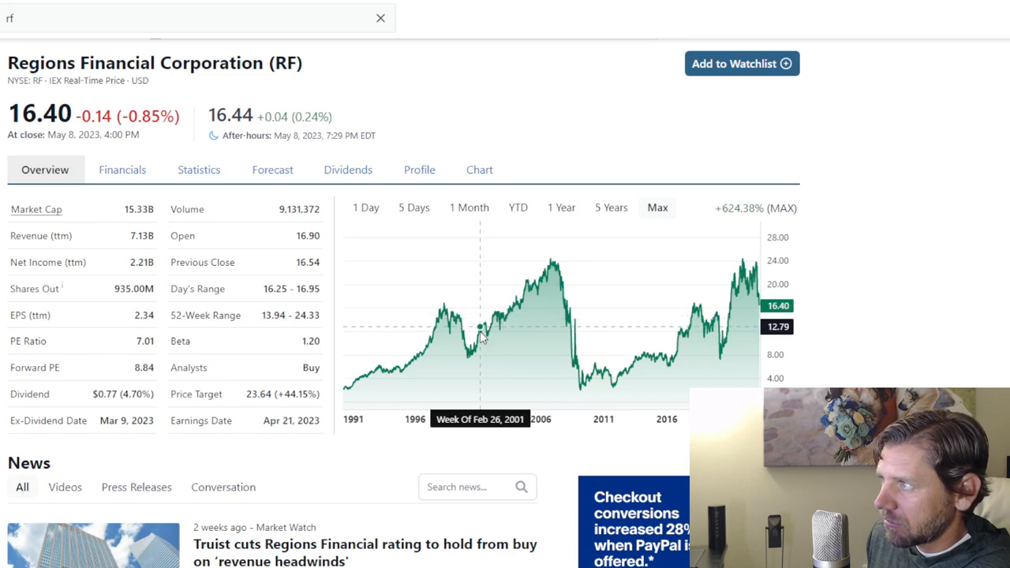
pyautogui.moveTo(553, 300)
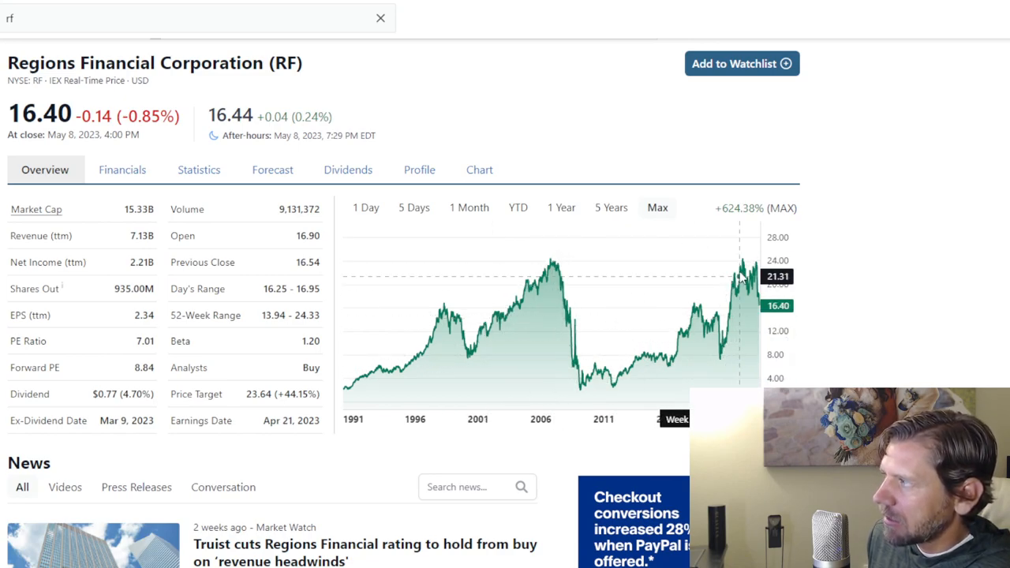
pyautogui.moveTo(749, 278)
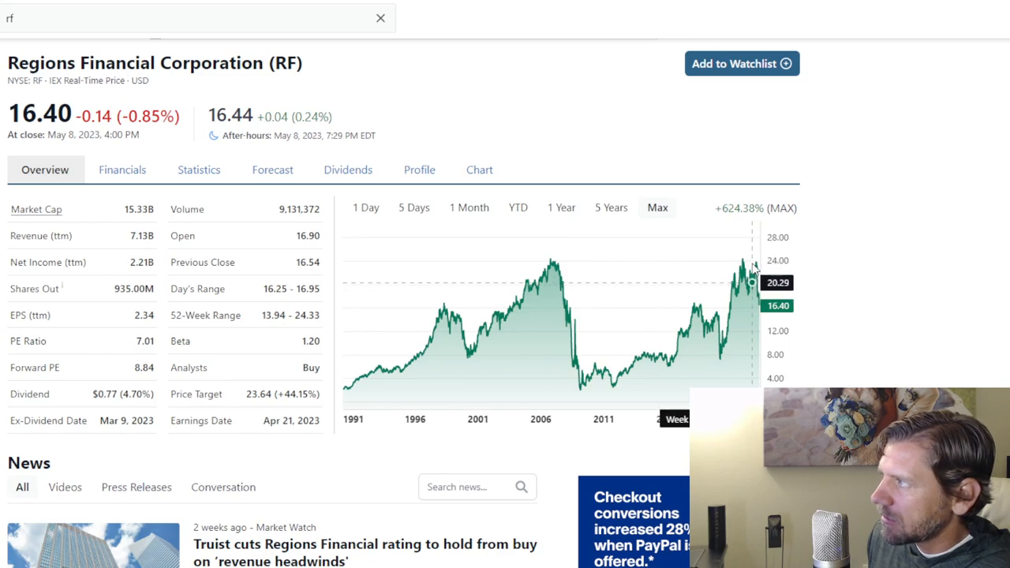
pyautogui.moveTo(749, 286)
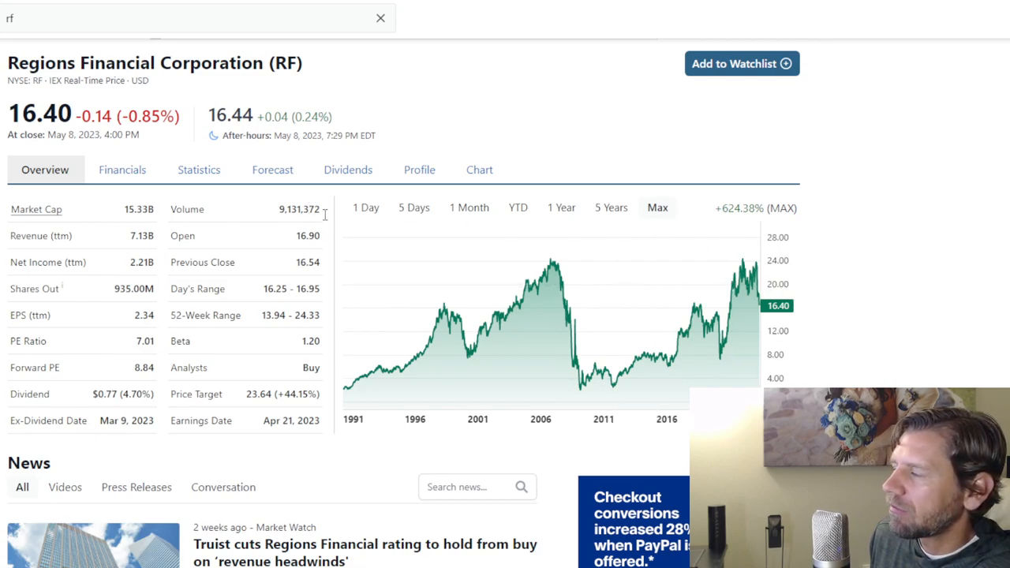
pyautogui.moveTo(773, 292)
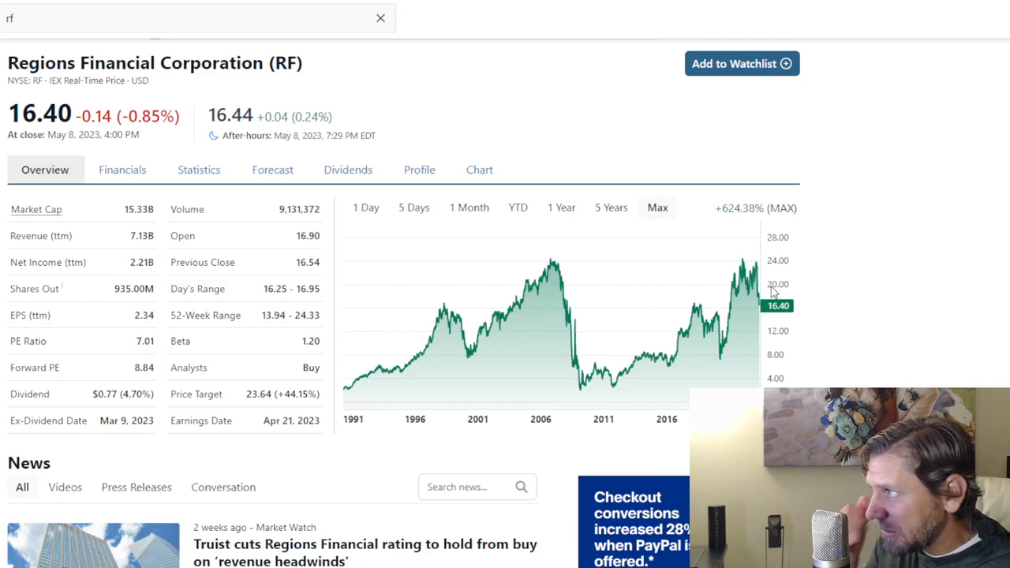
pyautogui.moveTo(221, 242)
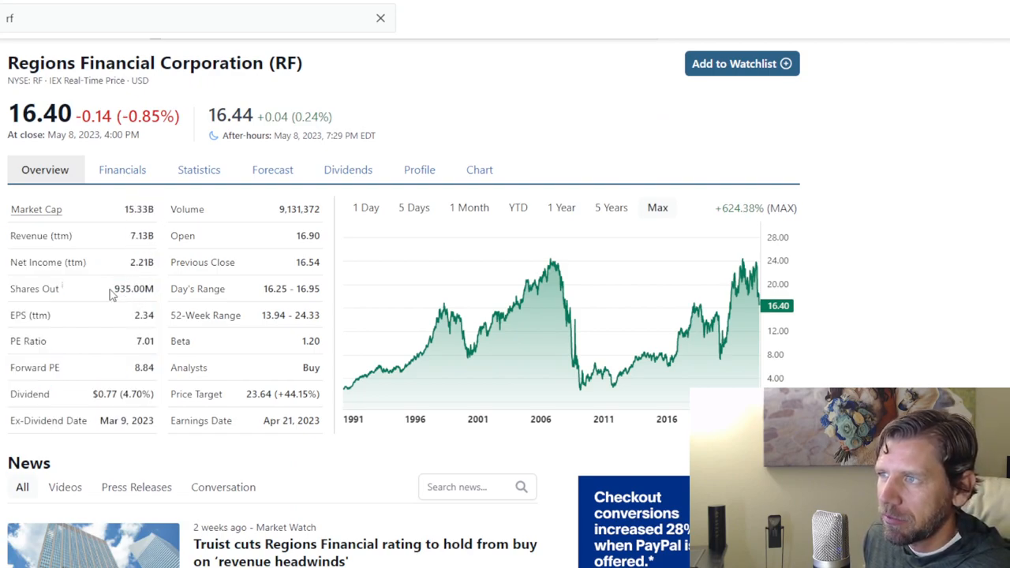
pyautogui.scroll(-3)
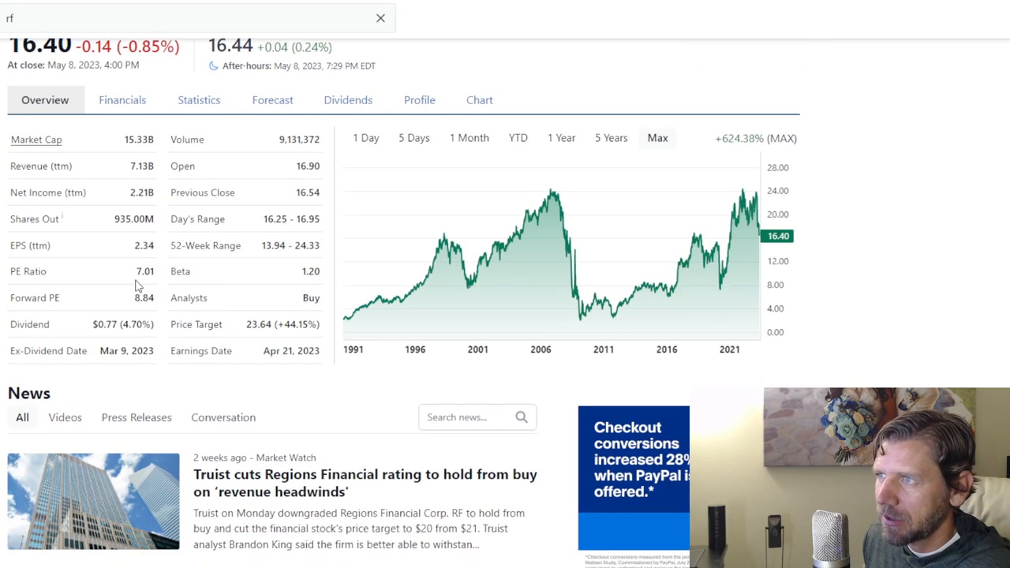
pyautogui.scroll(-3)
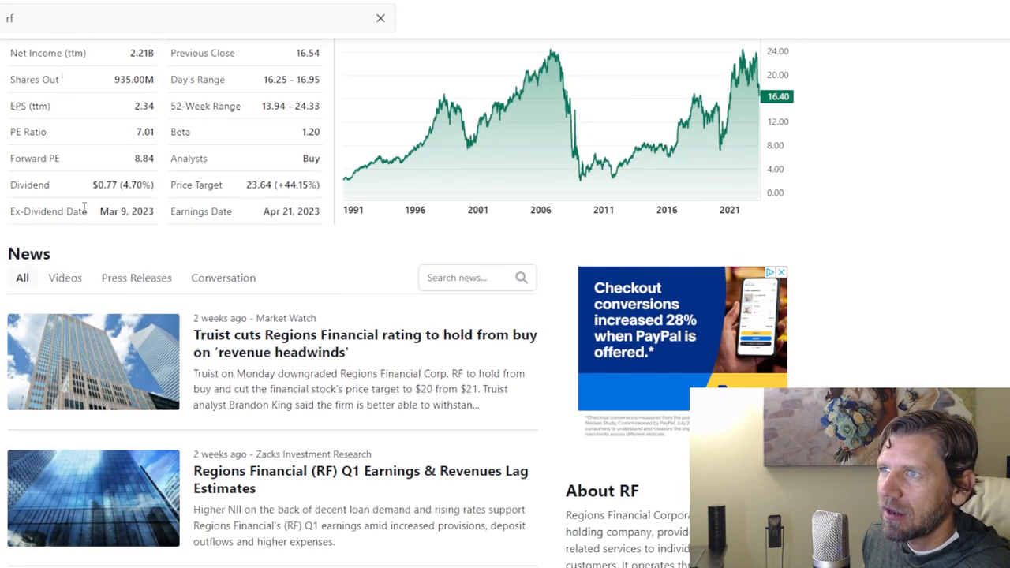
pyautogui.moveTo(155, 231)
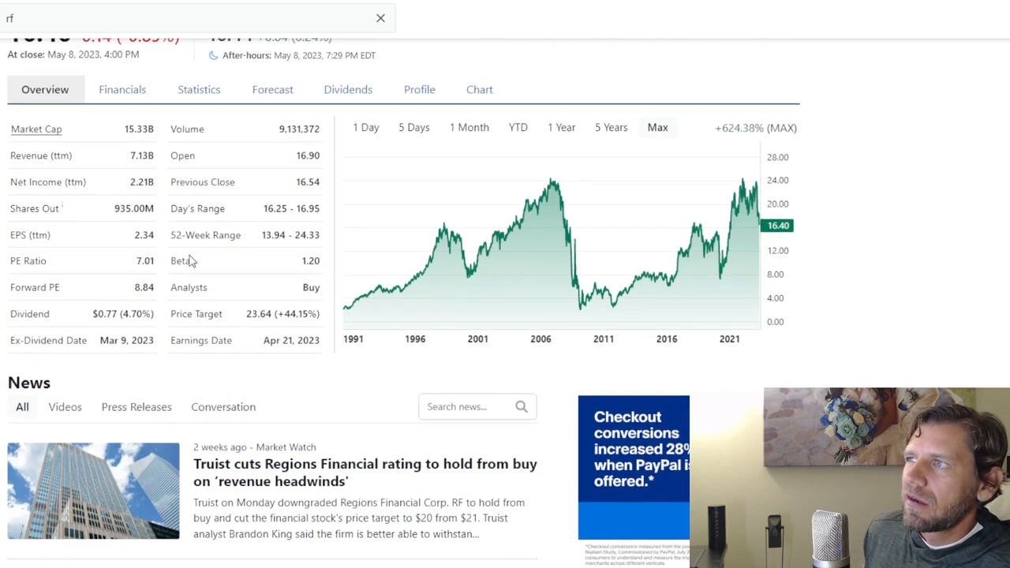
# - Open RF's Dividends tab and mark the $0.170 dividend from June 2022
pyautogui.click(348, 89)
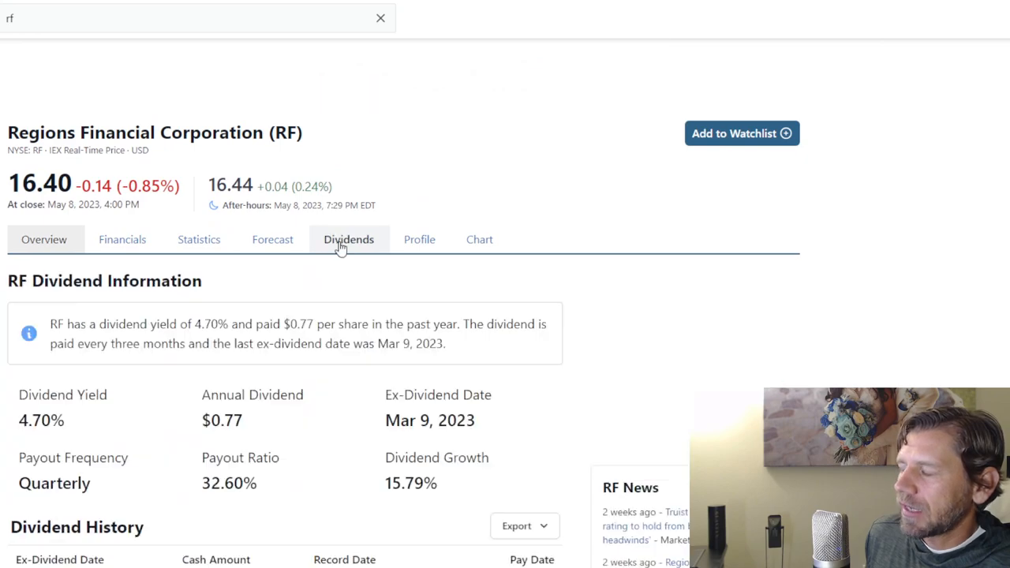
pyautogui.scroll(-3)
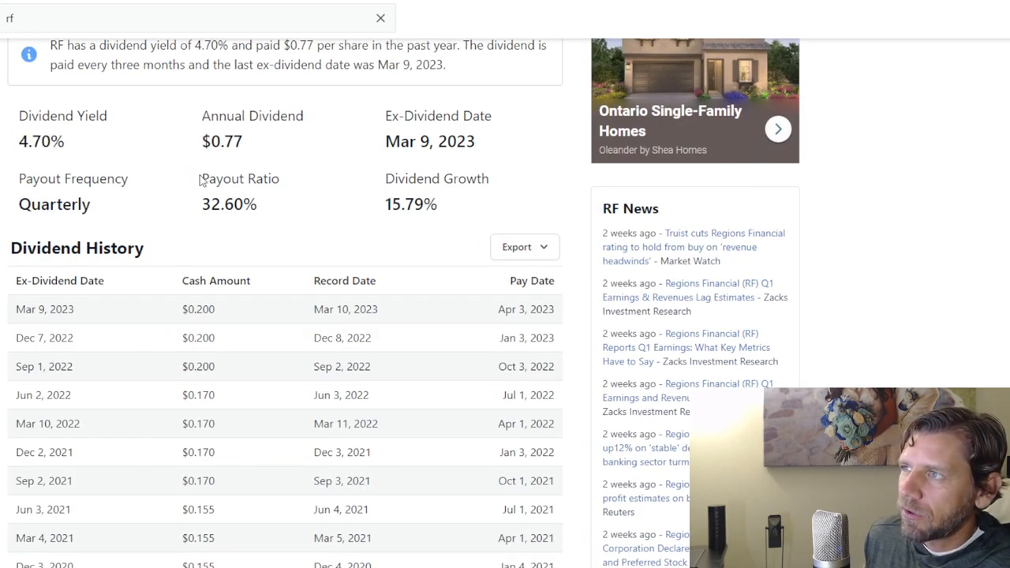
pyautogui.moveTo(276, 233)
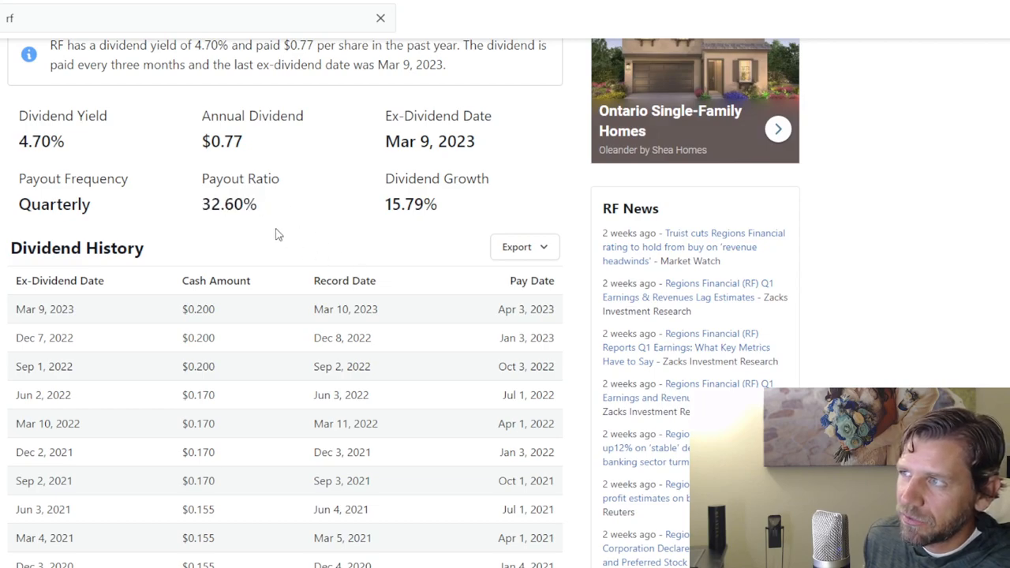
pyautogui.moveTo(346, 257)
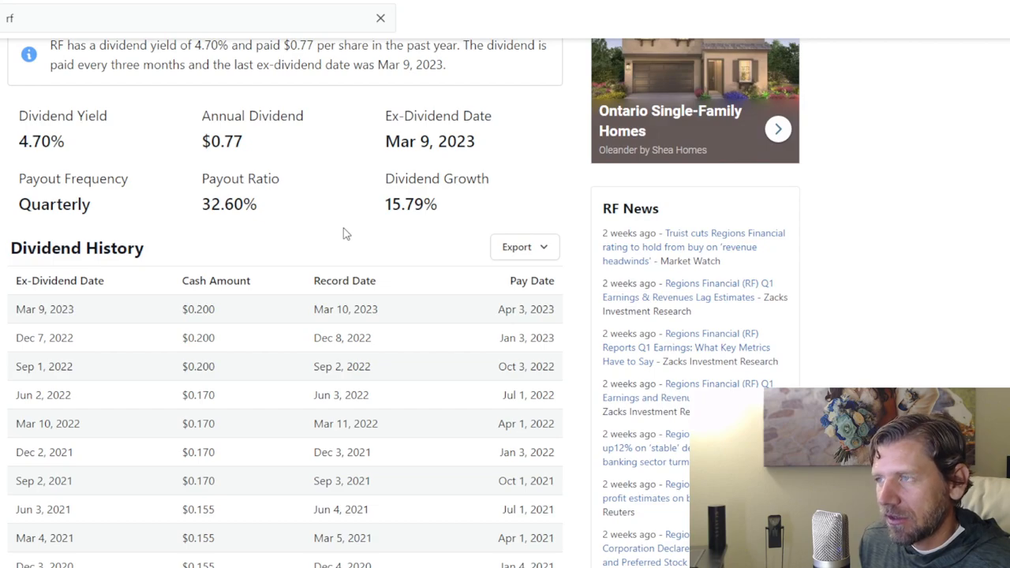
pyautogui.moveTo(514, 220)
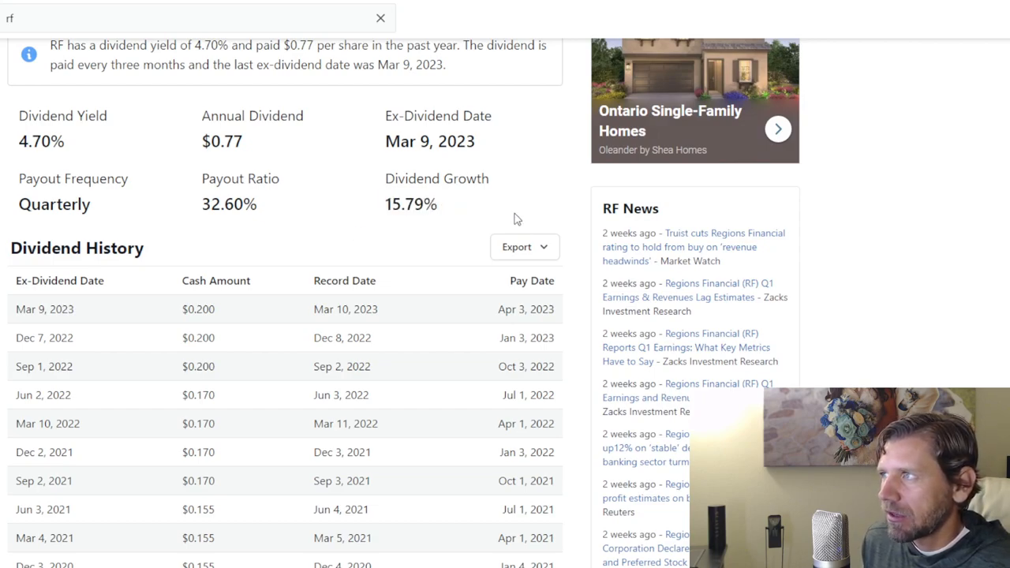
pyautogui.scroll(-3)
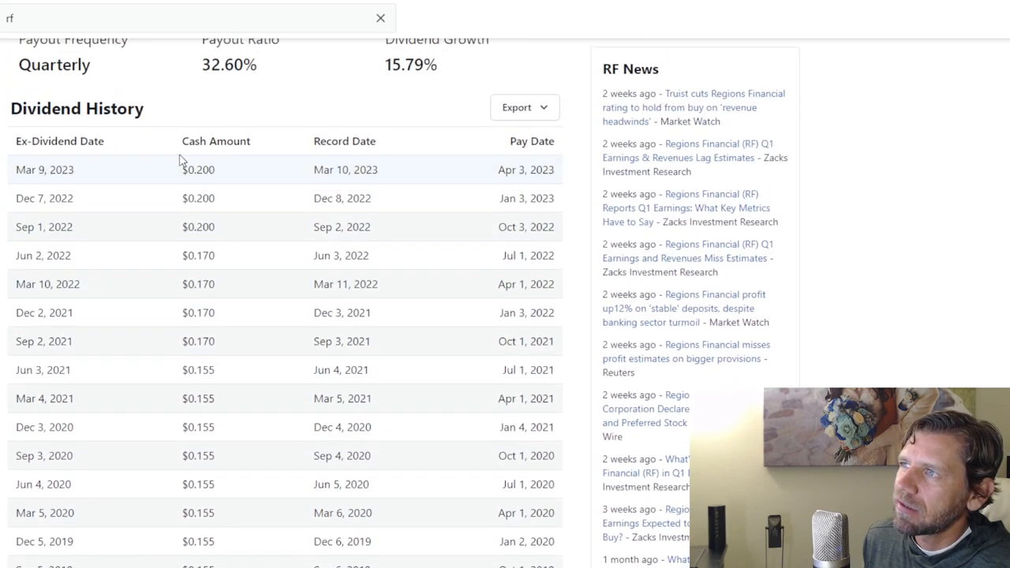
pyautogui.doubleClick(198, 198)
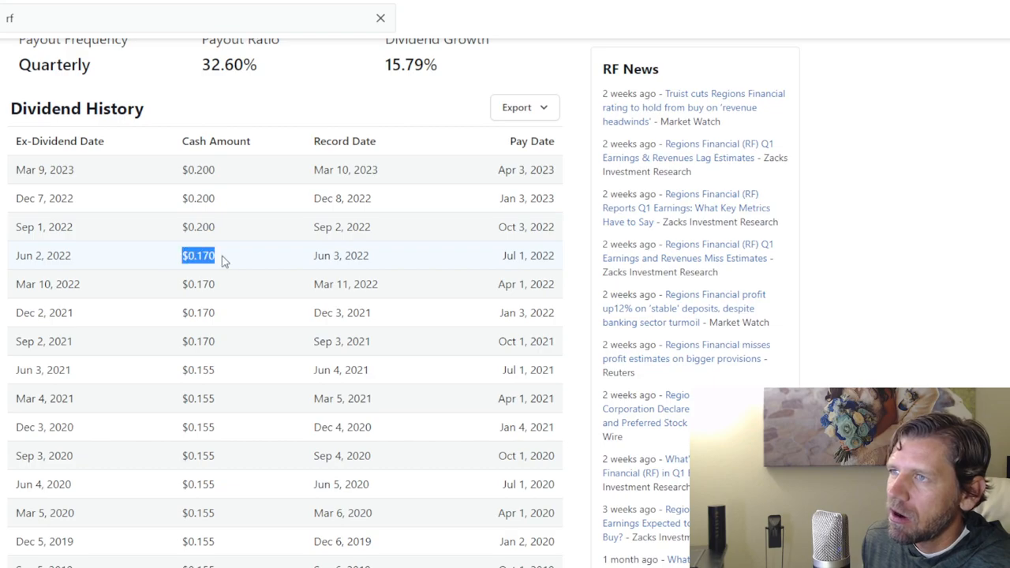
# - Mark the oldest $0.030 dividend, then continue down to the Dividend Charts
pyautogui.scroll(-3)
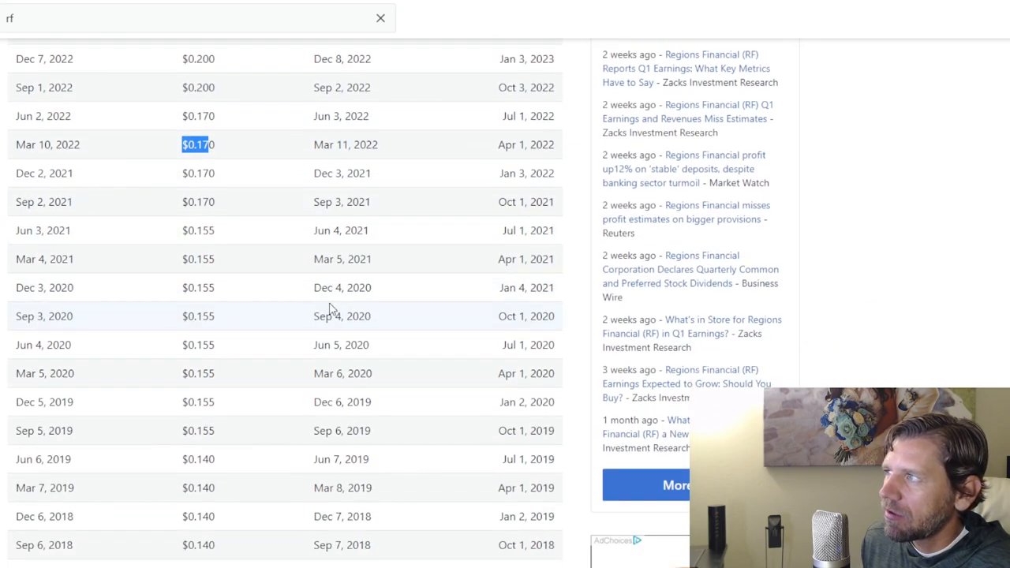
pyautogui.scroll(-3)
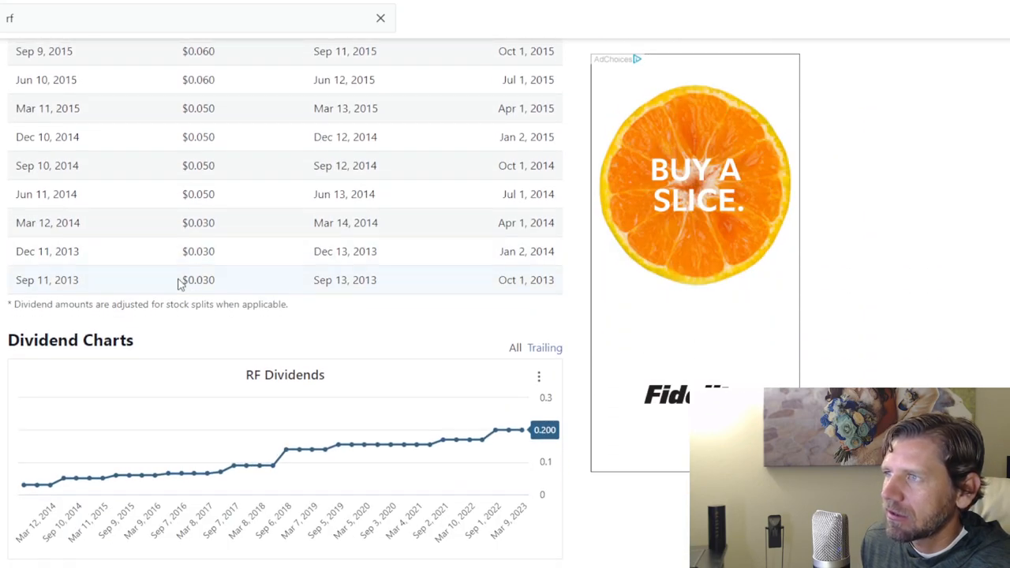
pyautogui.doubleClick(199, 279)
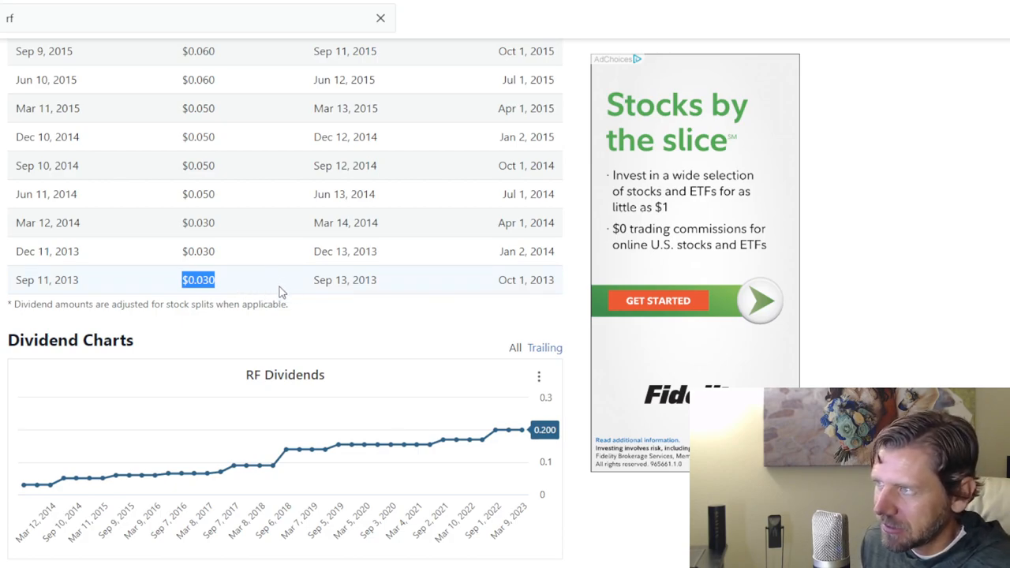
pyautogui.scroll(-3)
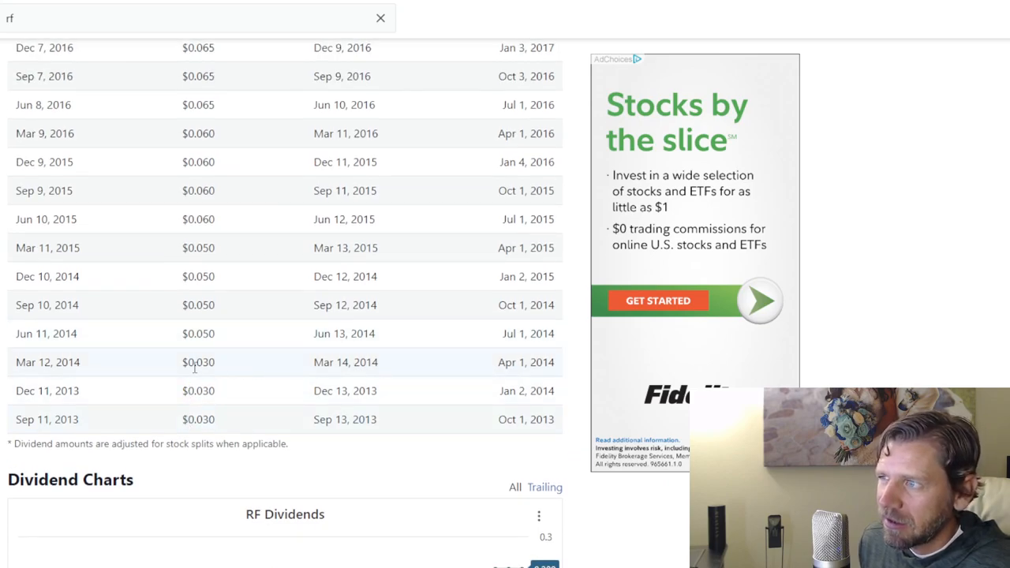
pyautogui.scroll(-3)
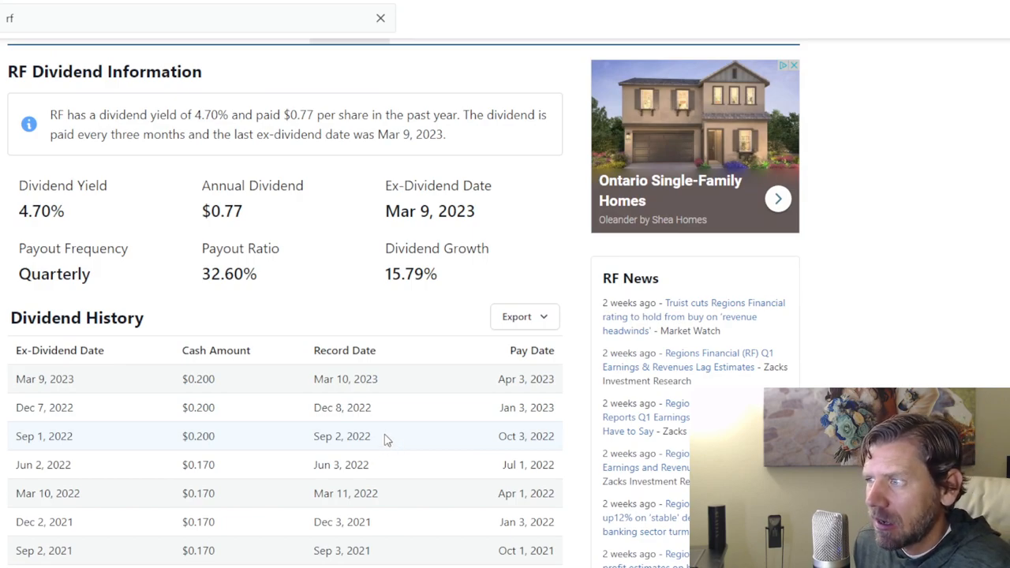
pyautogui.scroll(-3)
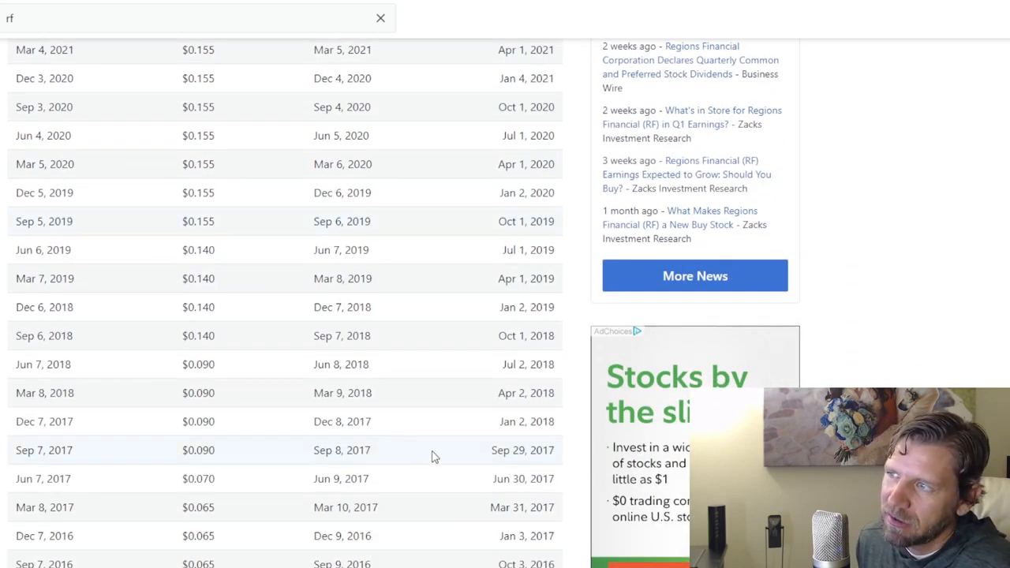
pyautogui.scroll(-3)
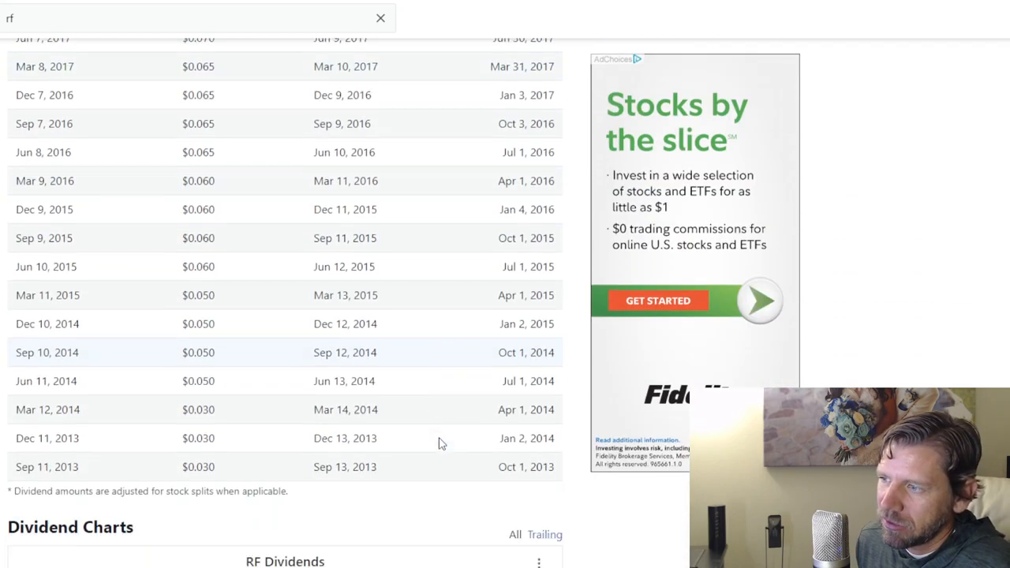
pyautogui.scroll(-3)
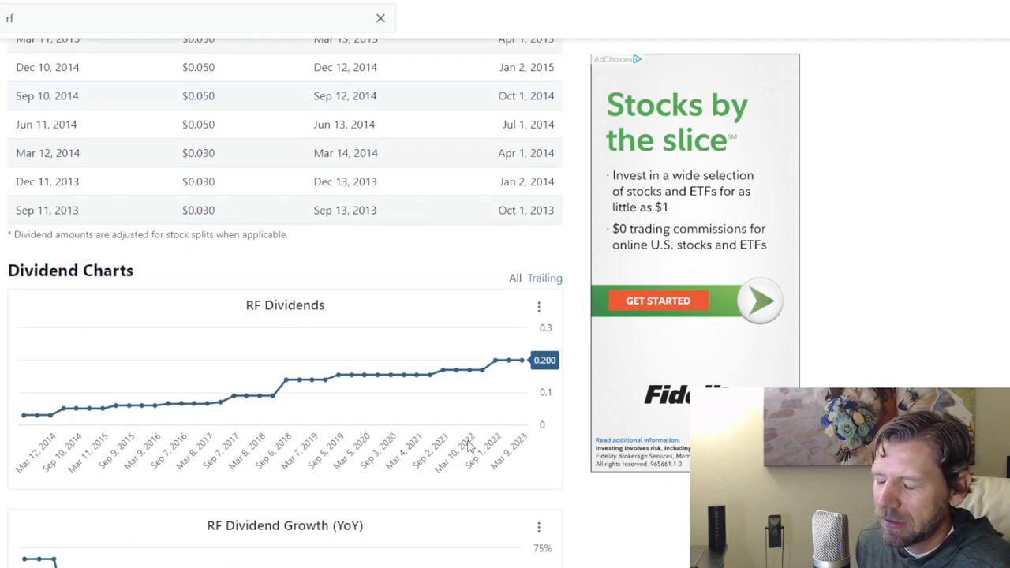
pyautogui.scroll(-3)
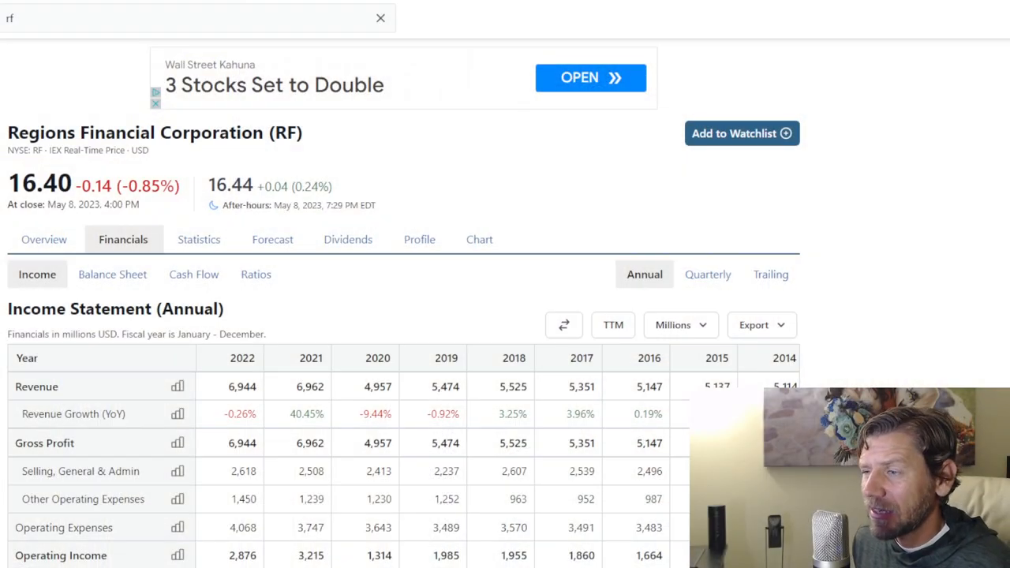
pyautogui.moveTo(591, 351)
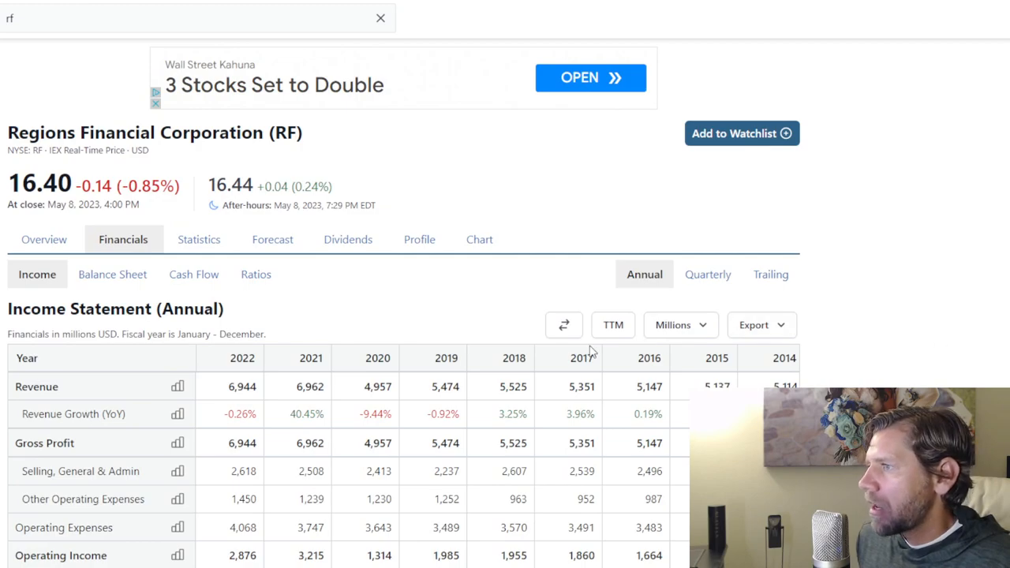
# - Scroll down through the quarterly income statement figures
pyautogui.scroll(-3)
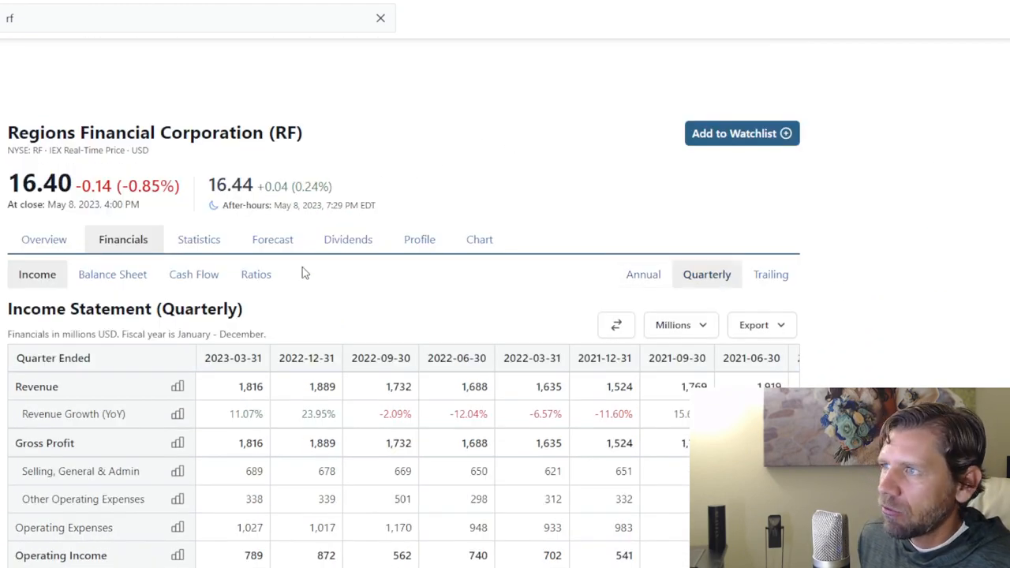
# - Scroll down the quarterly income statement toward the Net Income row
pyautogui.scroll(-3)
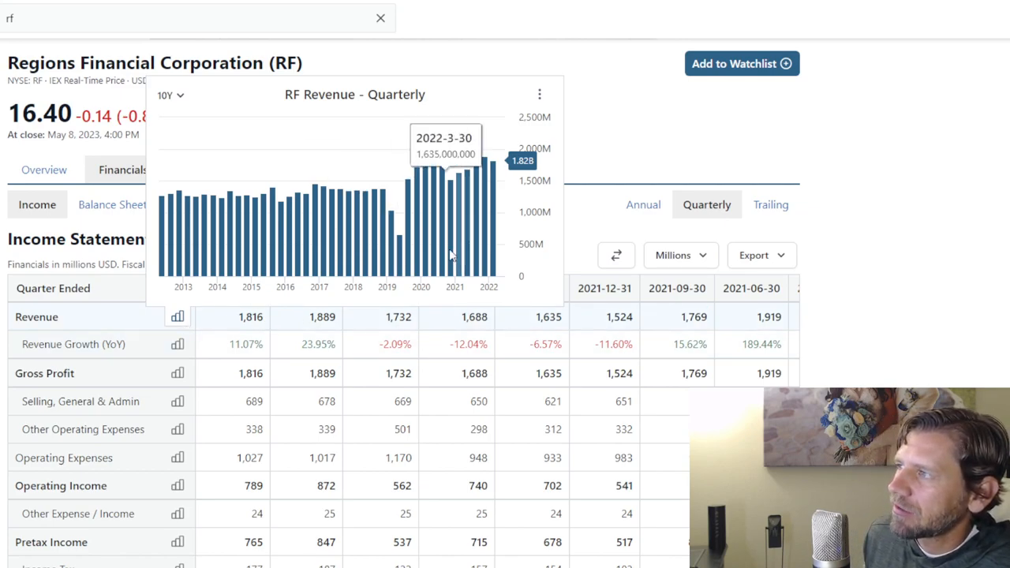
pyautogui.moveTo(452, 231)
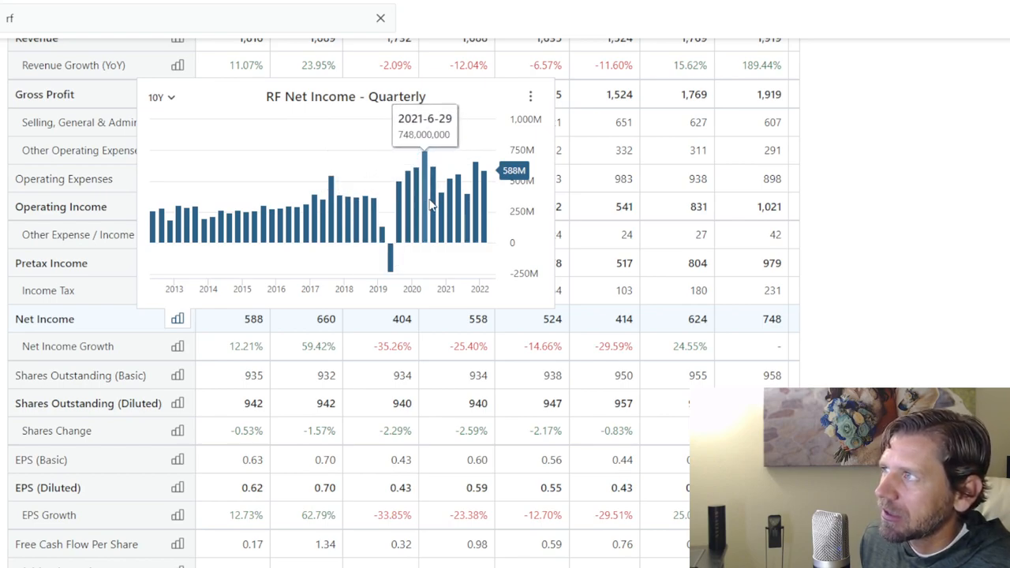
pyautogui.moveTo(487, 197)
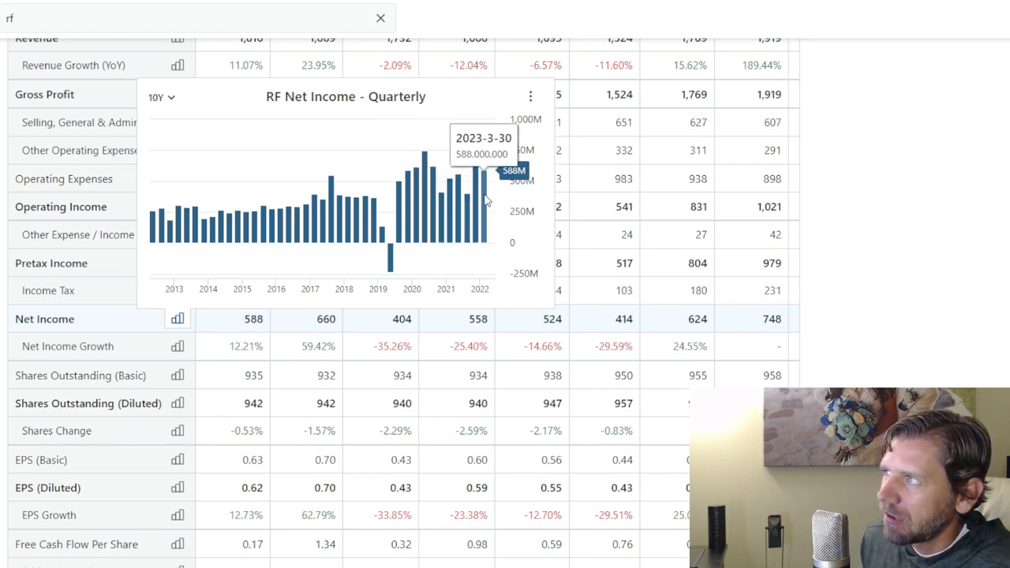
pyautogui.moveTo(491, 187)
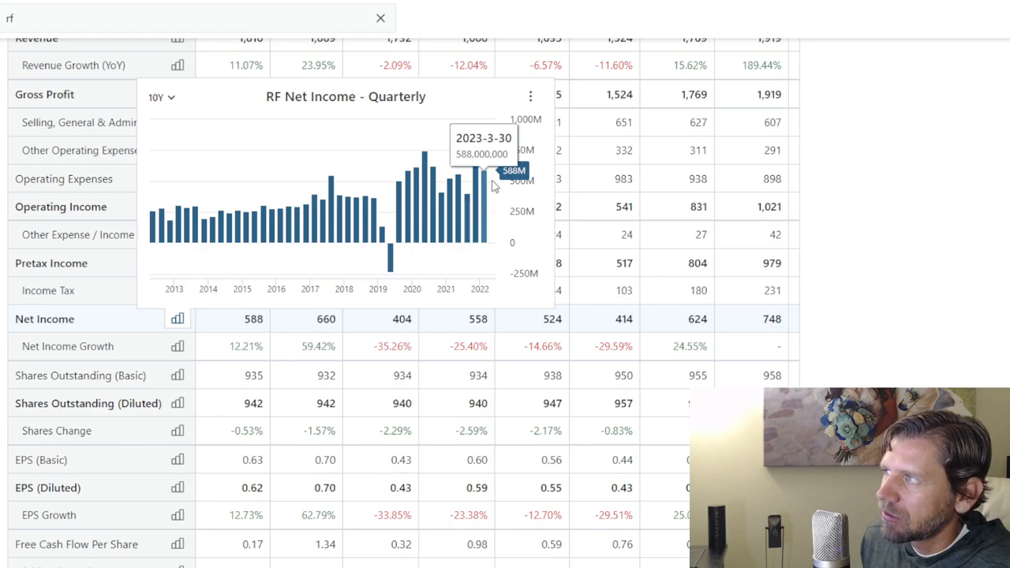
pyautogui.moveTo(489, 209)
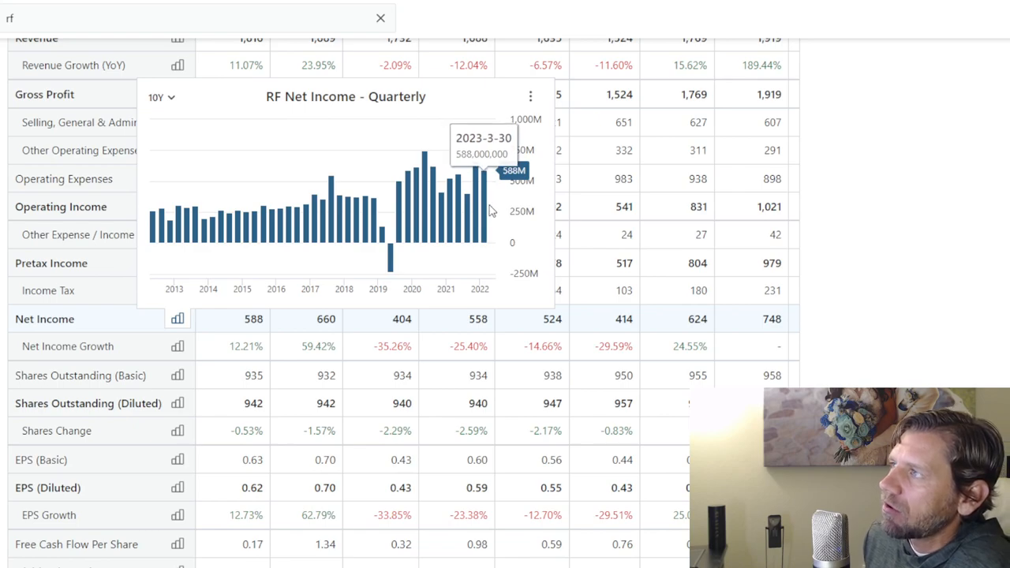
pyautogui.moveTo(487, 209)
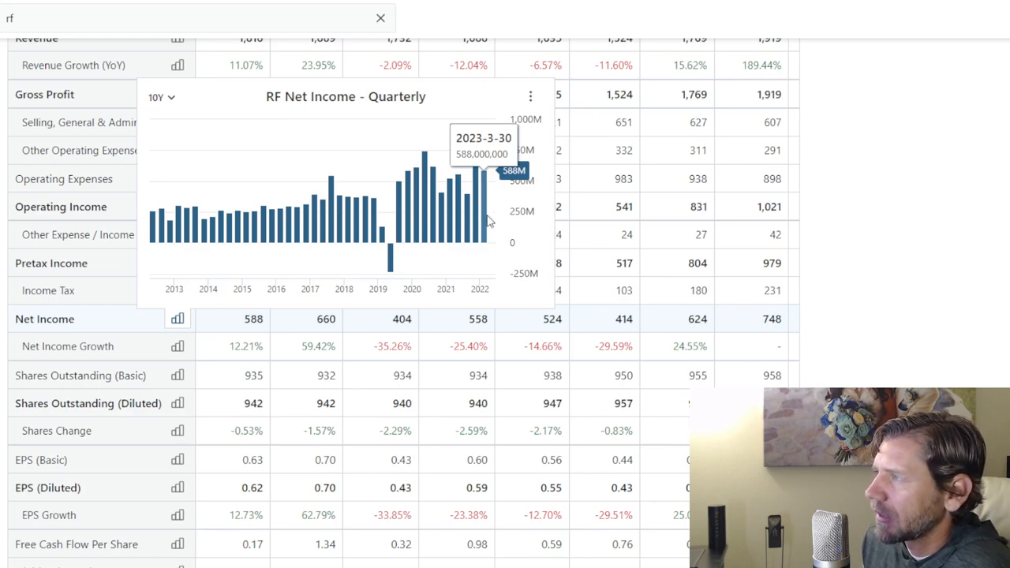
# - Chart ten-year diluted shares outstanding and profit margin, then scroll down to the EBITDA rows
pyautogui.scroll(-3)
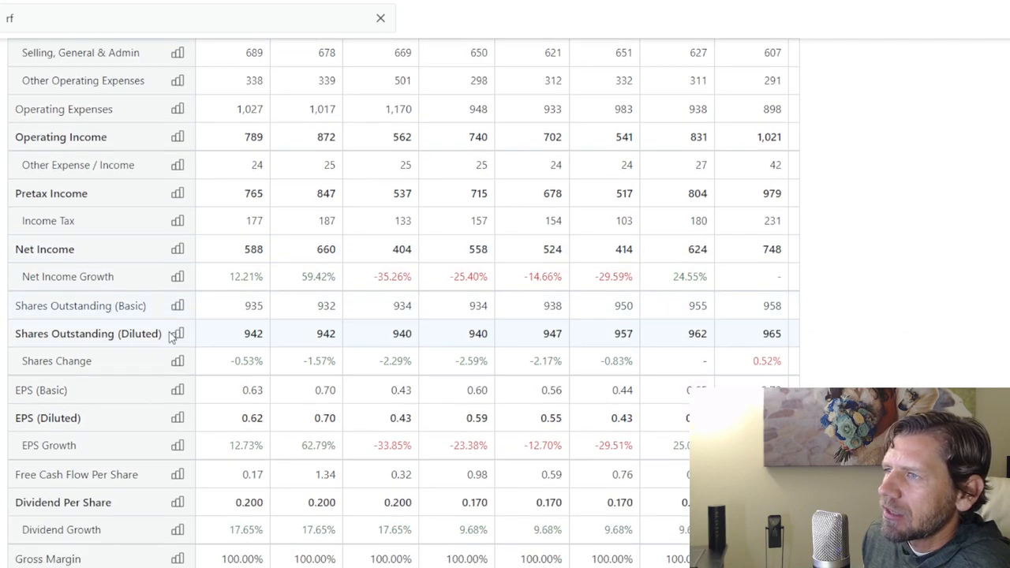
pyautogui.click(177, 333)
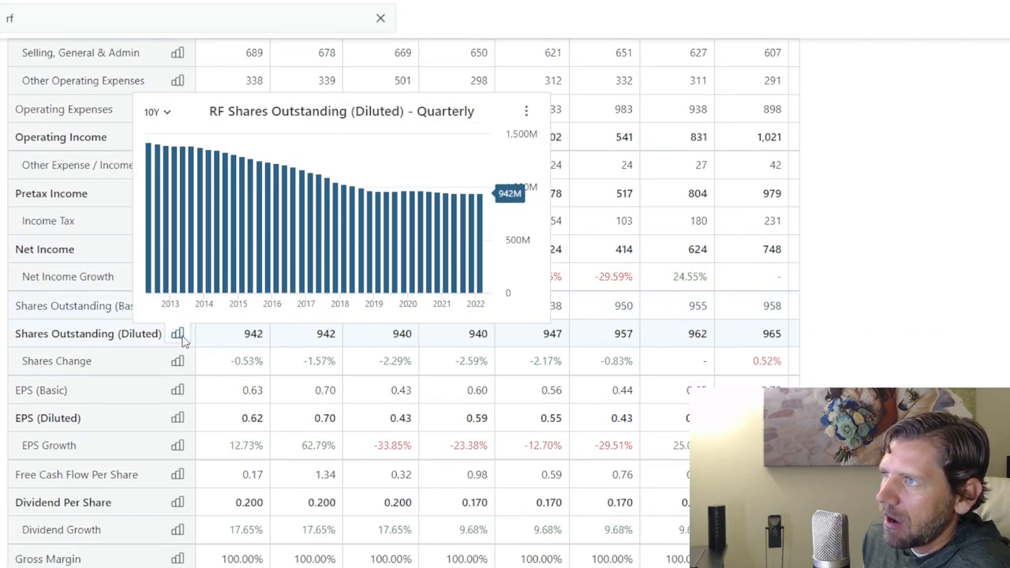
pyautogui.moveTo(276, 253)
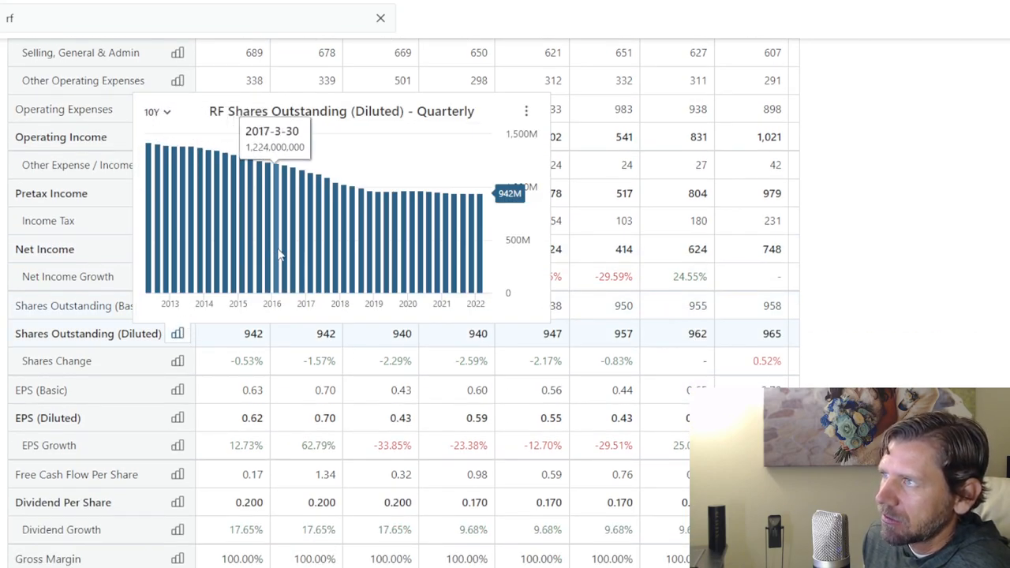
pyautogui.moveTo(419, 267)
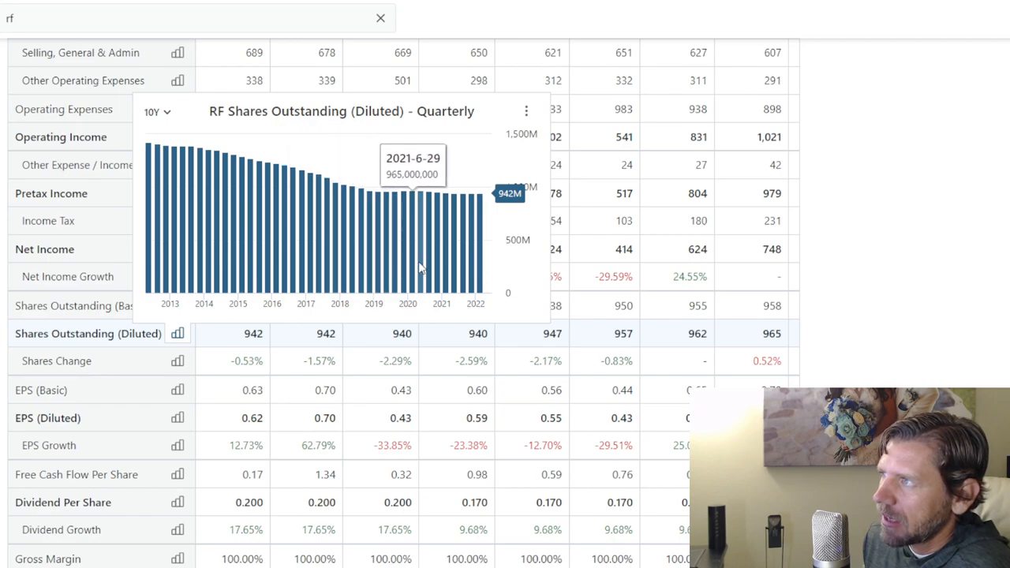
pyautogui.moveTo(460, 272)
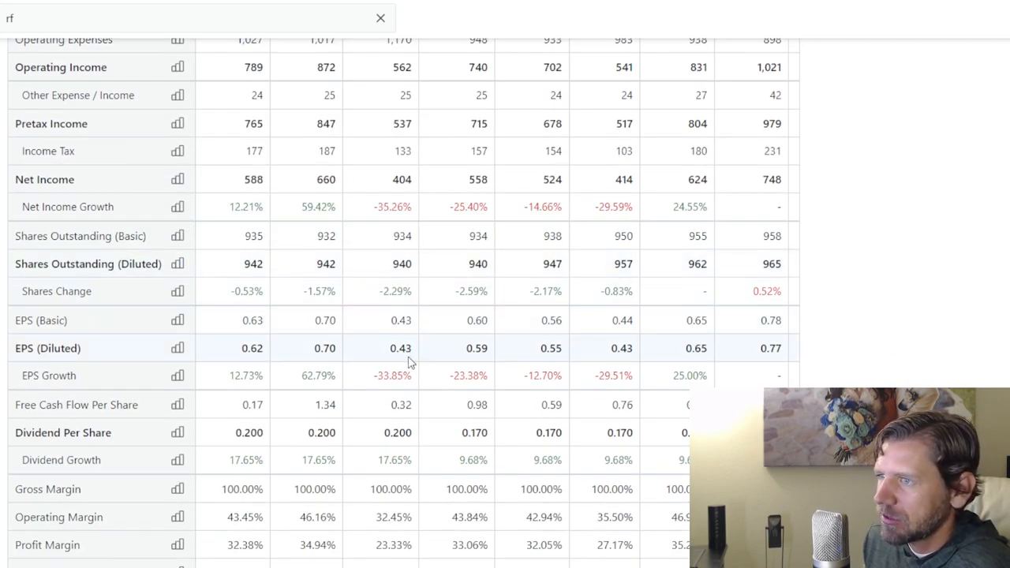
pyautogui.moveTo(418, 385)
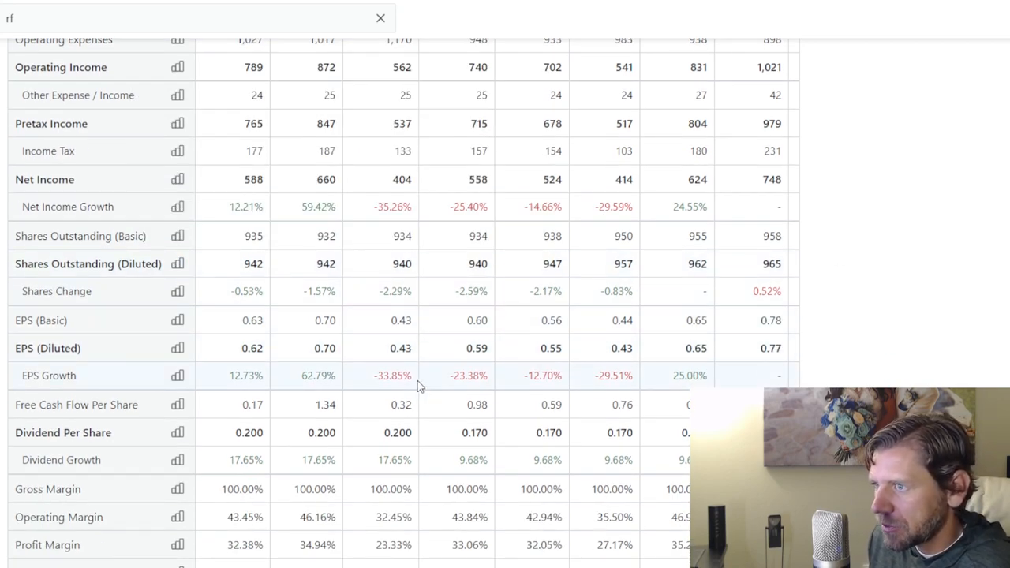
pyautogui.scroll(-3)
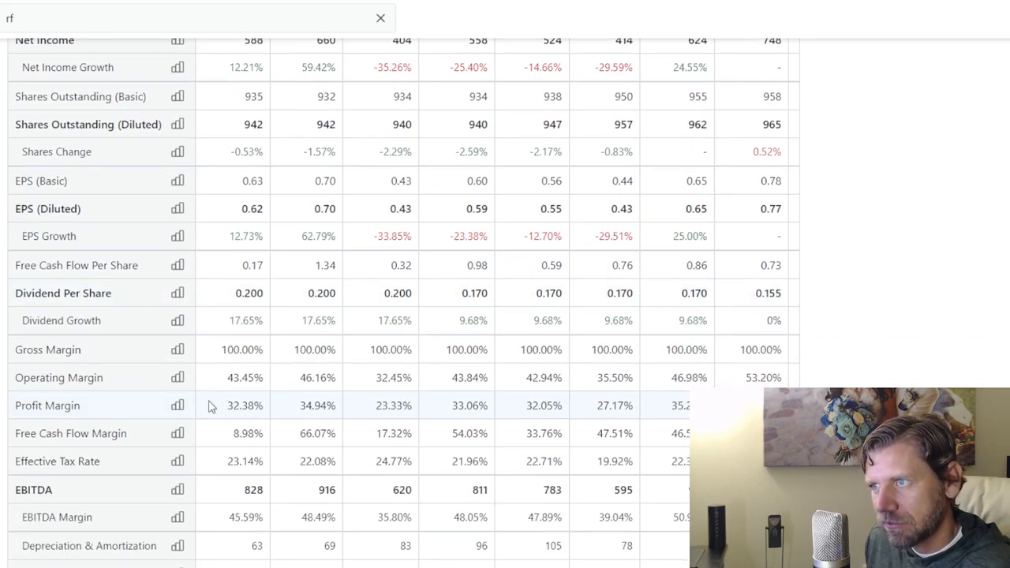
pyautogui.click(178, 405)
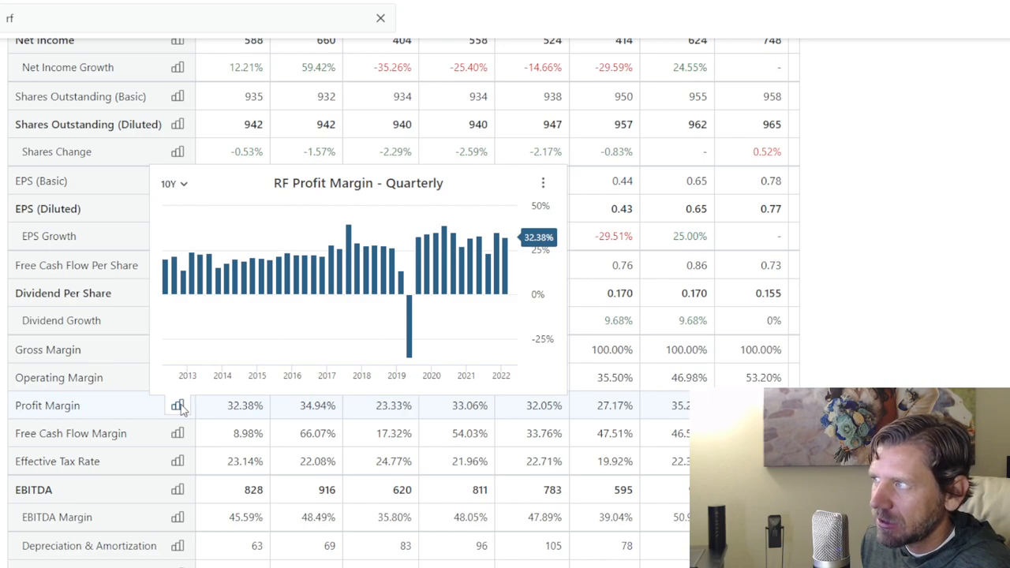
pyautogui.scroll(-3)
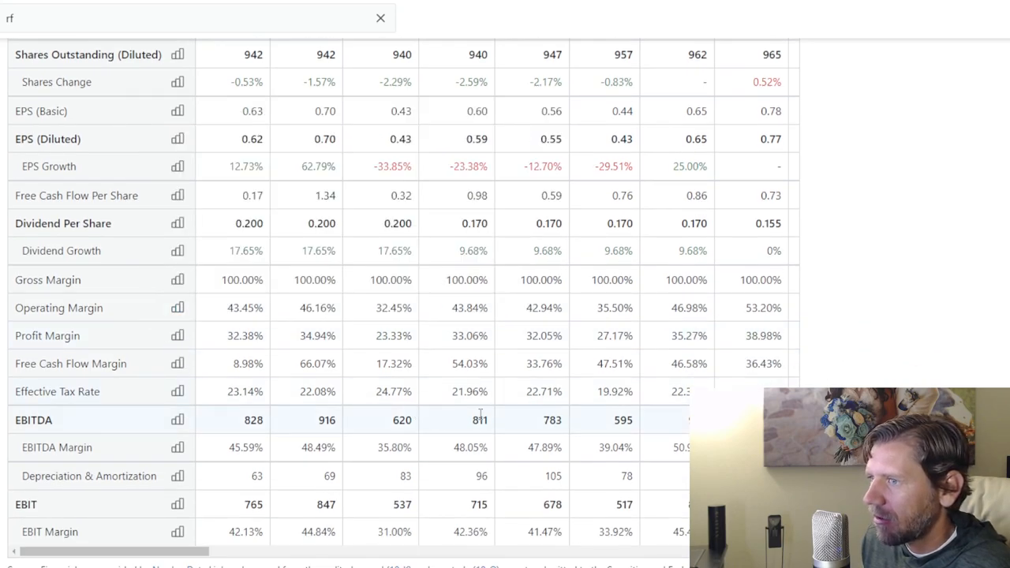
# - Open the Statistics tab and scroll to enterprise valuation ratios and balance sheet figures
pyautogui.click(200, 239)
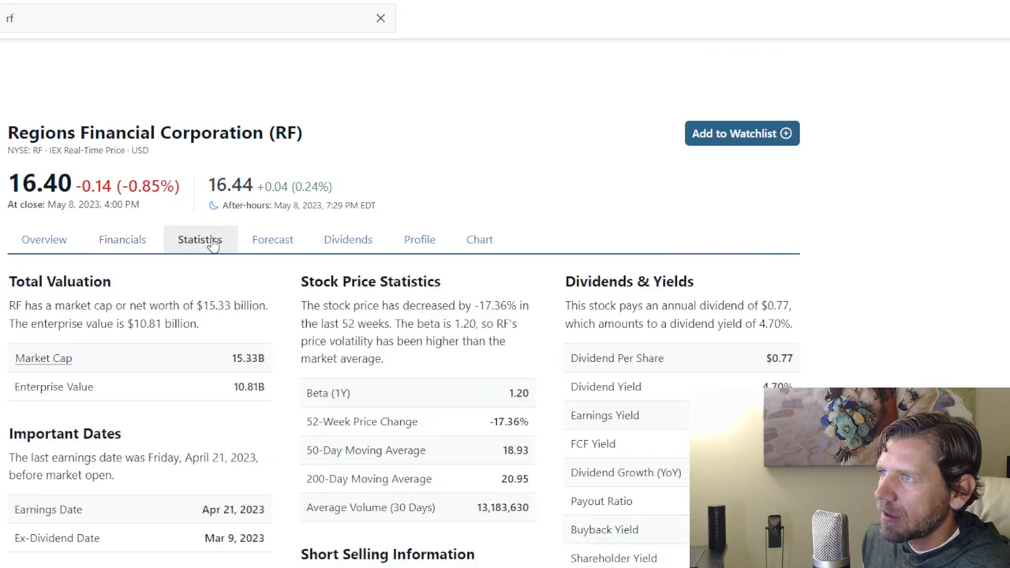
pyautogui.scroll(-3)
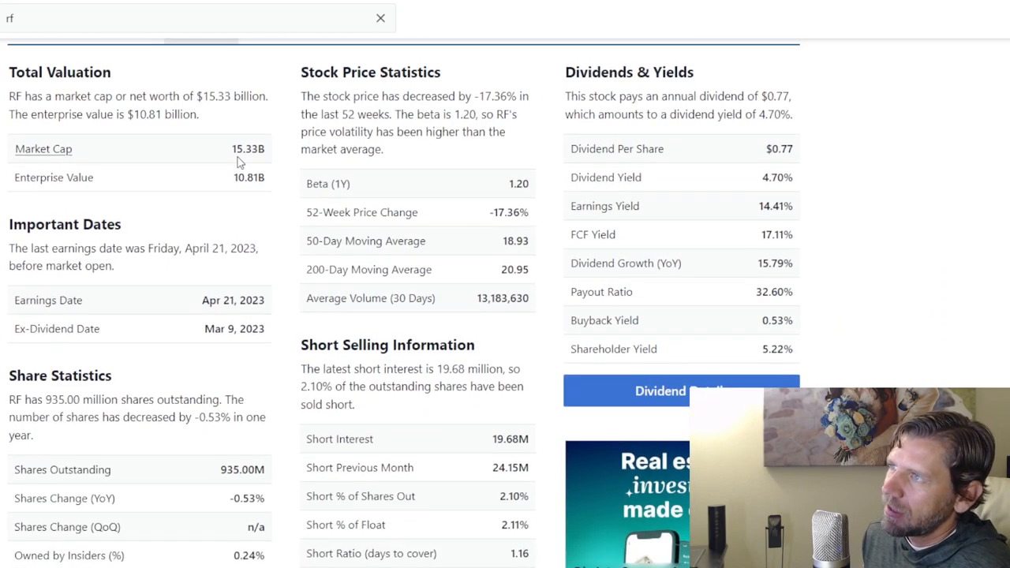
pyautogui.doubleClick(248, 148)
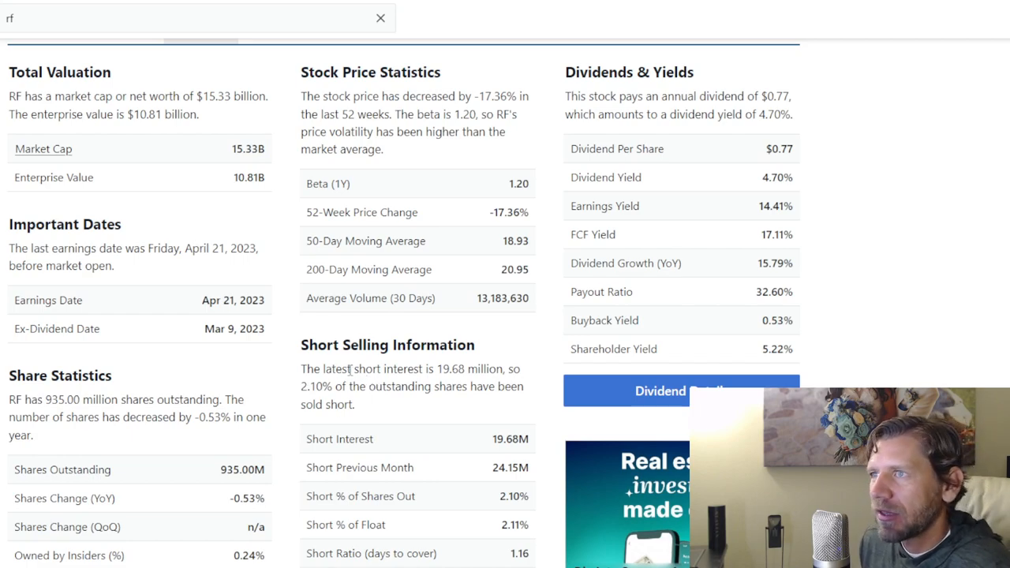
pyautogui.scroll(-3)
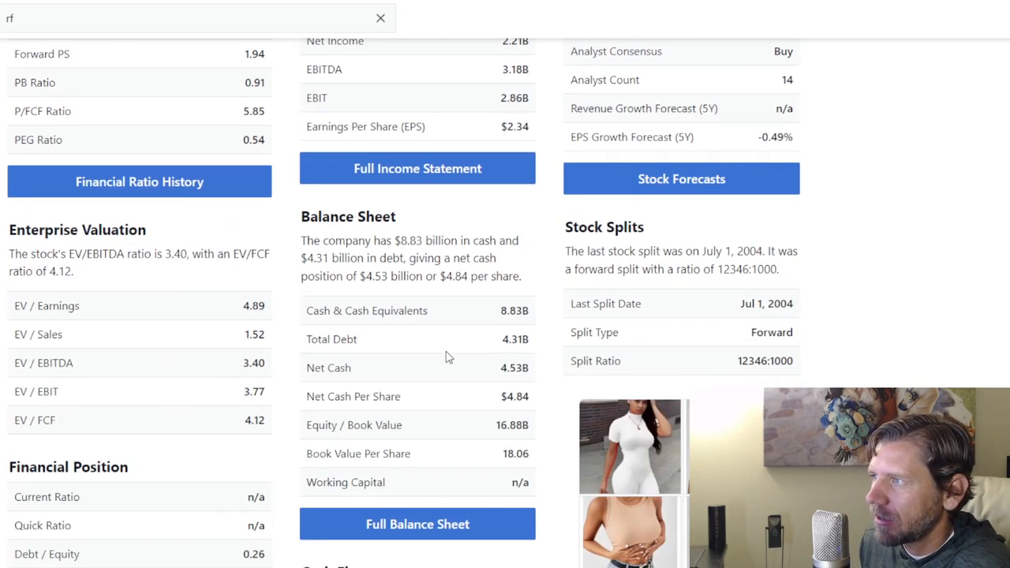
pyautogui.scroll(-3)
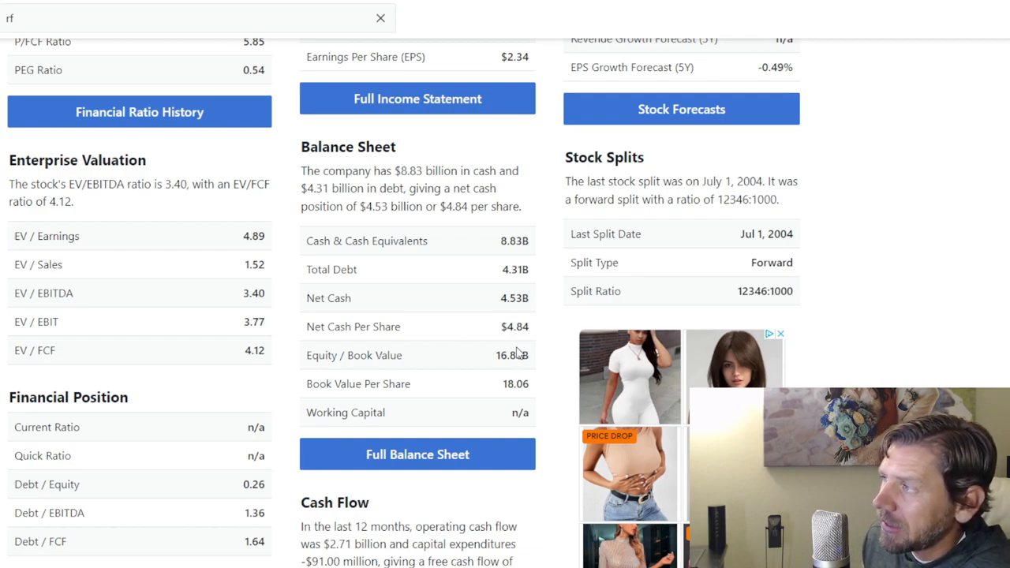
pyautogui.moveTo(533, 282)
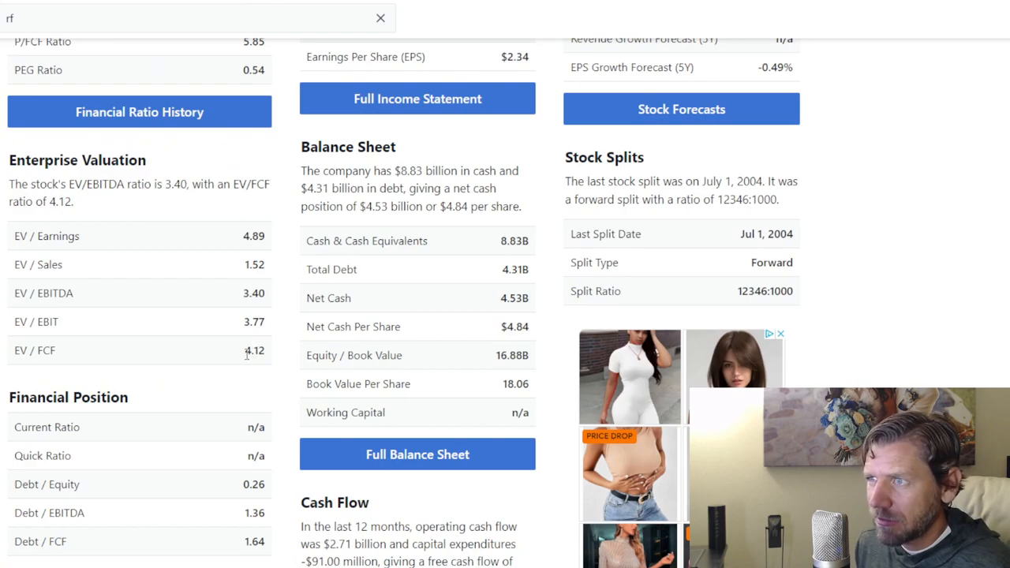
pyautogui.moveTo(233, 266)
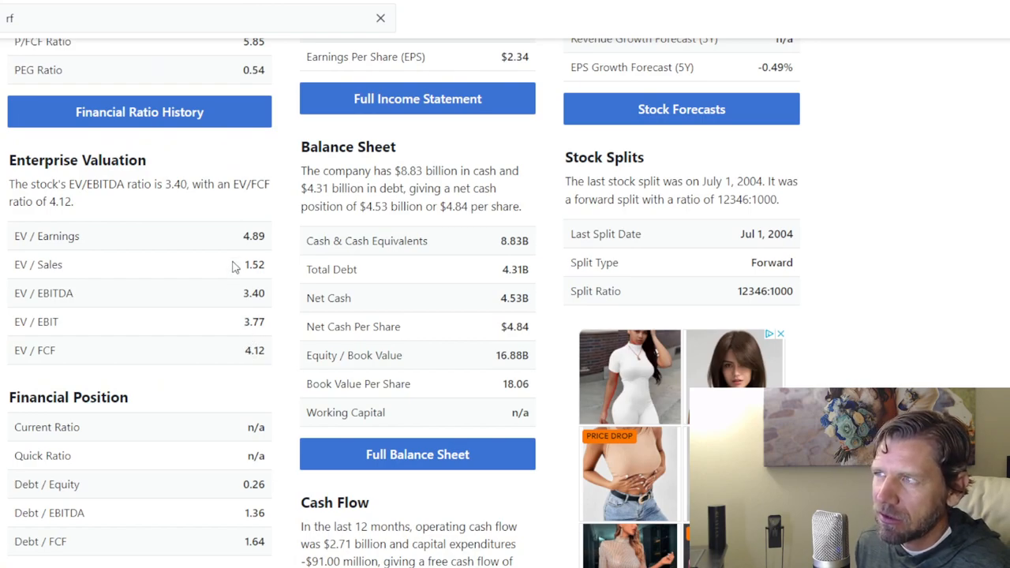
# - Scroll back up to the valuation ratios and mark the P/FCF Ratio of 5.85
pyautogui.scroll(3)
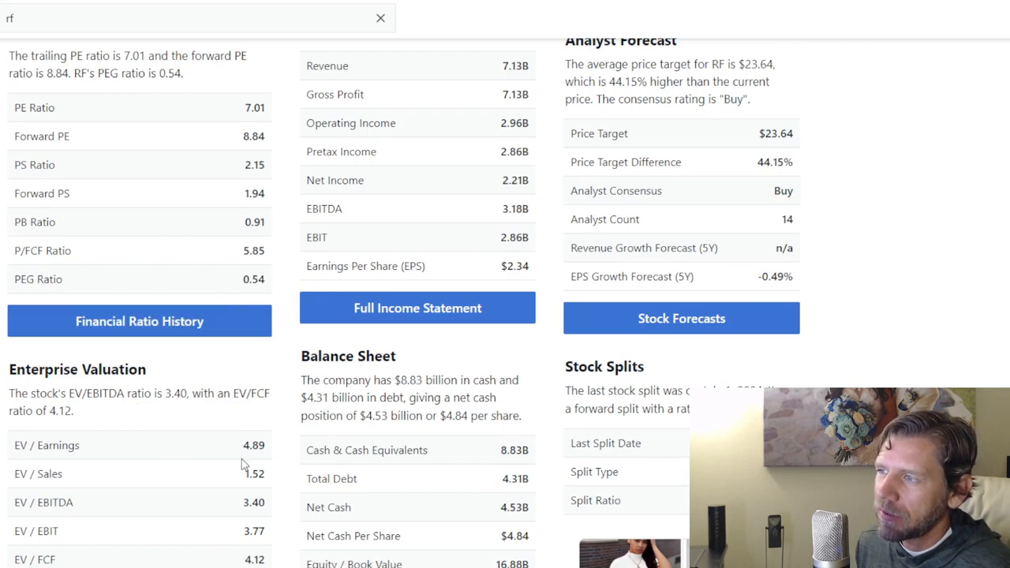
pyautogui.moveTo(243, 452)
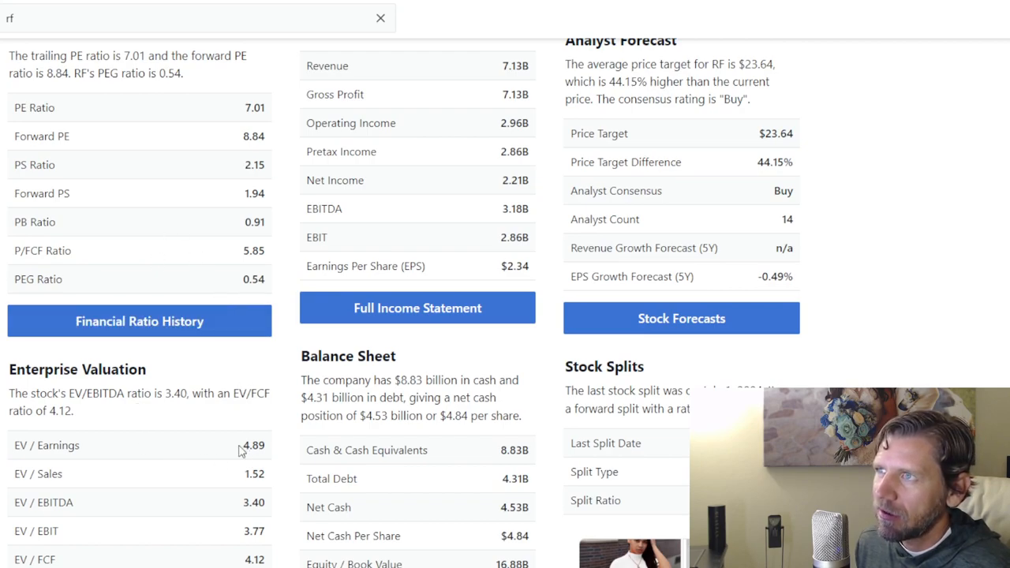
pyautogui.doubleClick(248, 222)
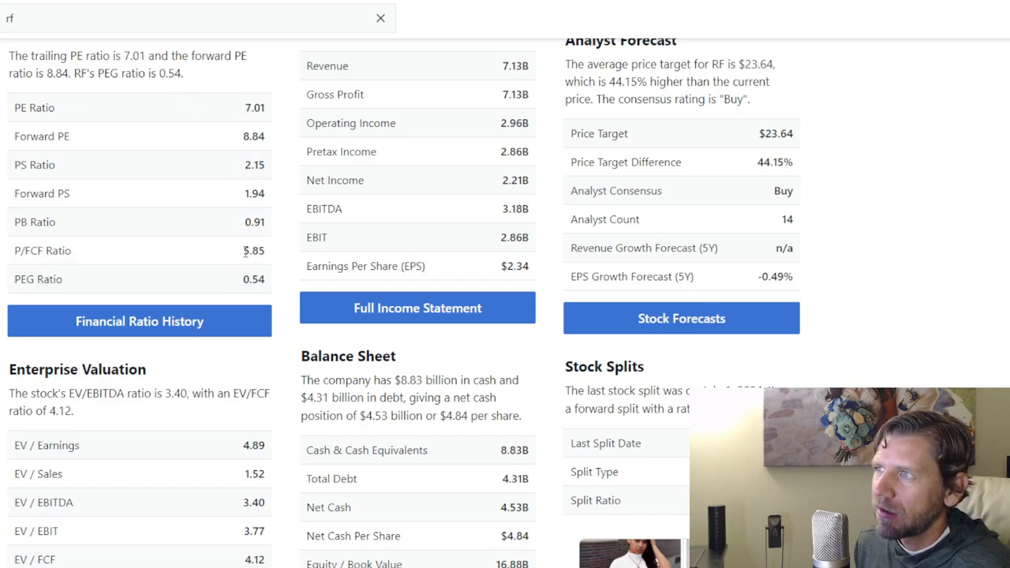
pyautogui.doubleClick(253, 250)
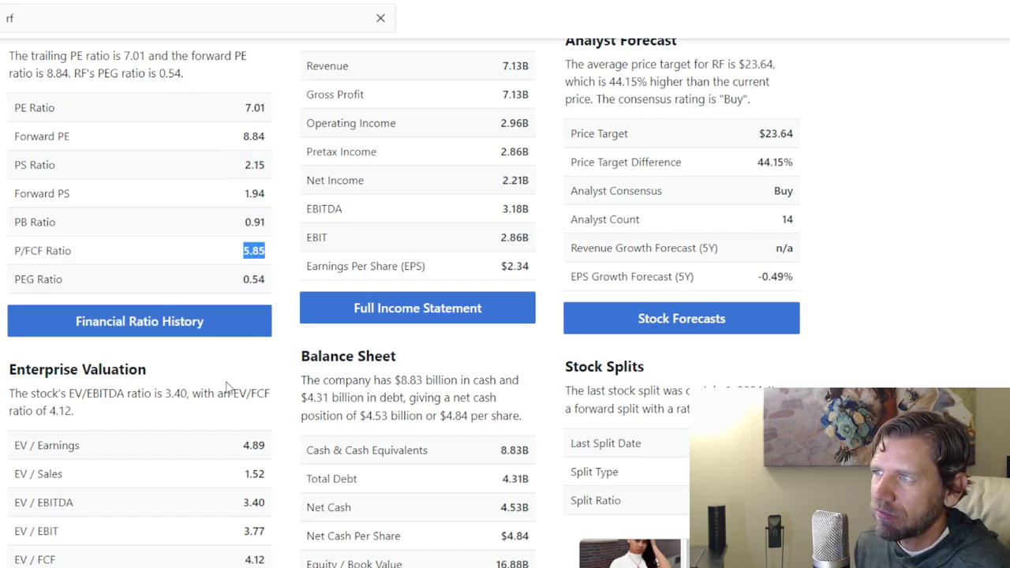
# - Scroll down through the Cash Flow, Financial Efficiency and Margins statistics
pyautogui.scroll(-3)
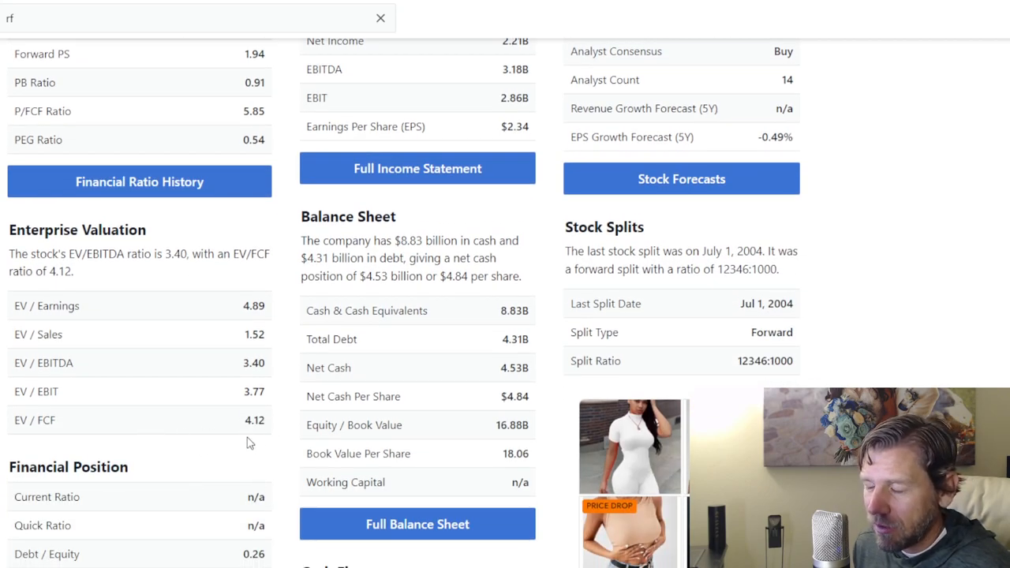
pyautogui.scroll(-3)
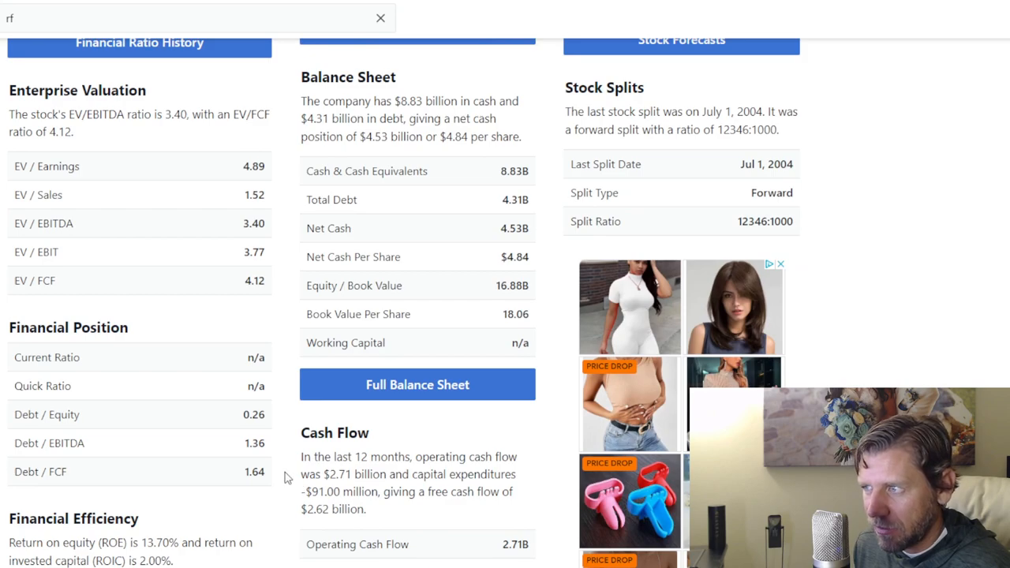
pyautogui.moveTo(275, 499)
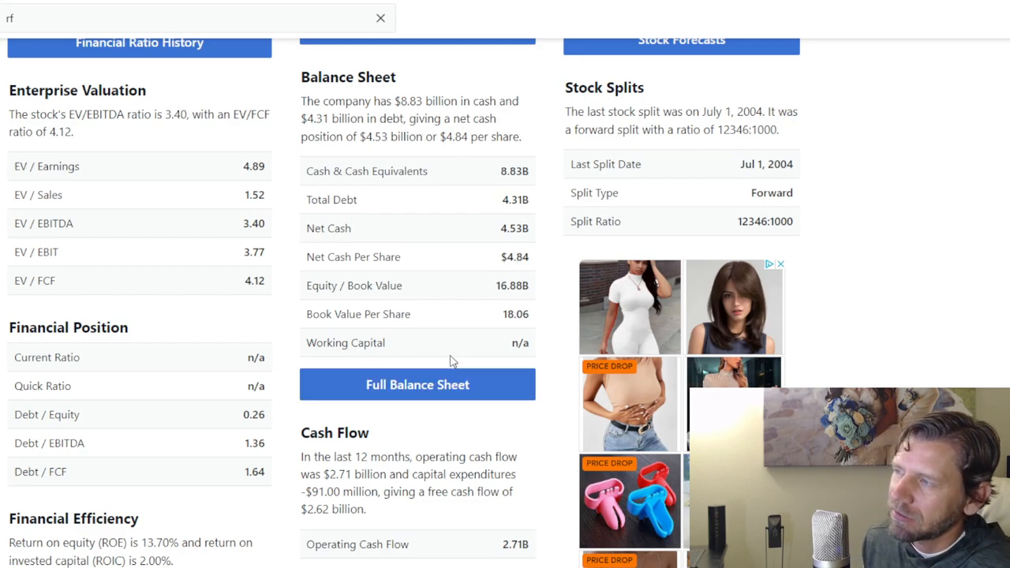
pyautogui.scroll(-3)
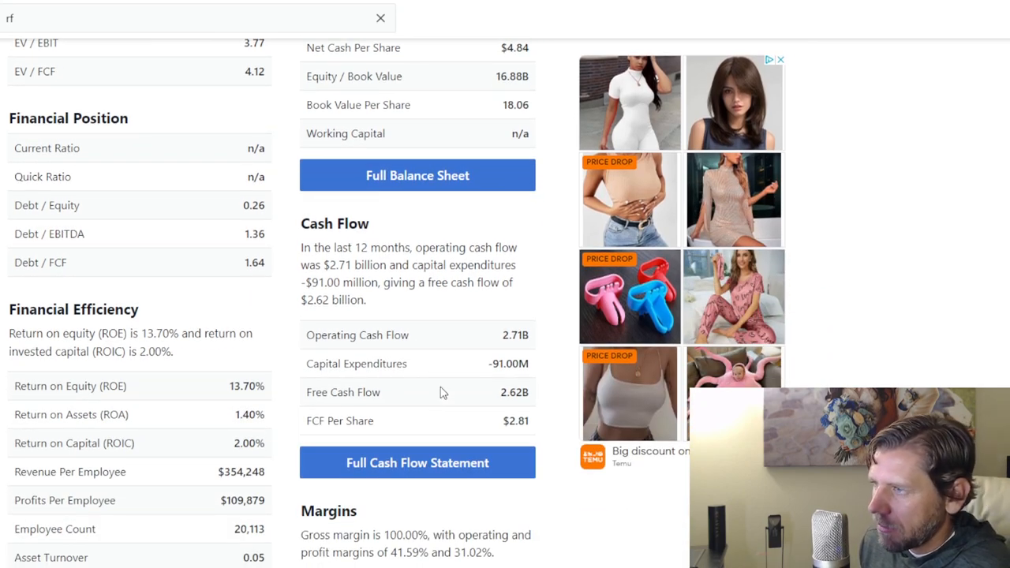
pyautogui.scroll(-3)
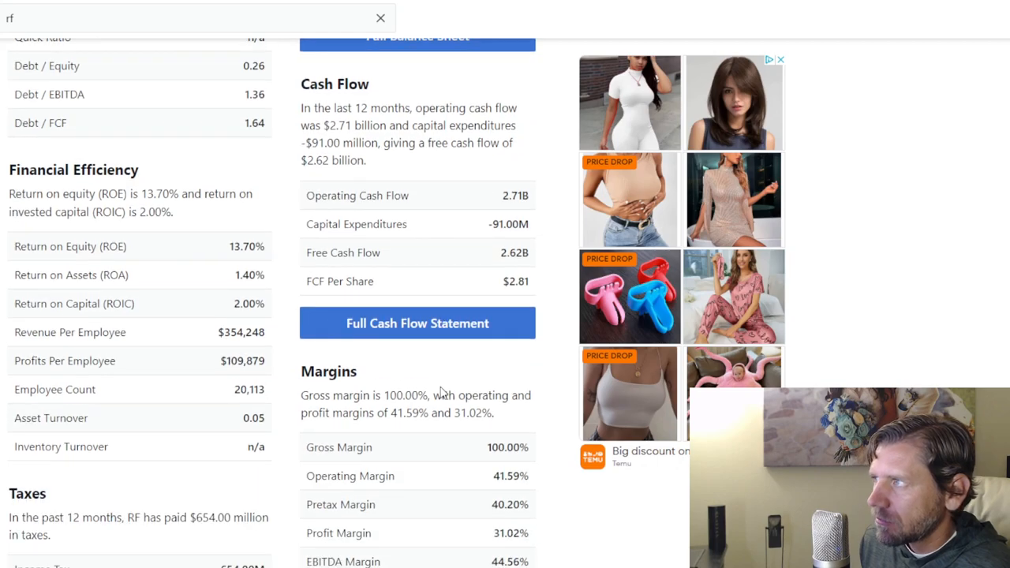
pyautogui.scroll(-3)
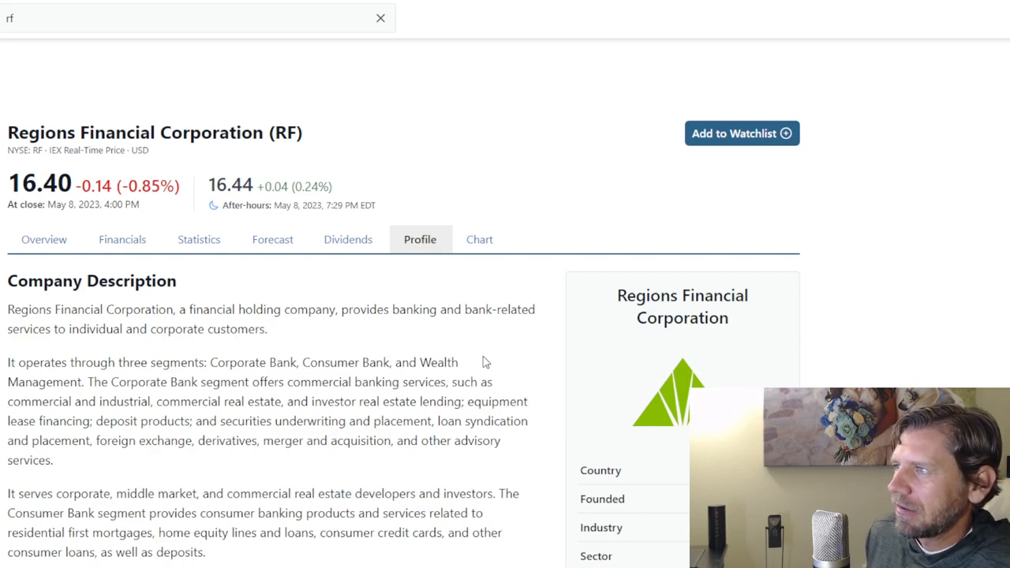
pyautogui.moveTo(367, 327)
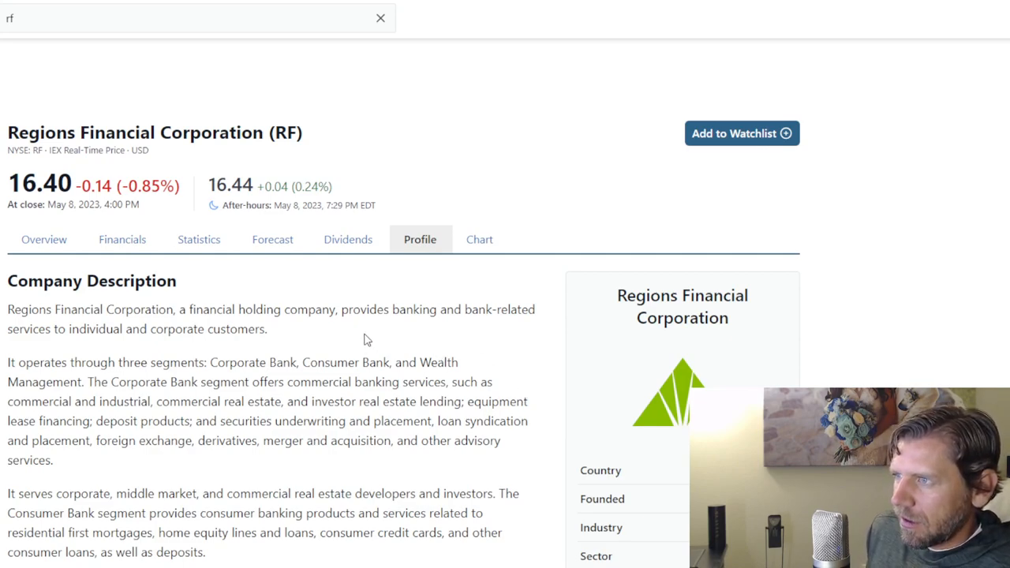
# - Scroll down the RF Profile past the description to Key Executives and Latest SEC Filings
pyautogui.scroll(-3)
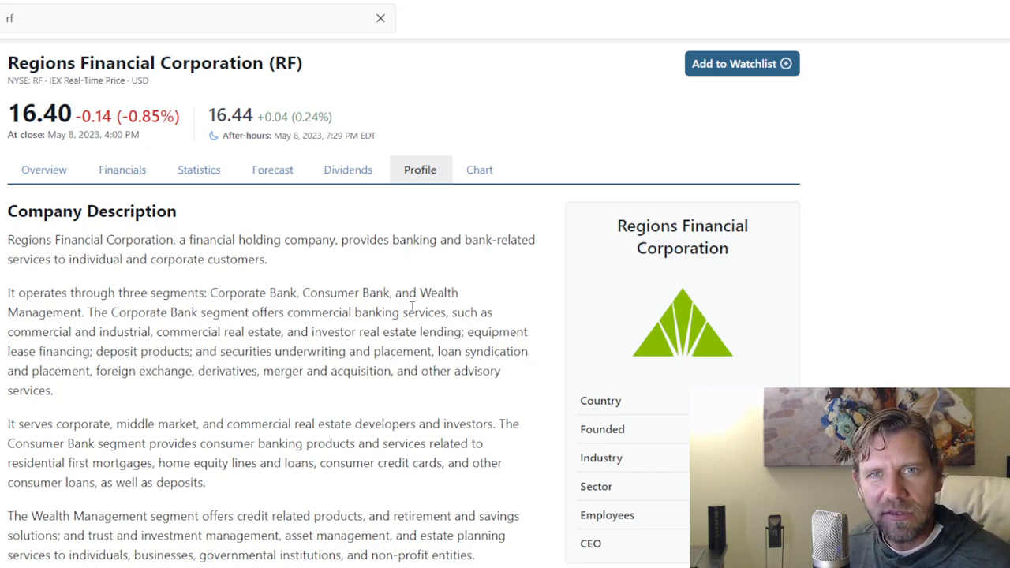
pyautogui.moveTo(346, 398)
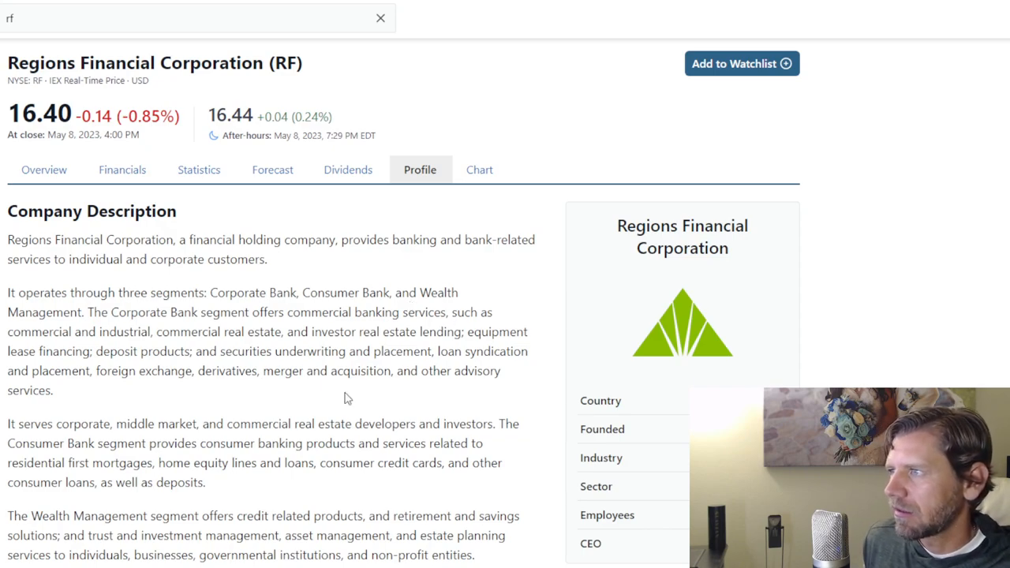
pyautogui.scroll(-3)
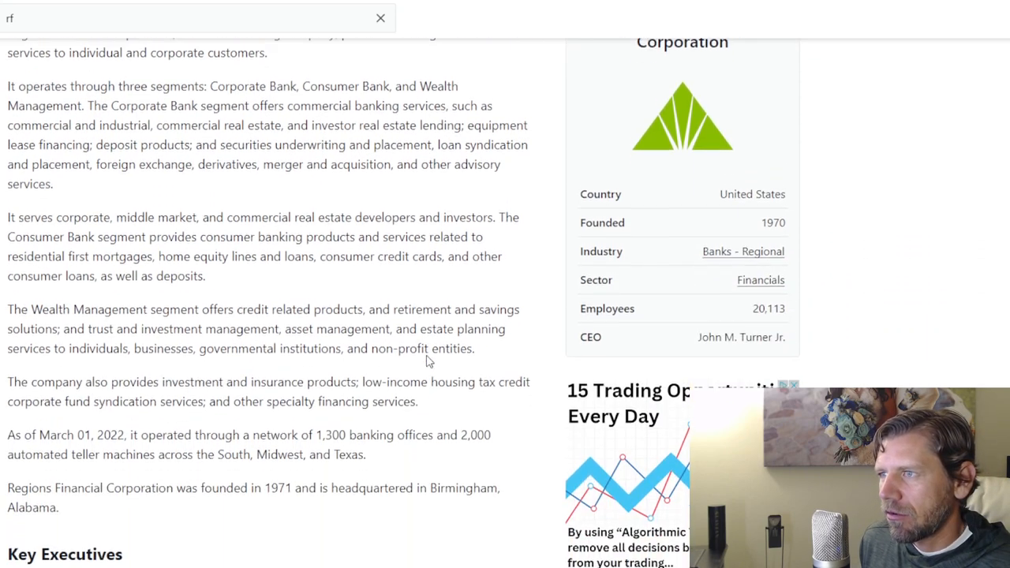
pyautogui.scroll(-3)
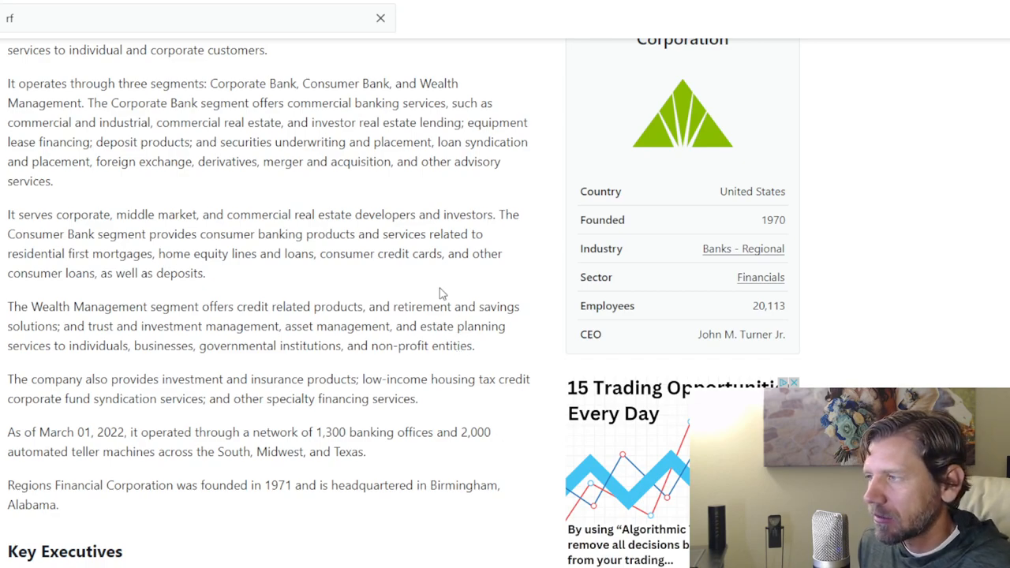
pyautogui.scroll(-3)
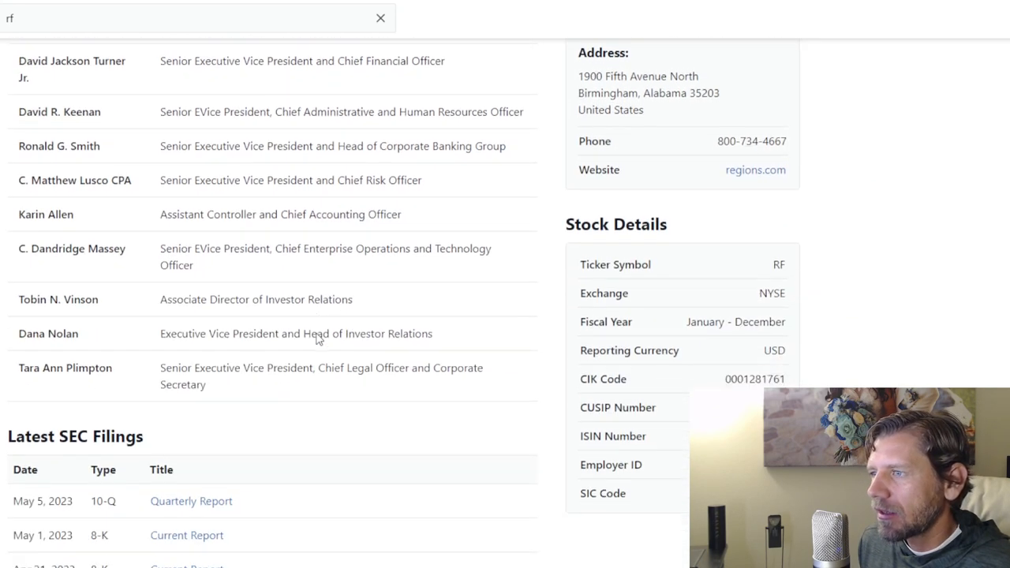
pyautogui.scroll(-3)
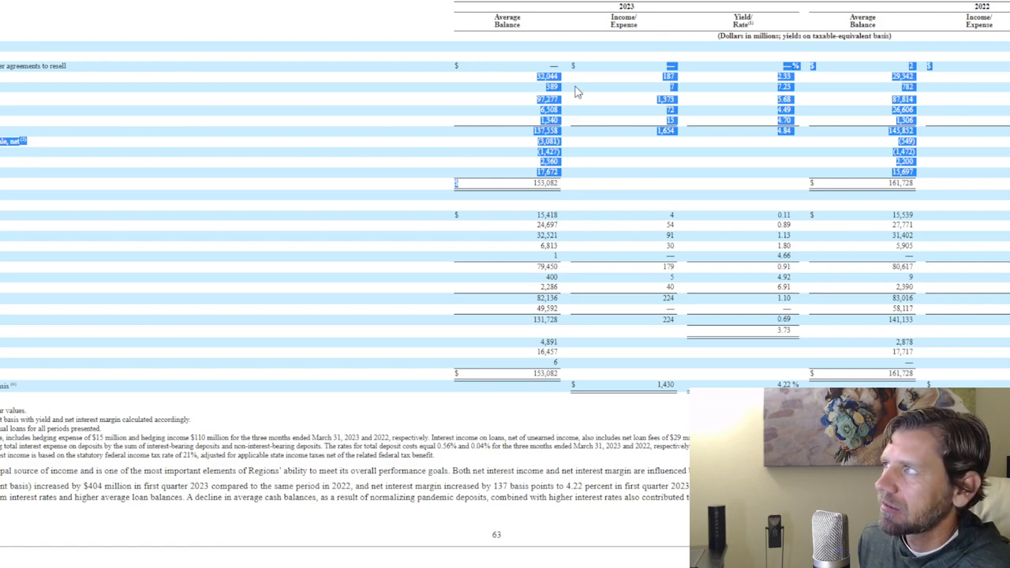
pyautogui.moveTo(535, 89)
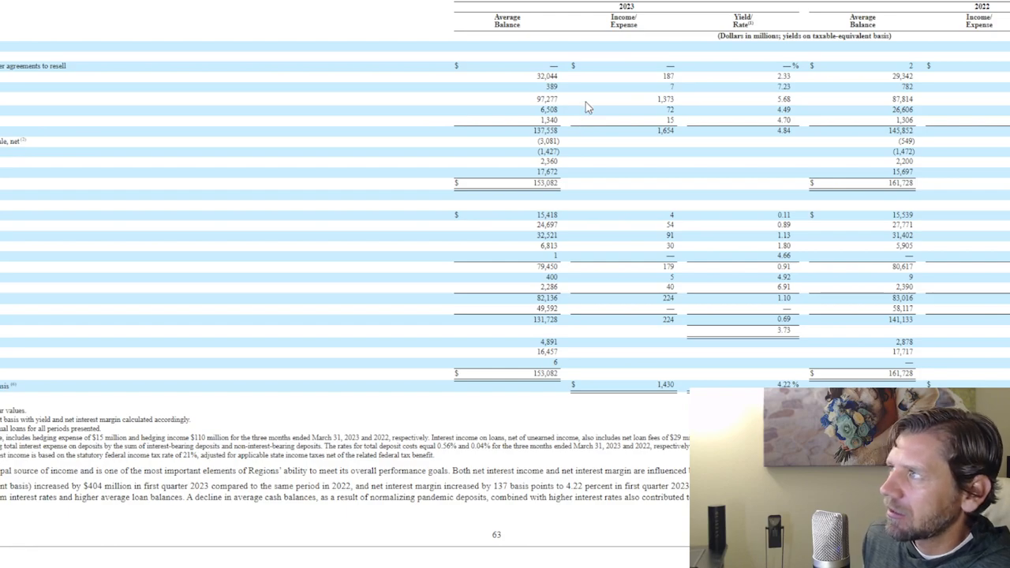
pyautogui.moveTo(772, 89)
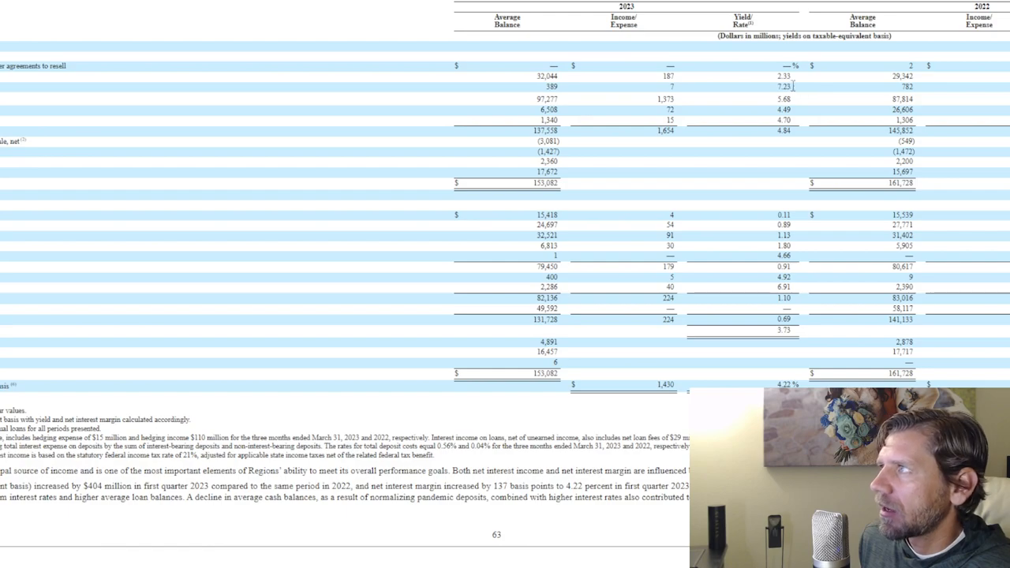
pyautogui.moveTo(773, 91)
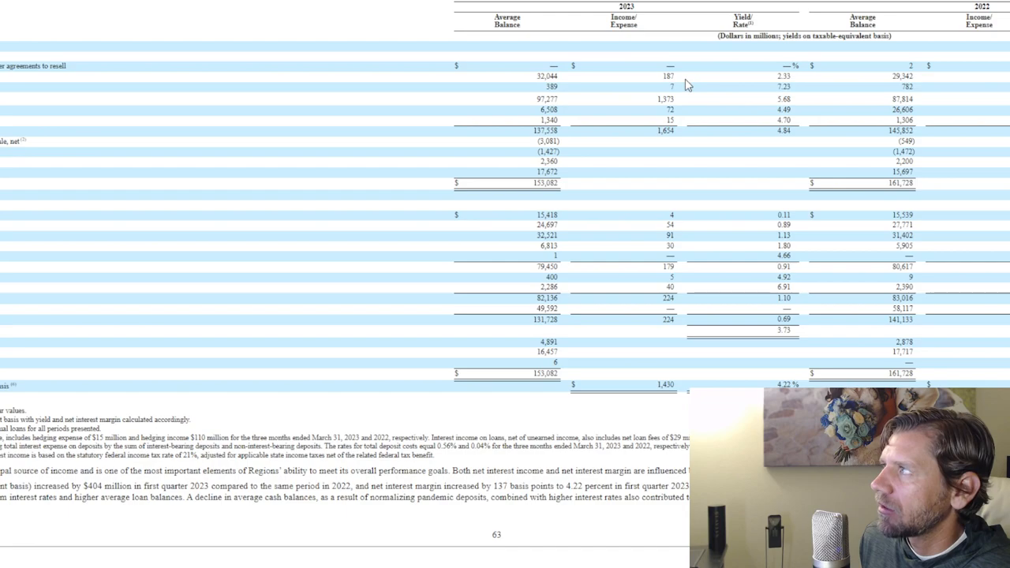
pyautogui.moveTo(537, 77)
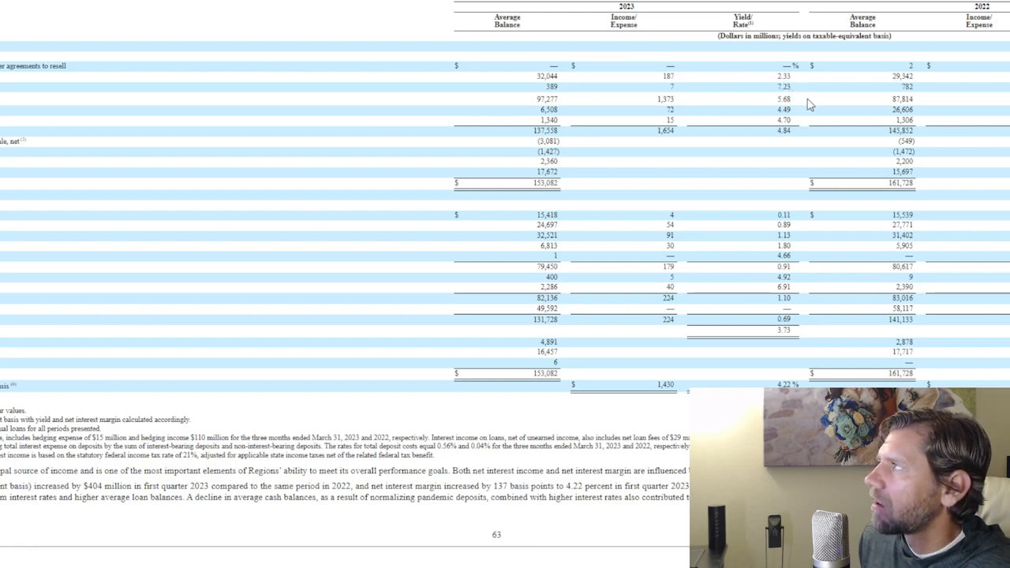
pyautogui.moveTo(821, 118)
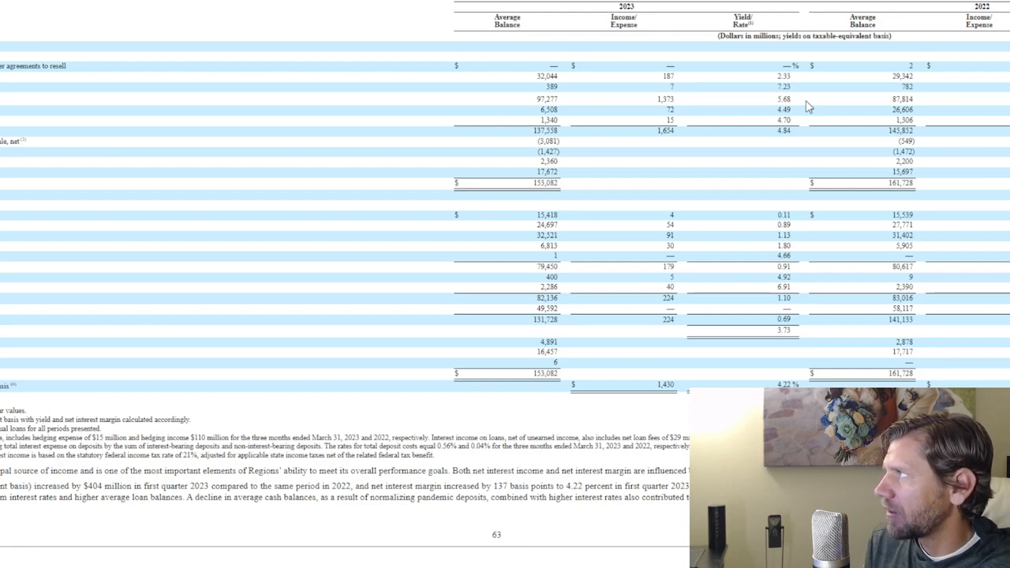
pyautogui.moveTo(818, 92)
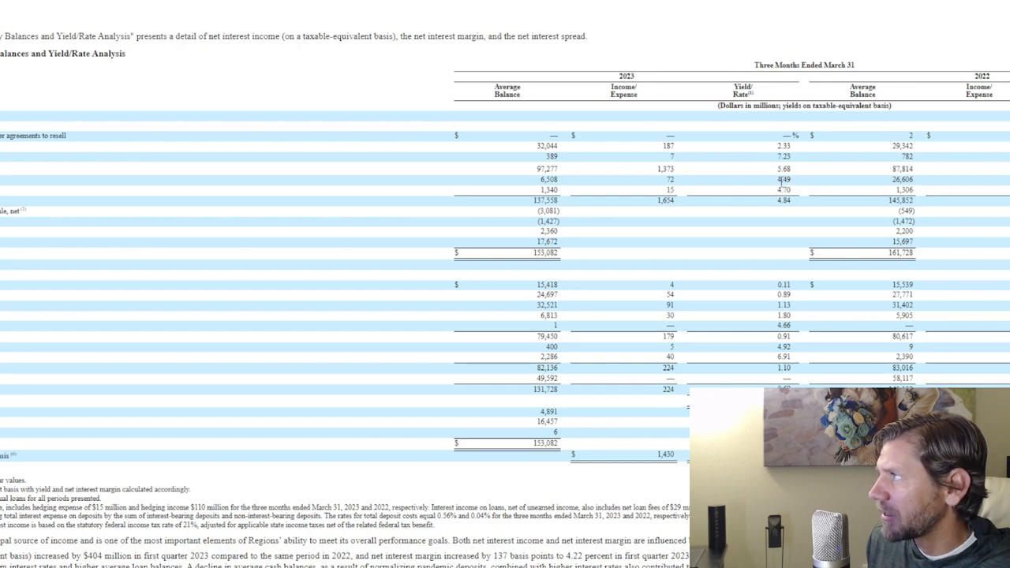
pyautogui.moveTo(816, 188)
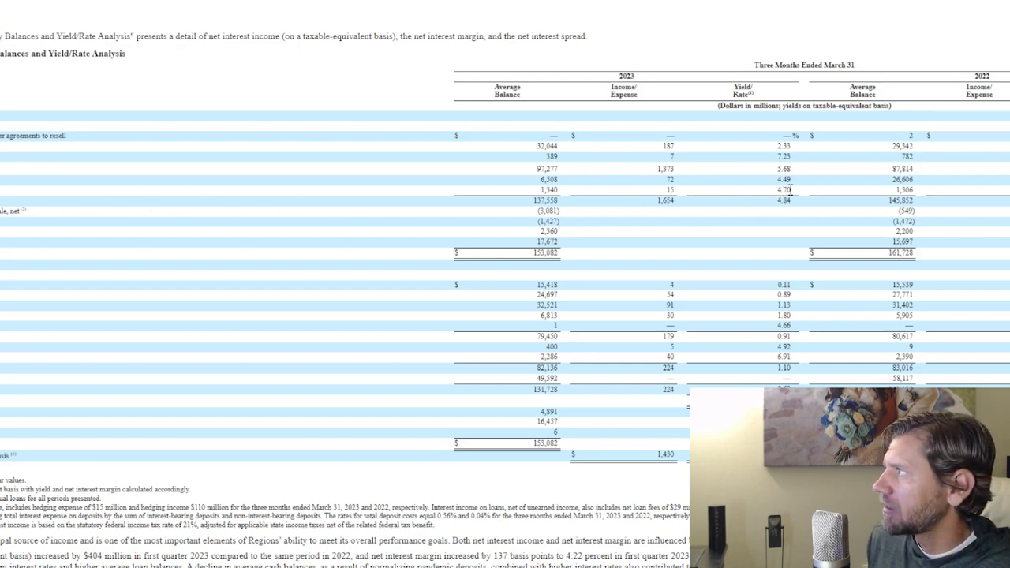
pyautogui.moveTo(829, 193)
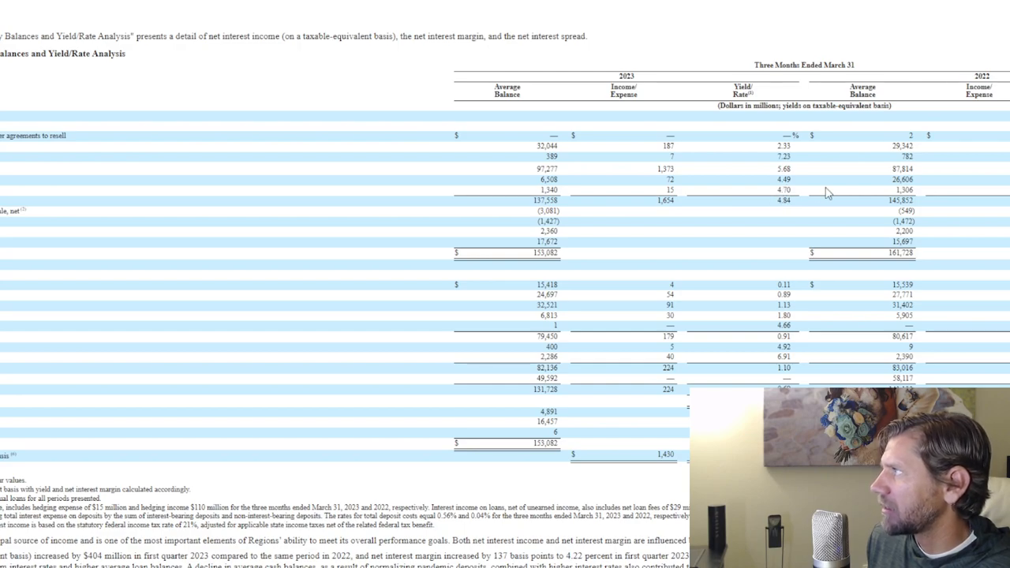
pyautogui.moveTo(801, 166)
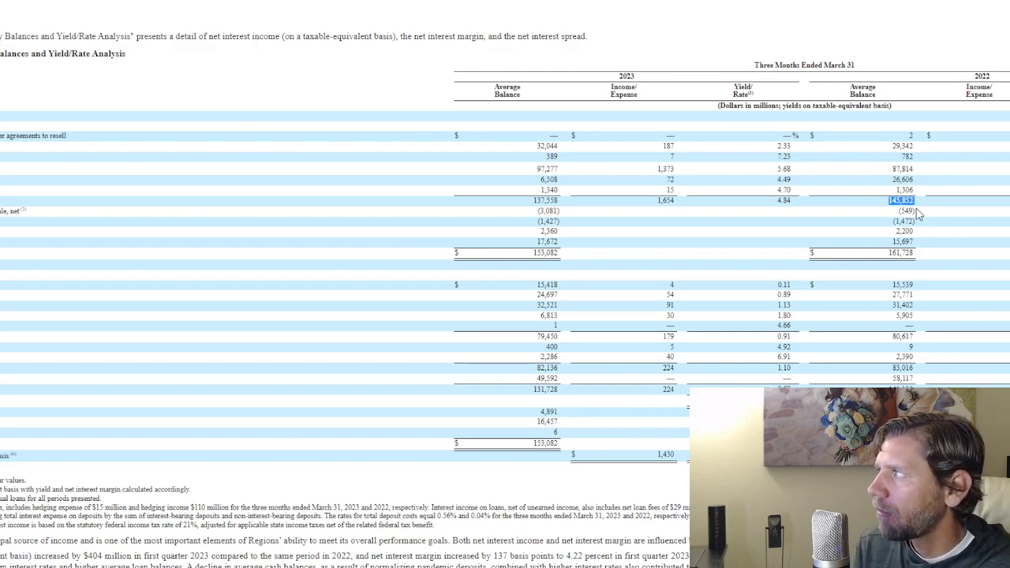
pyautogui.moveTo(652, 207)
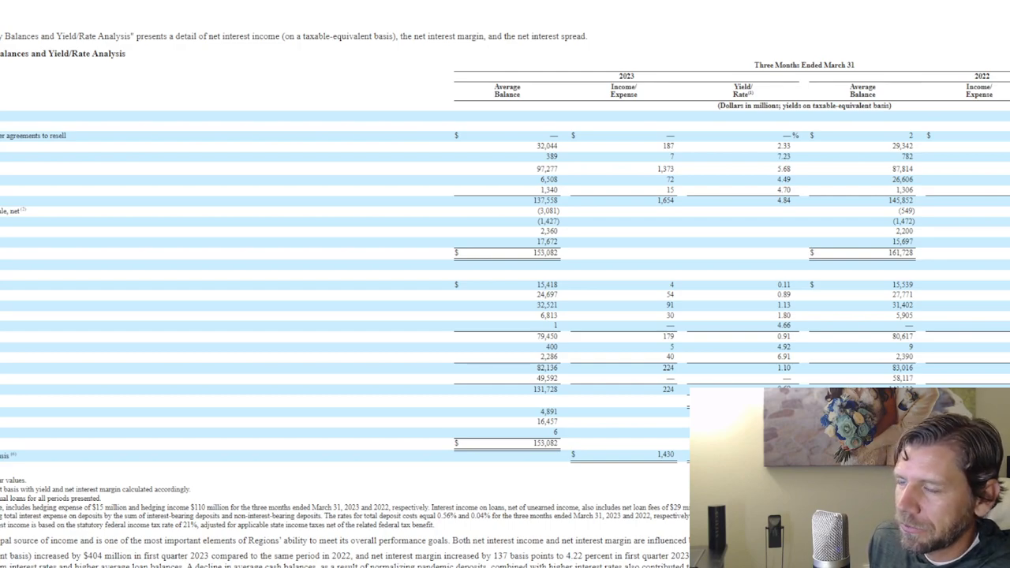
pyautogui.moveTo(975, 265)
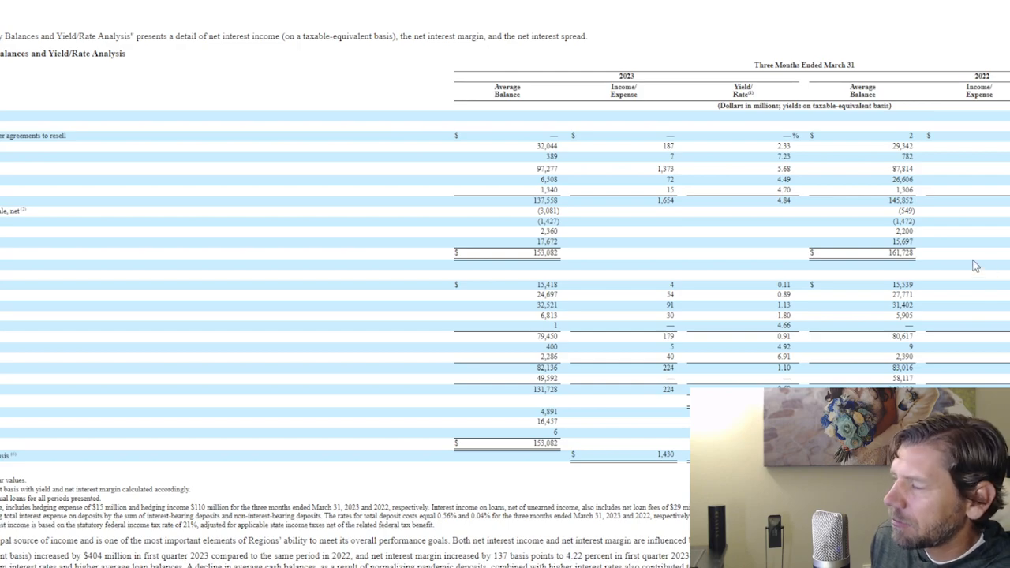
# - Reveal the table's lower rows and highlight the 224 total interest expense and 32,521 average balance
pyautogui.scroll(-3)
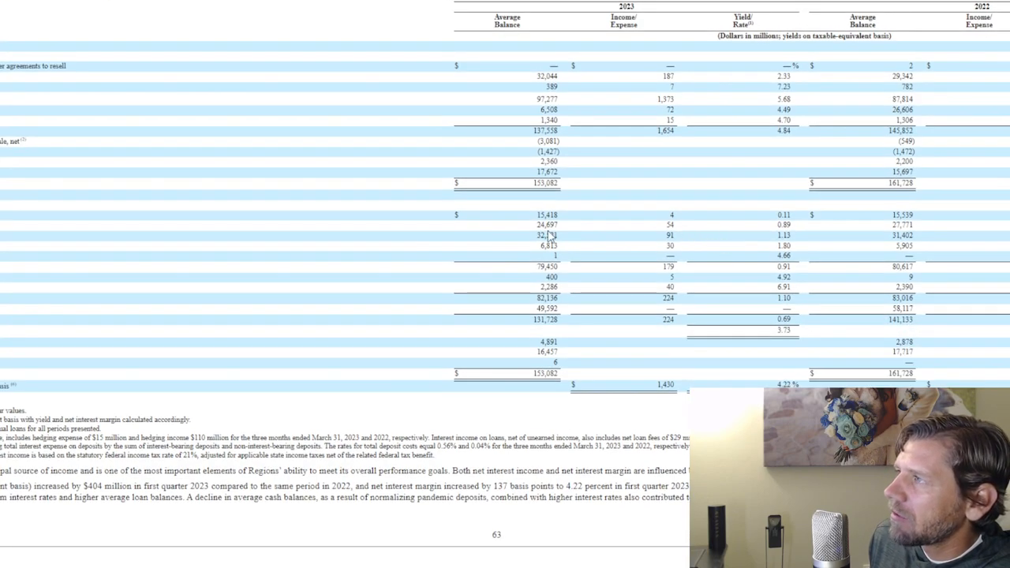
pyautogui.moveTo(547, 219); pyautogui.dragTo(900, 220)
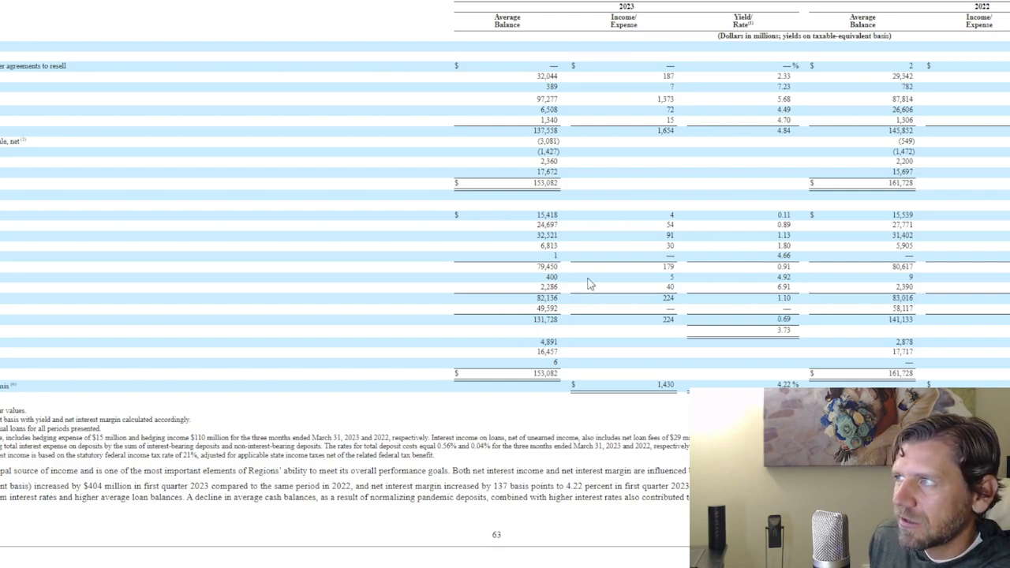
pyautogui.moveTo(719, 240)
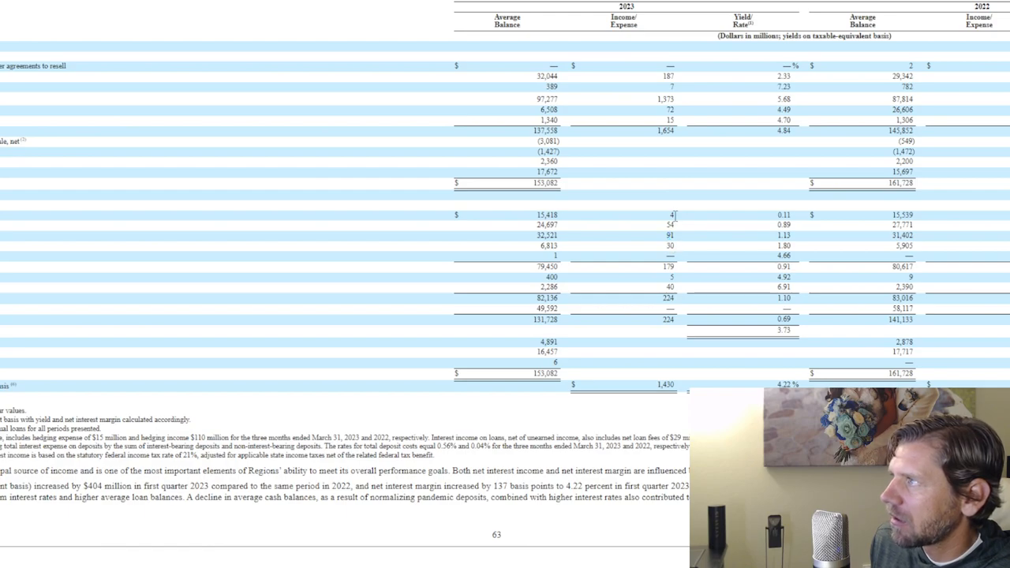
pyautogui.doubleClick(670, 235)
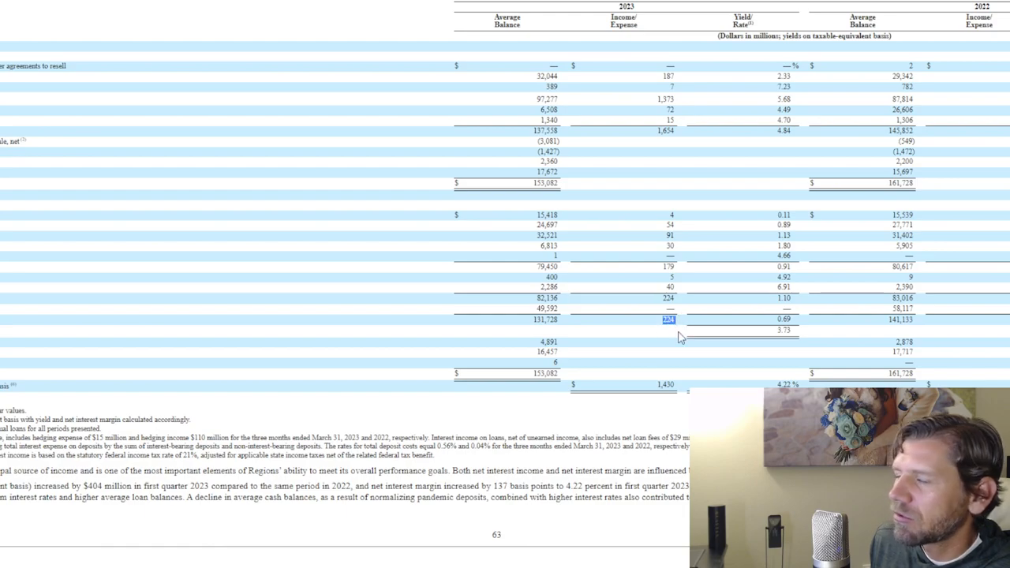
pyautogui.moveTo(671, 165)
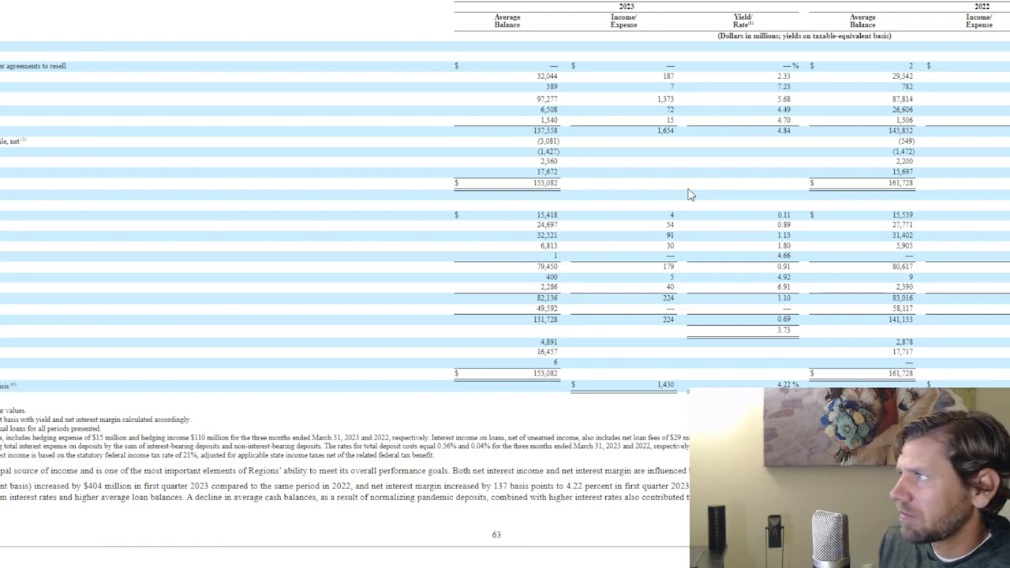
pyautogui.moveTo(670, 216)
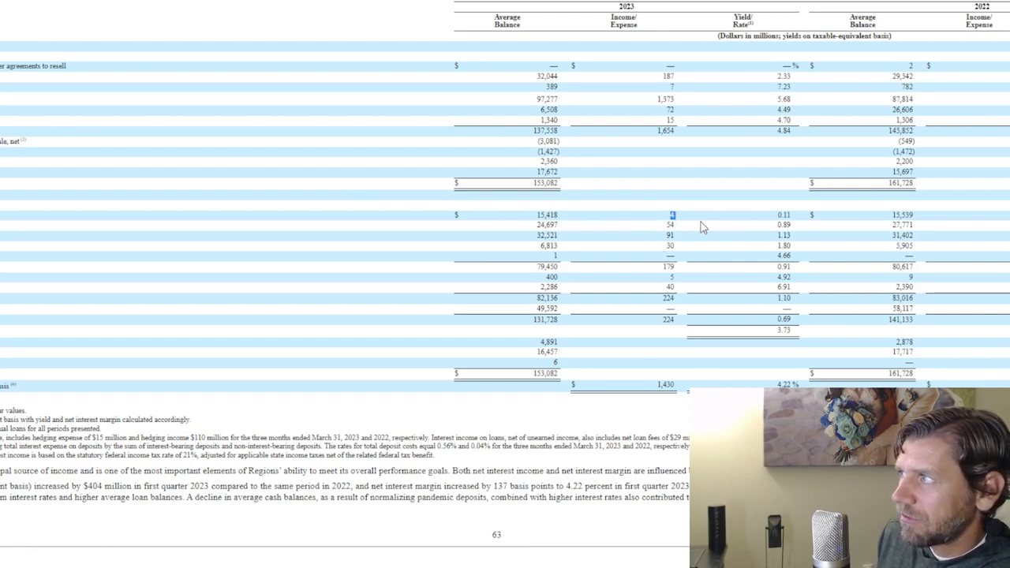
pyautogui.moveTo(548, 215)
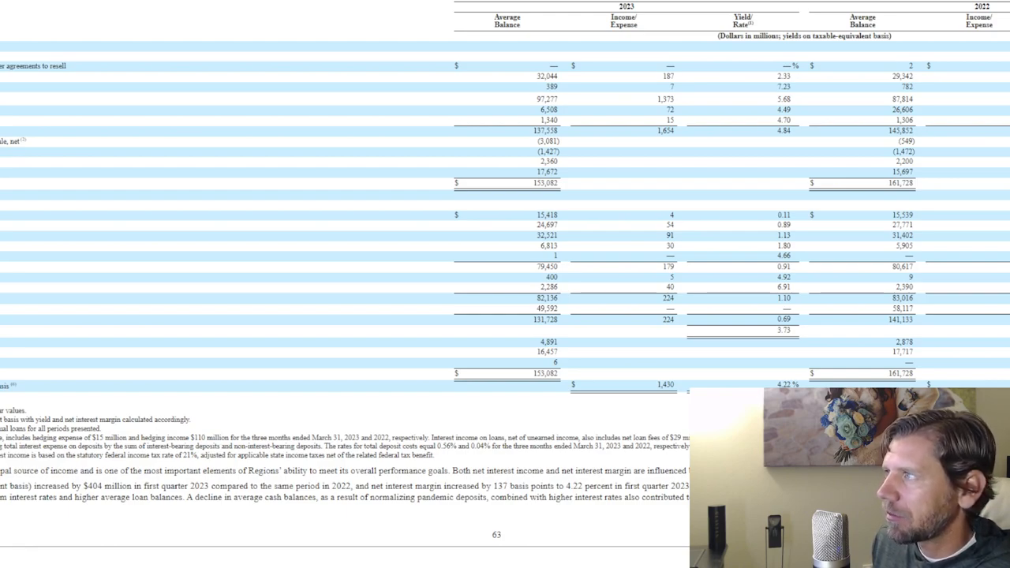
pyautogui.doubleClick(542, 215)
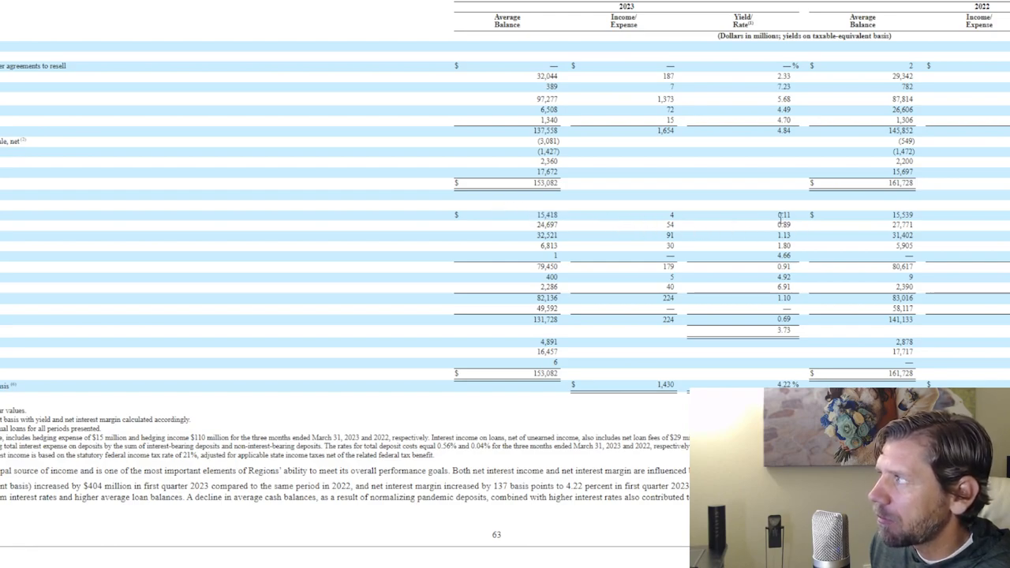
pyautogui.moveTo(799, 219)
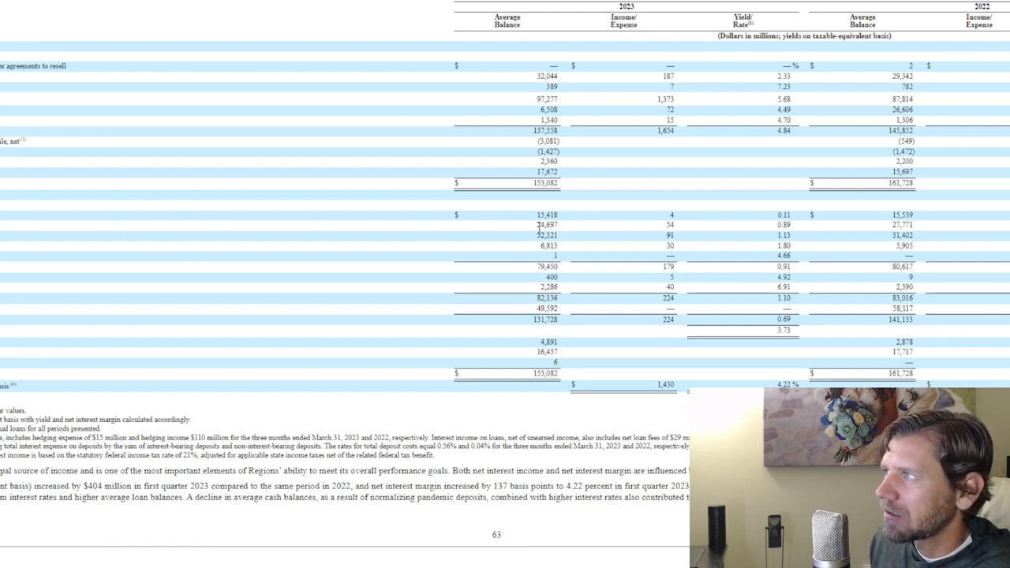
pyautogui.moveTo(687, 233)
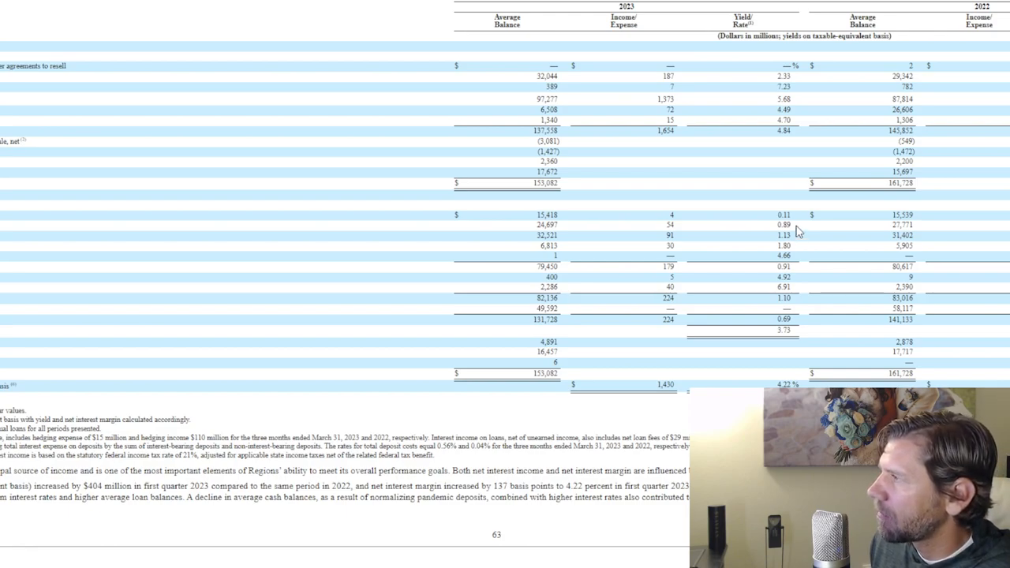
pyautogui.moveTo(51, 215)
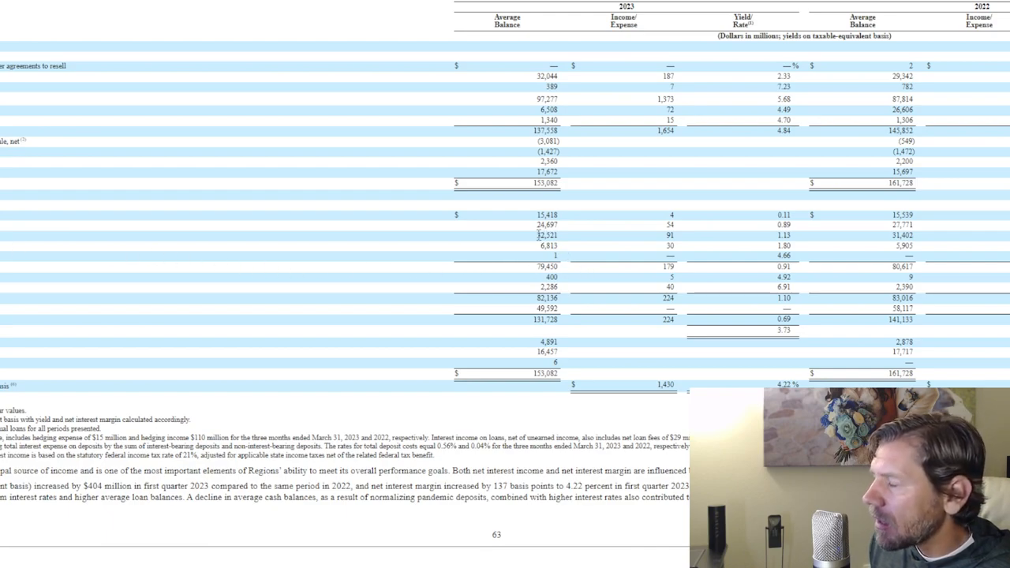
pyautogui.doubleClick(544, 235)
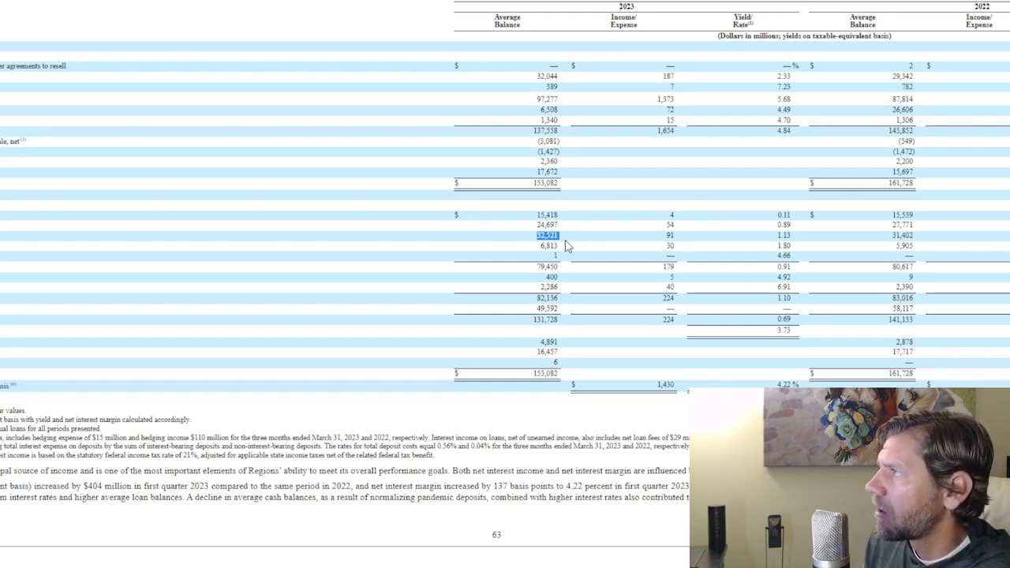
pyautogui.moveTo(672, 235)
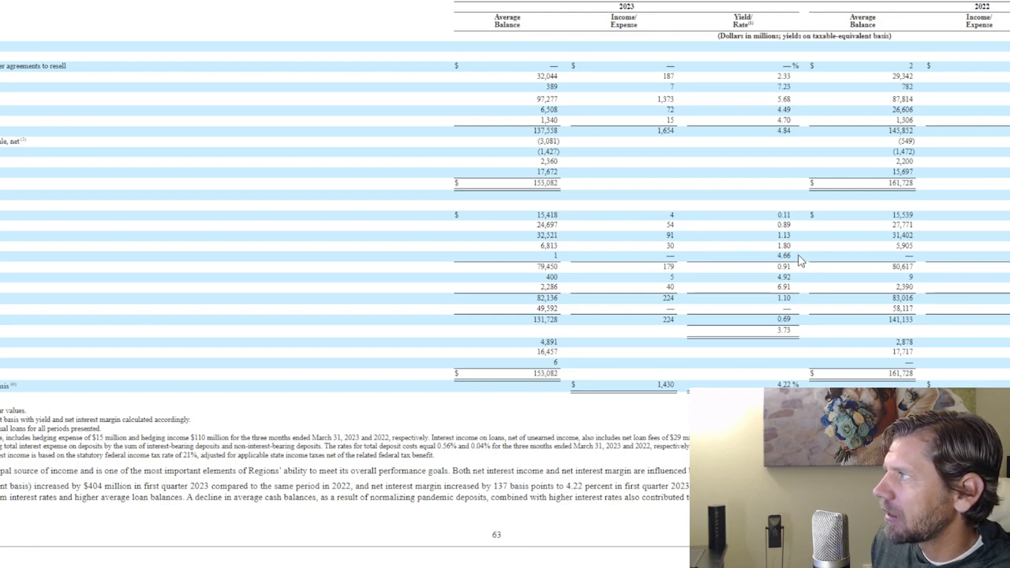
pyautogui.moveTo(806, 243)
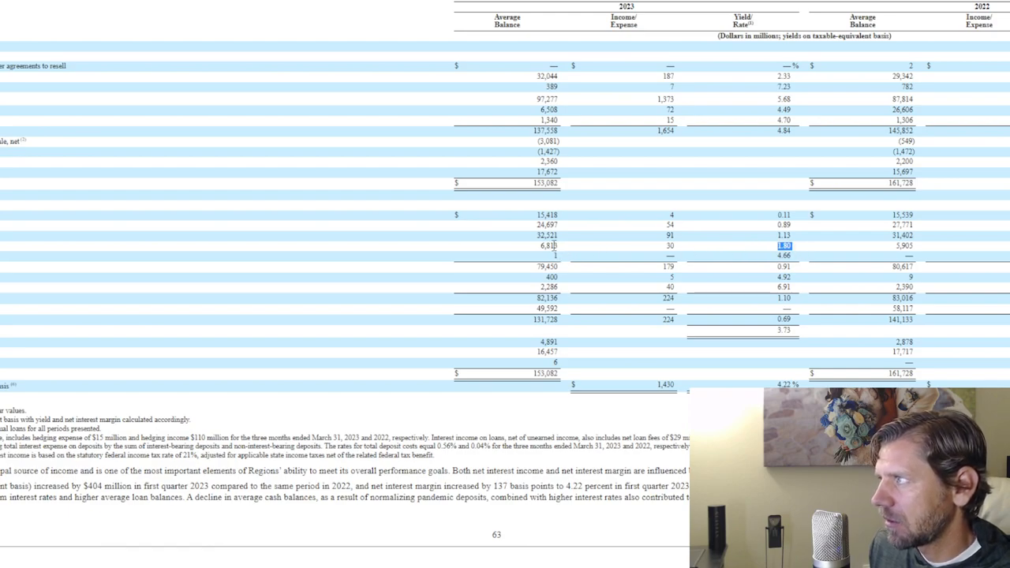
pyautogui.moveTo(667, 252)
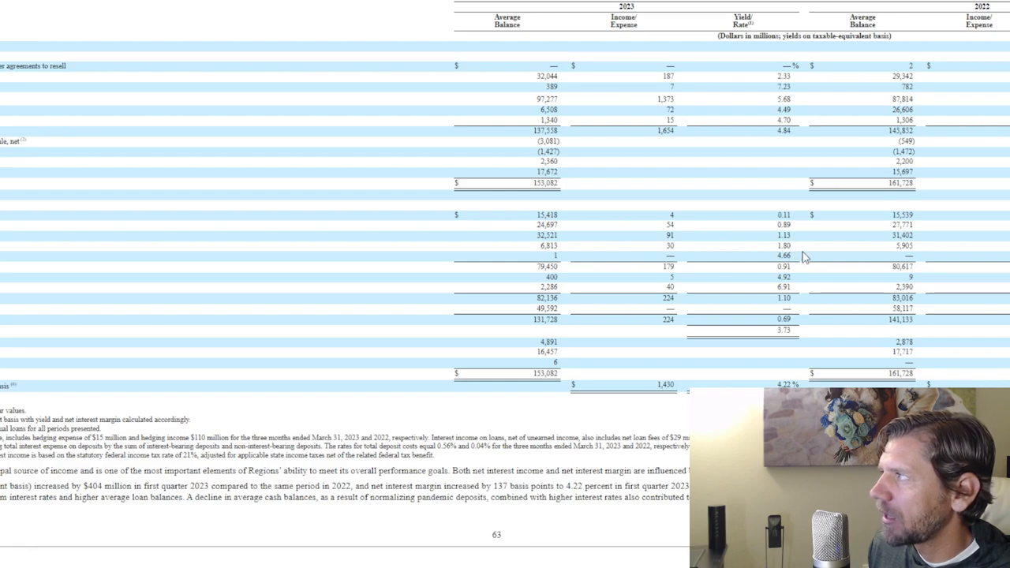
pyautogui.moveTo(787, 288)
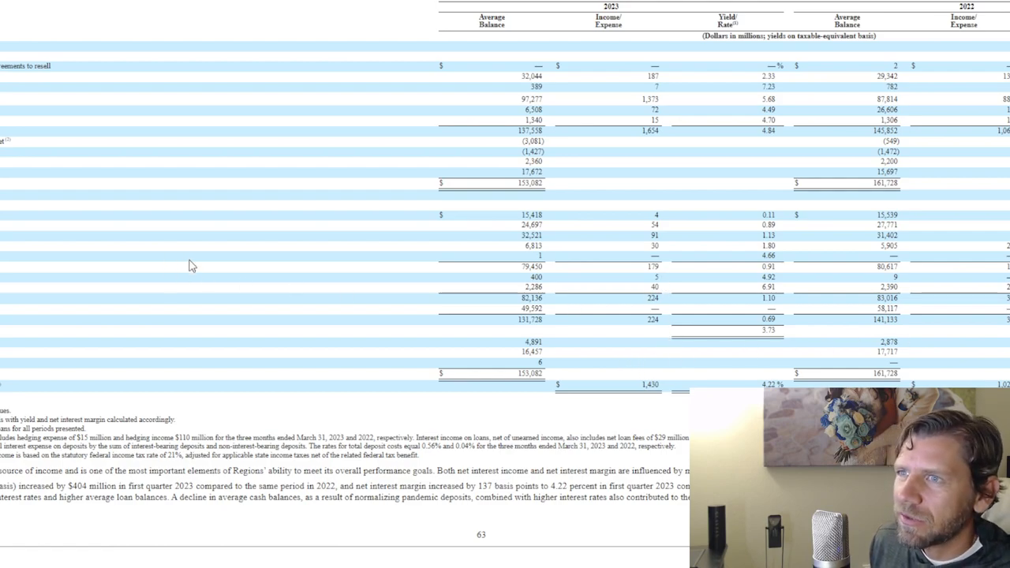
pyautogui.moveTo(440, 310)
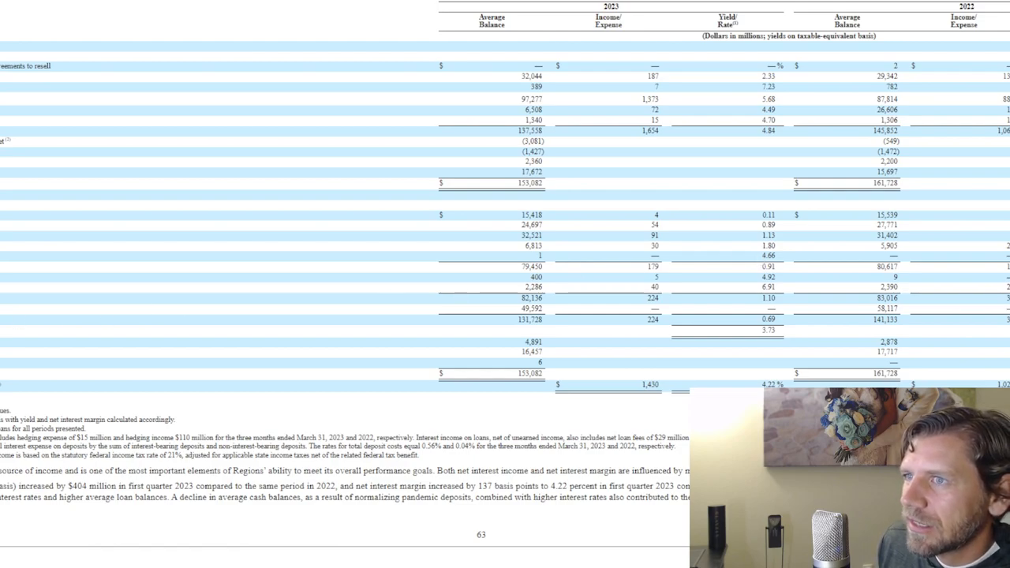
pyautogui.moveTo(93, 282)
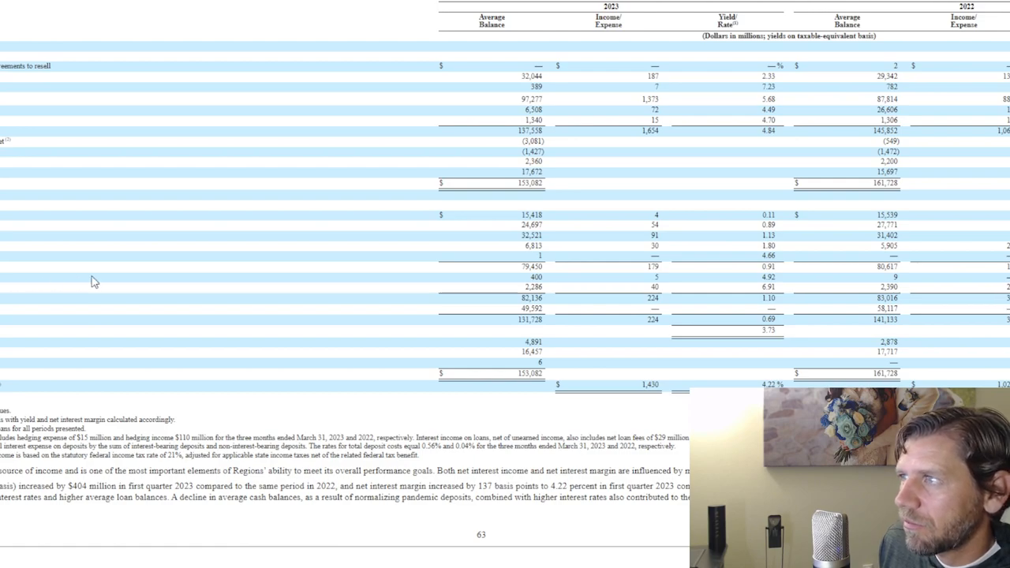
pyautogui.moveTo(681, 283)
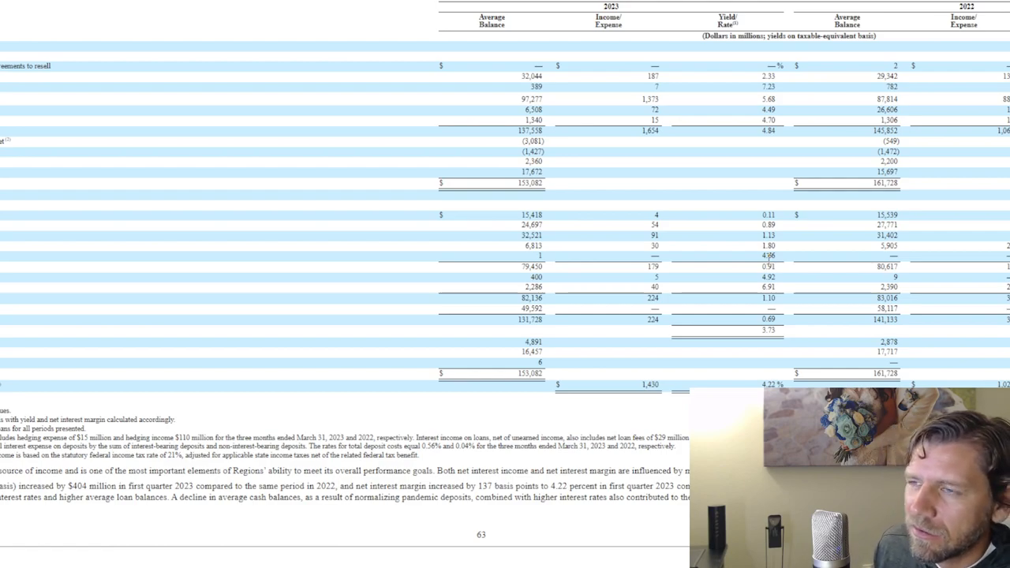
# - Mark the 6.91% rate on the $2,286 million liability row in the 10-Q yield table
pyautogui.doubleClick(767, 277)
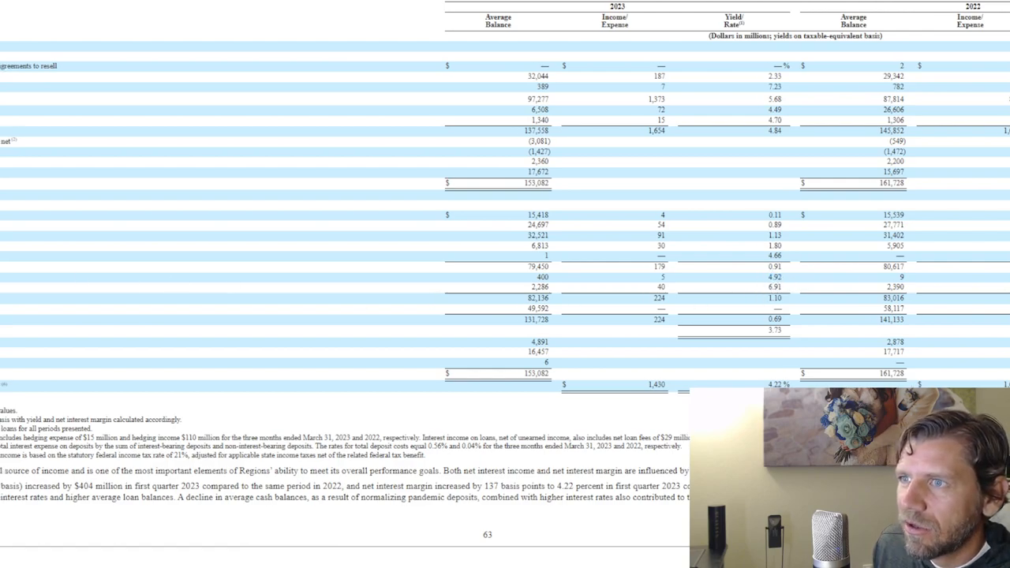
pyautogui.moveTo(191, 329)
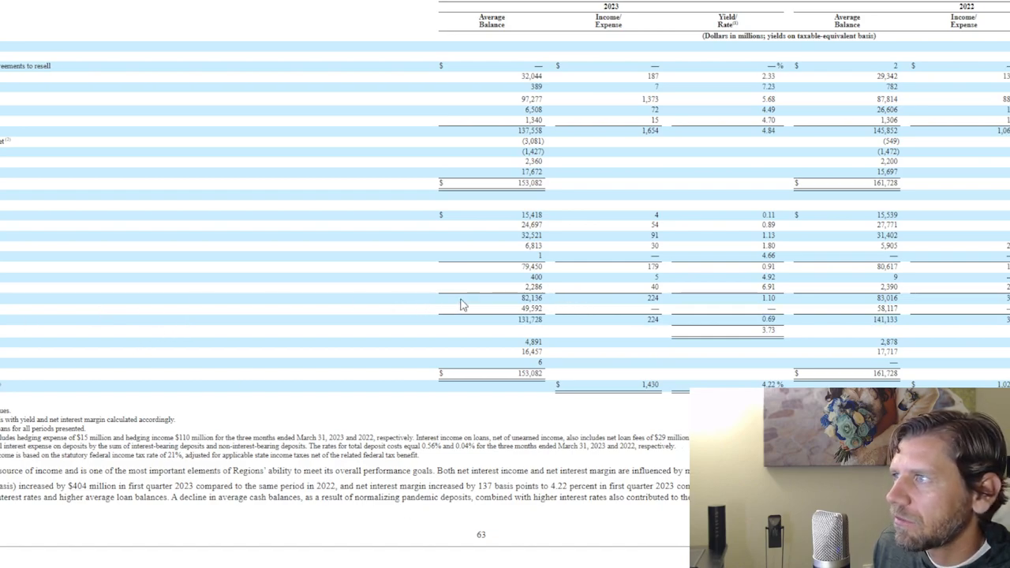
pyautogui.doubleClick(531, 287)
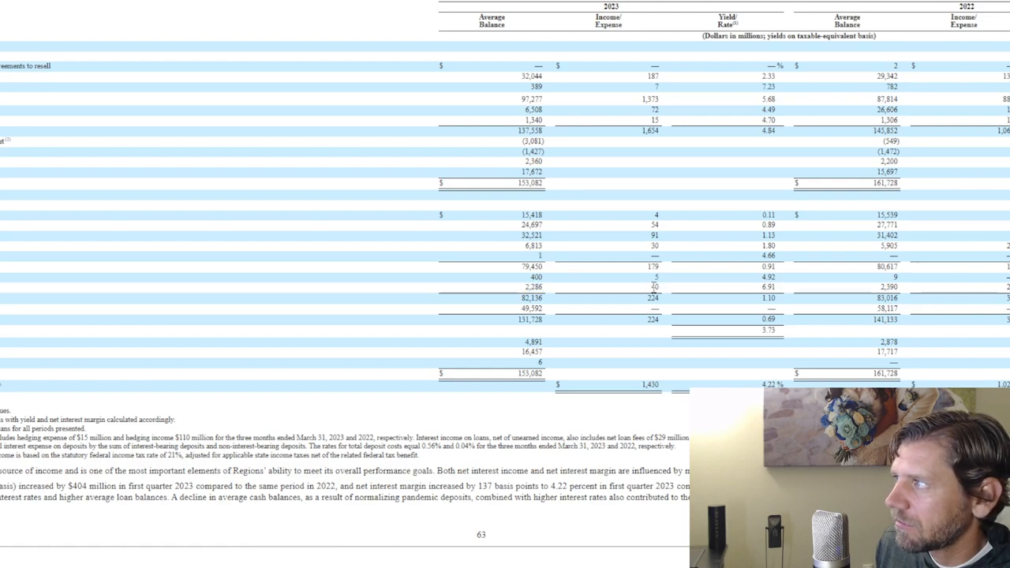
pyautogui.moveTo(762, 294)
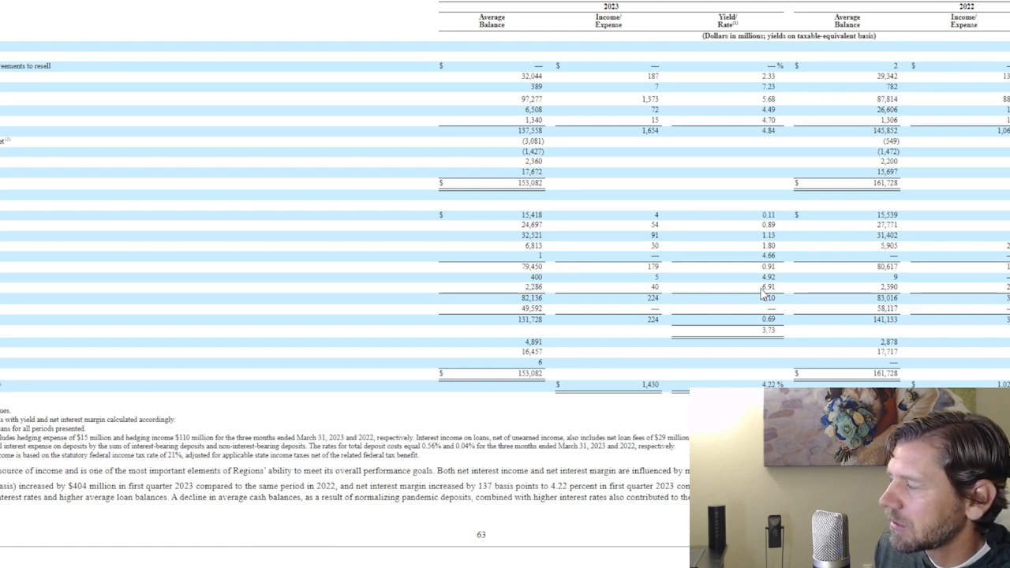
pyautogui.doubleClick(766, 287)
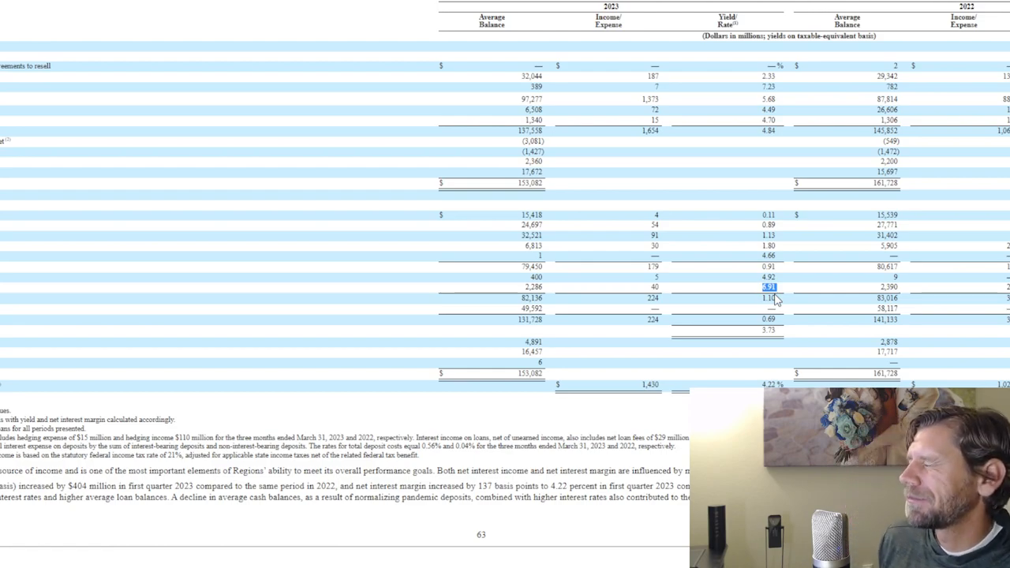
pyautogui.moveTo(607, 300)
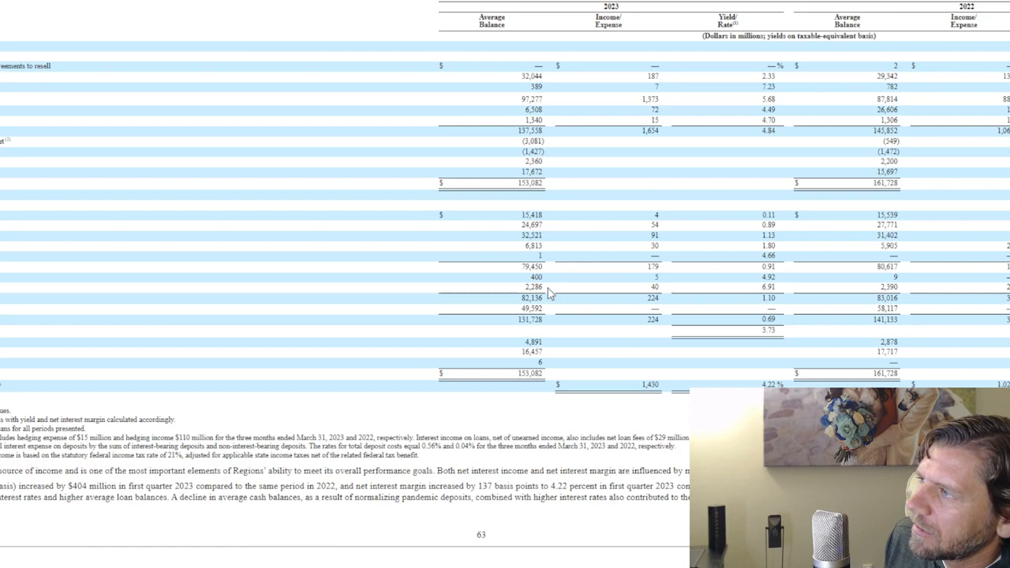
pyautogui.moveTo(568, 301)
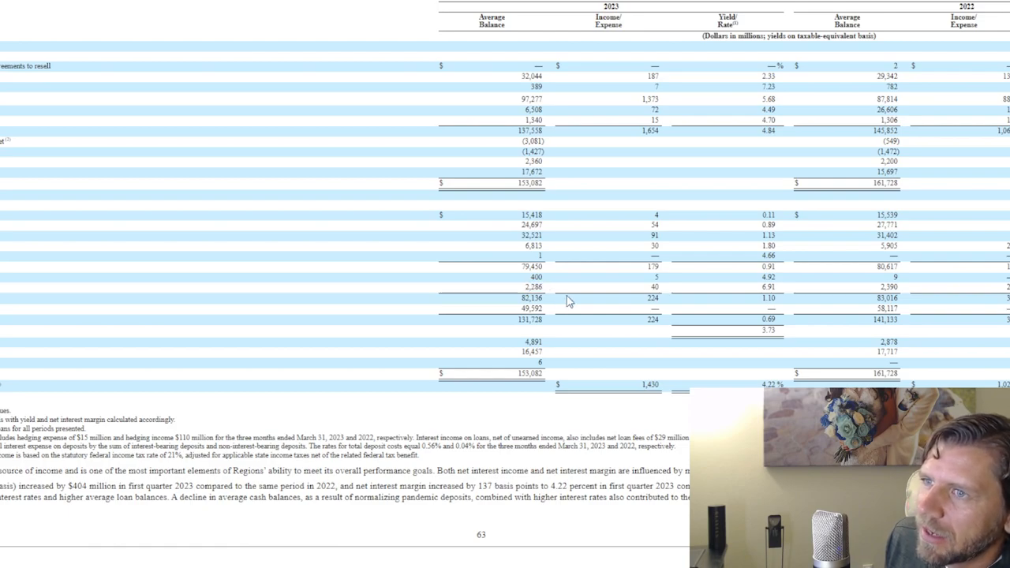
pyautogui.moveTo(556, 293)
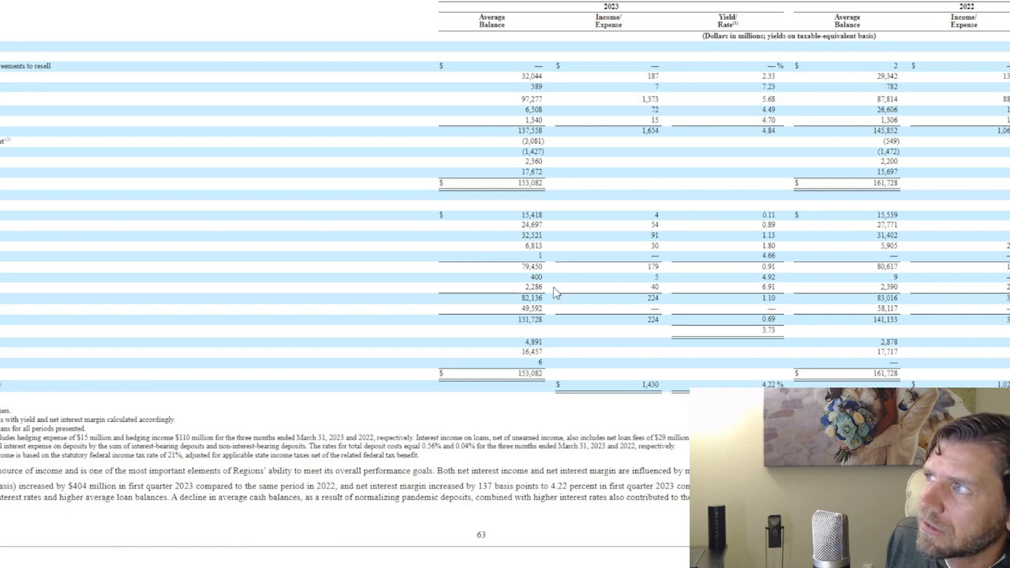
pyautogui.moveTo(531, 90)
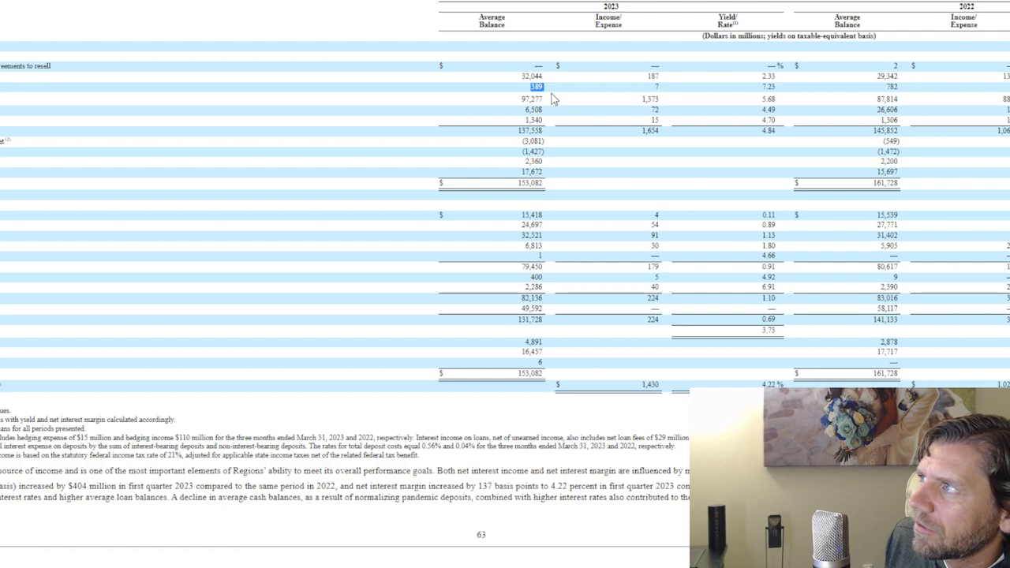
# - Scroll past the yield table to leave the 10-Q for RF's annual balance sheet
pyautogui.scroll(-3)
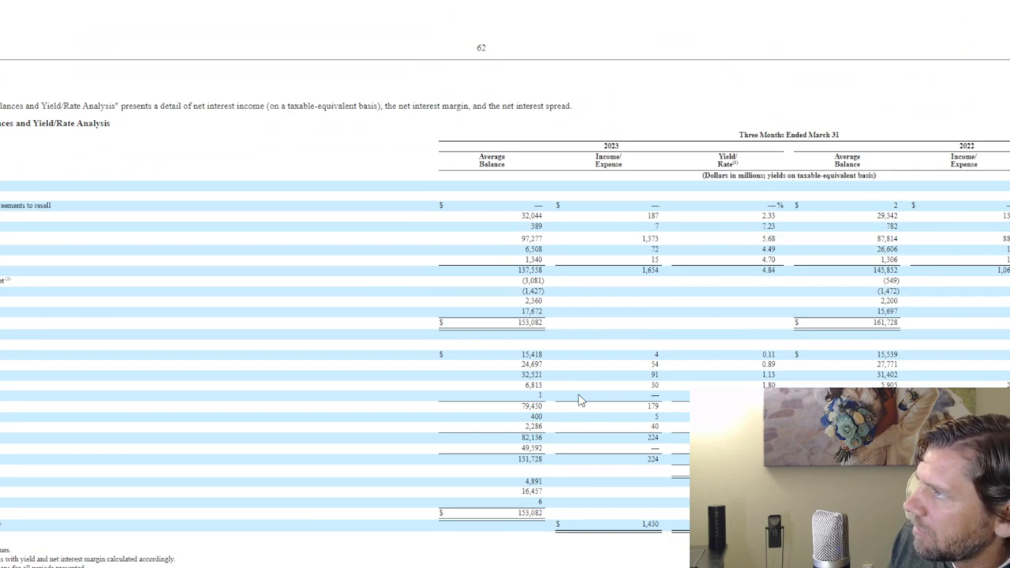
pyautogui.scroll(-3)
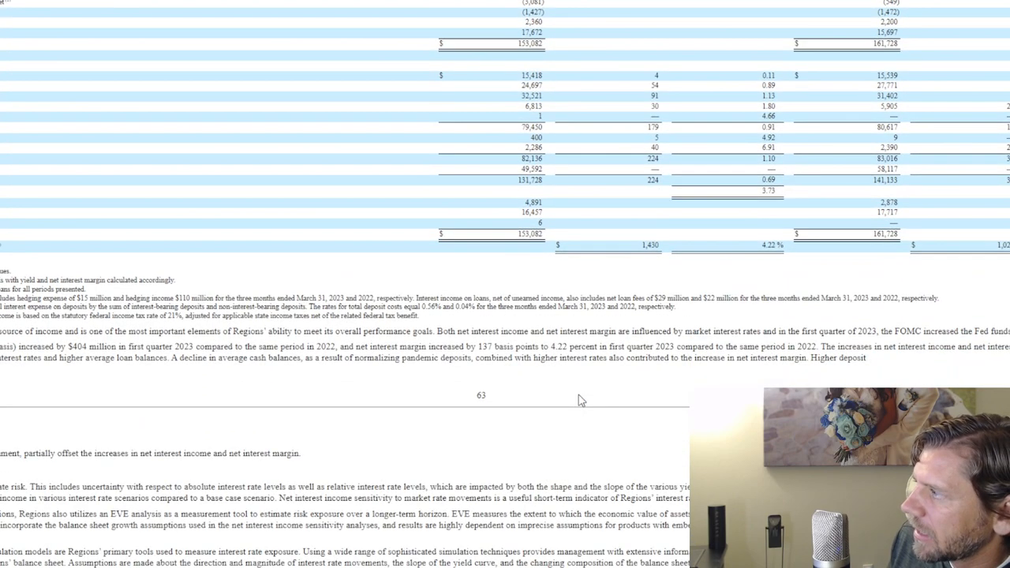
pyautogui.scroll(-3)
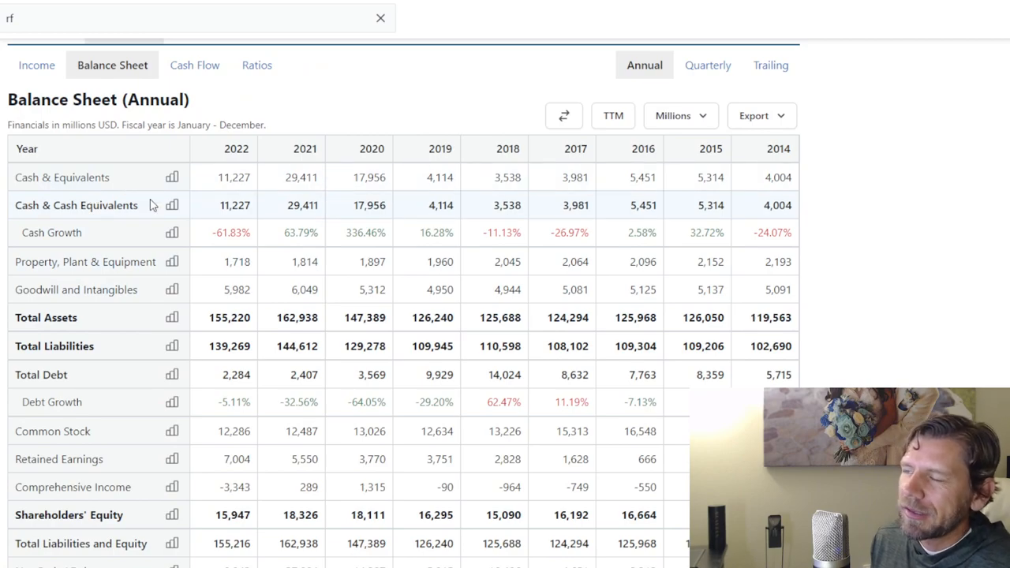
# - Show the quarterly balance sheet and chart ten years of quarterly cash and equivalents
pyautogui.scroll(3)
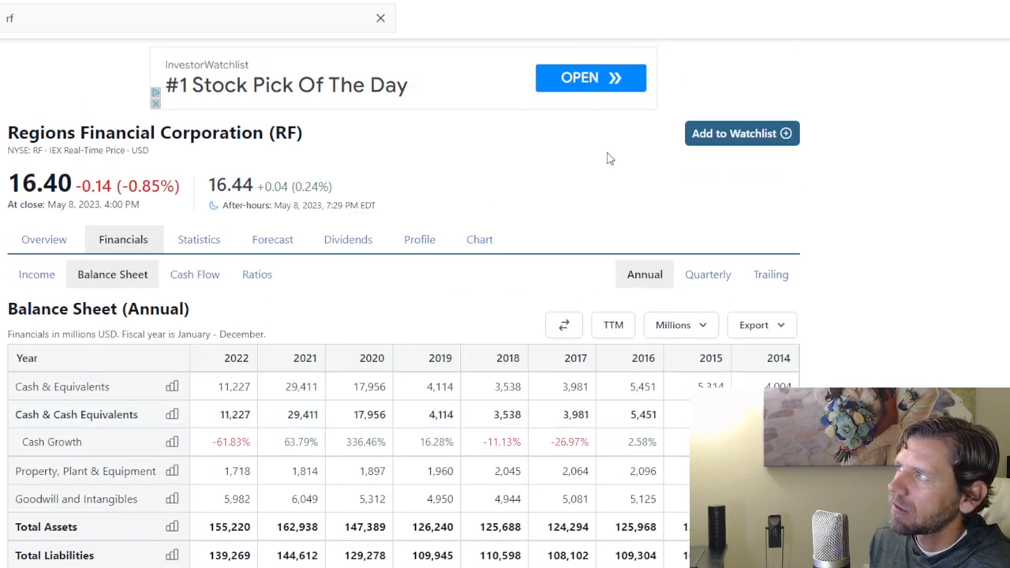
pyautogui.click(706, 274)
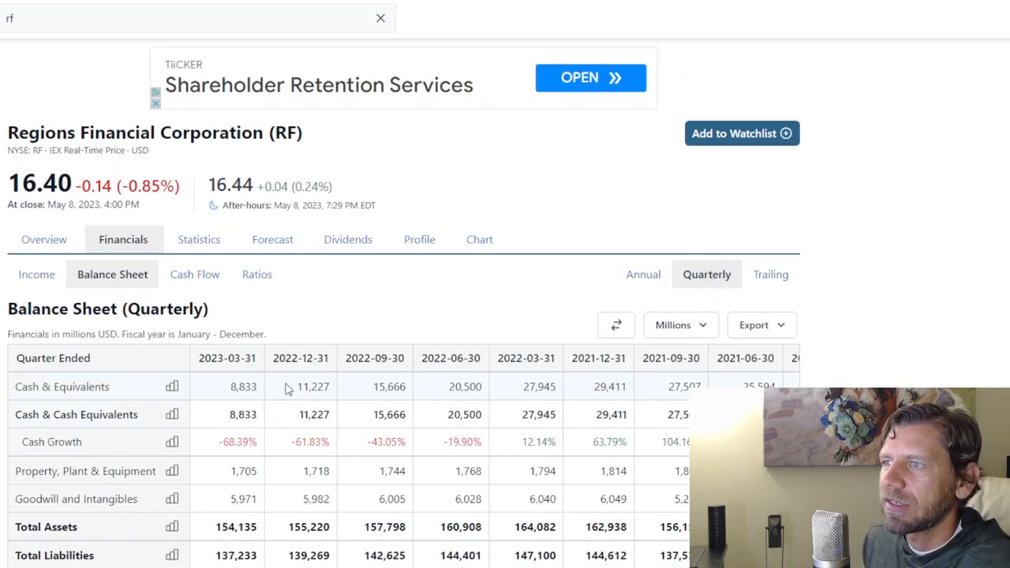
pyautogui.click(172, 345)
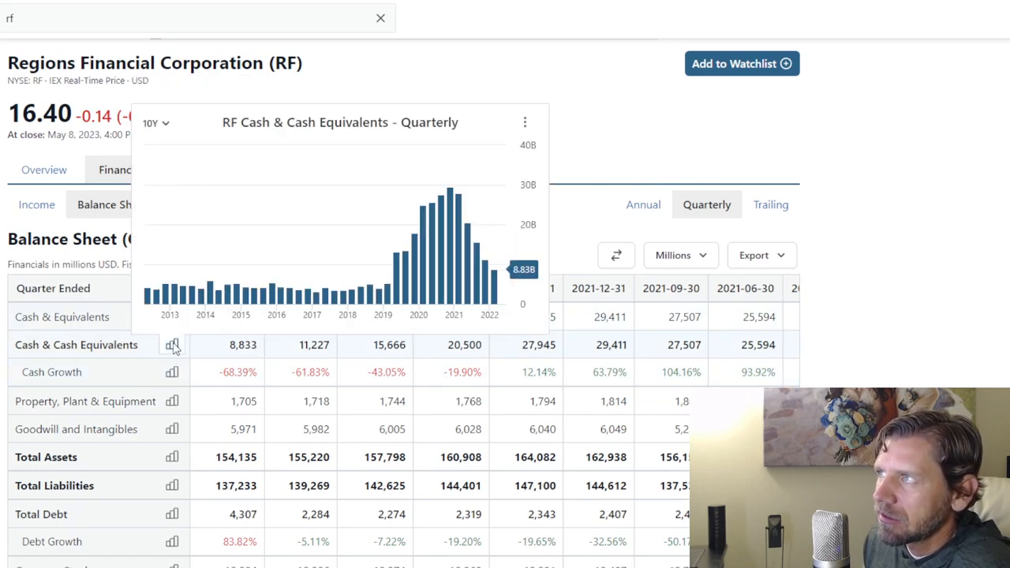
pyautogui.scroll(-3)
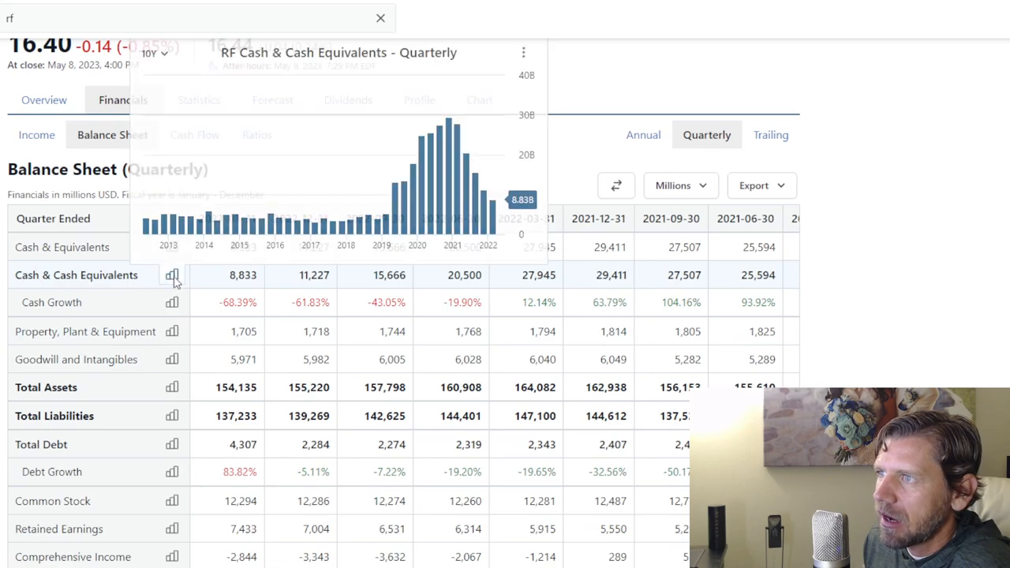
pyautogui.moveTo(227, 219)
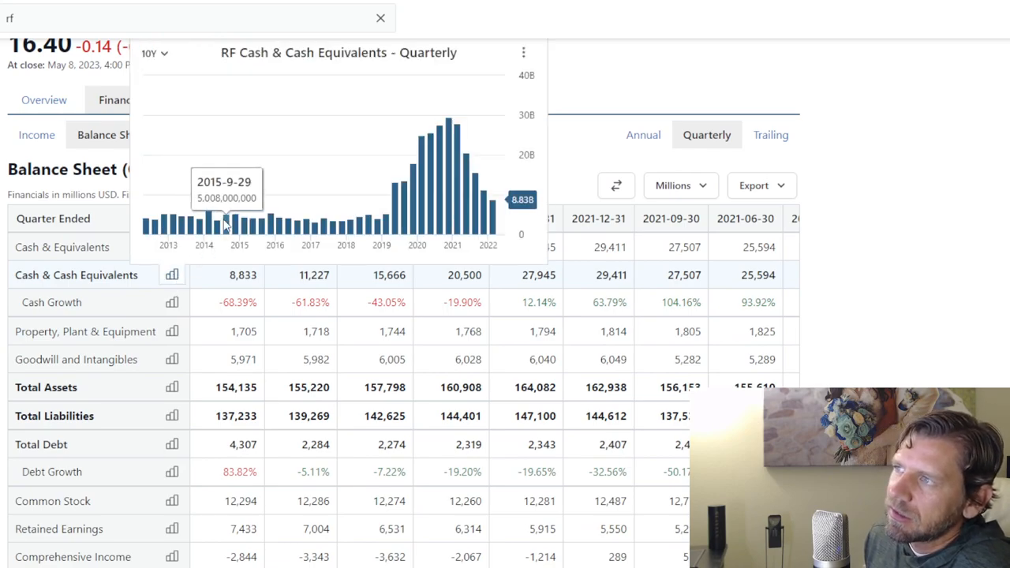
pyautogui.moveTo(326, 229)
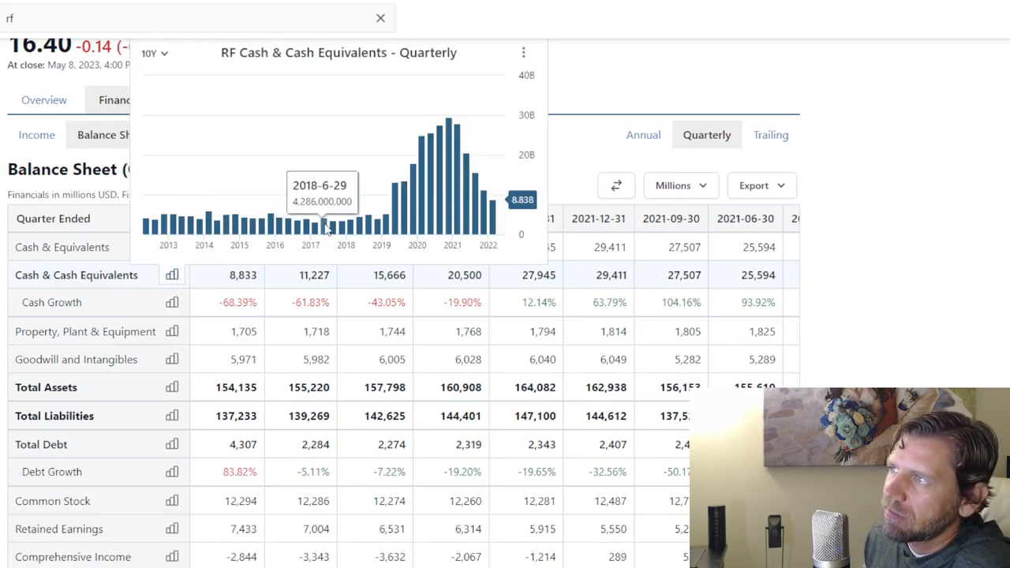
pyautogui.moveTo(360, 229)
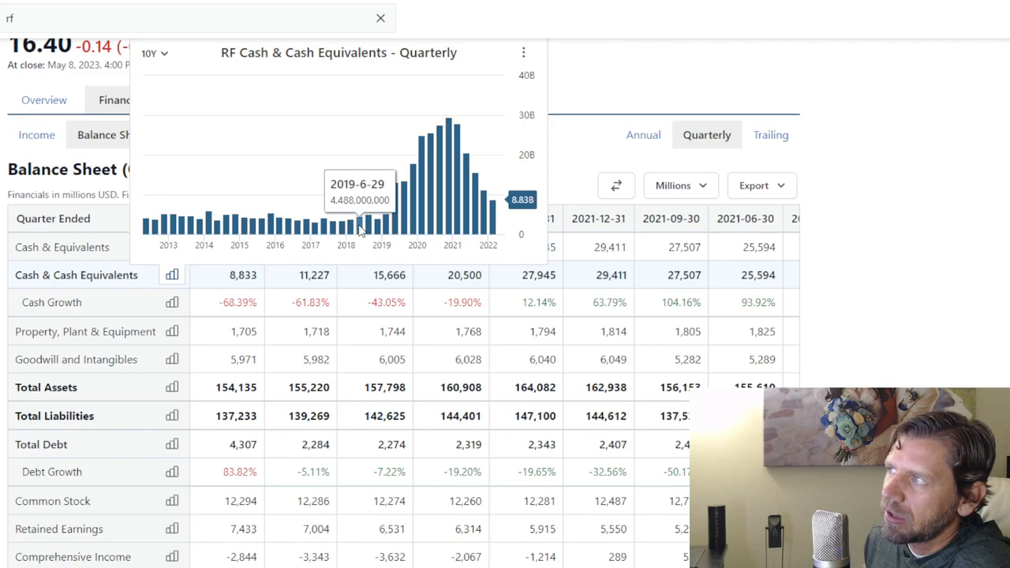
pyautogui.moveTo(433, 214)
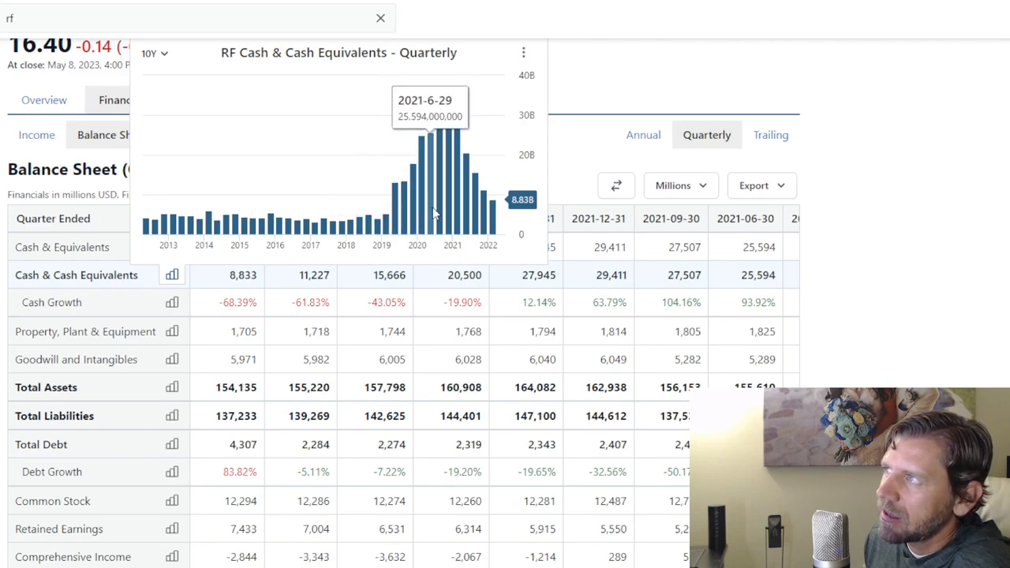
pyautogui.moveTo(470, 225)
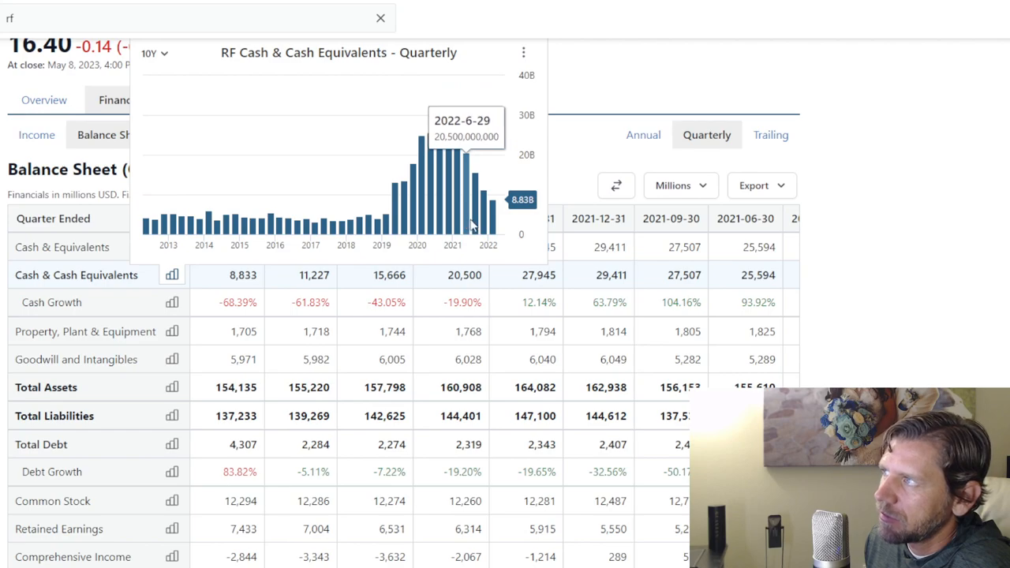
pyautogui.moveTo(493, 221)
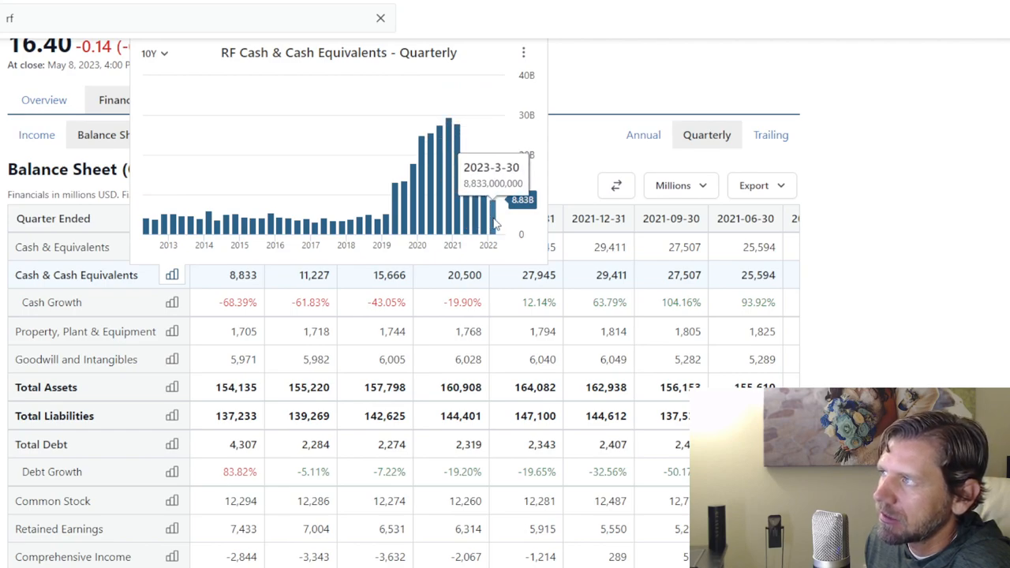
pyautogui.moveTo(513, 244)
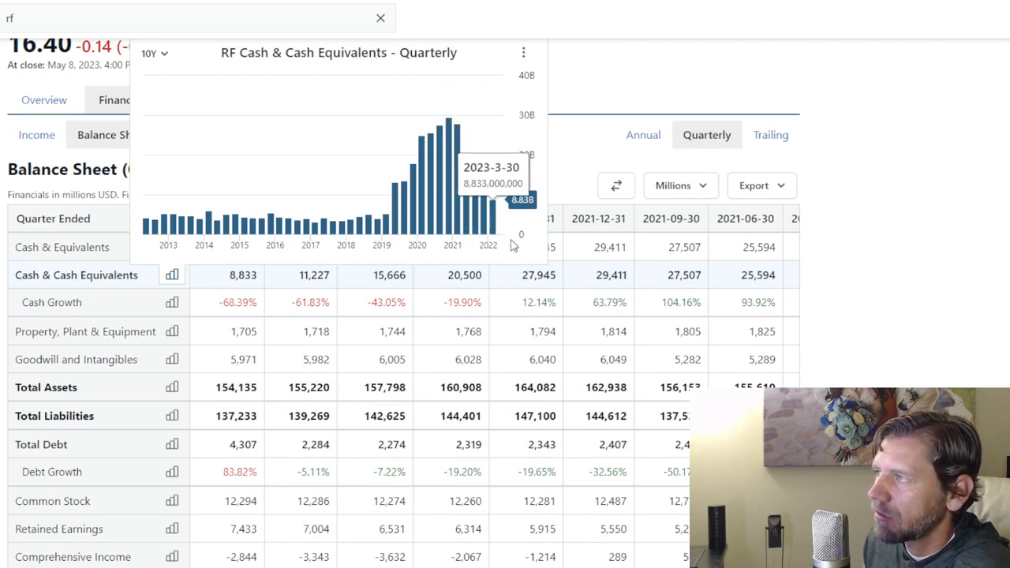
pyautogui.moveTo(524, 215)
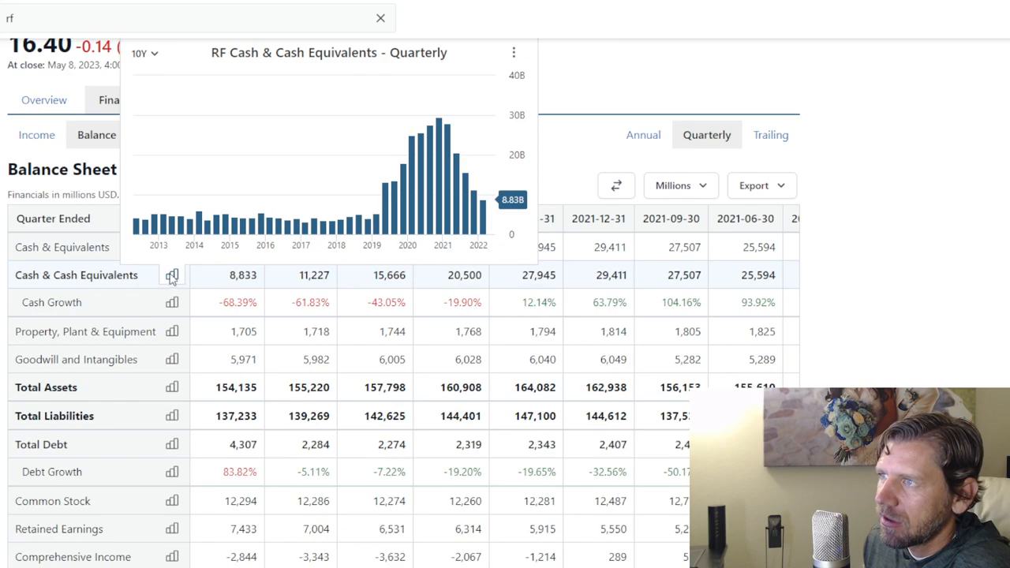
pyautogui.moveTo(301, 237)
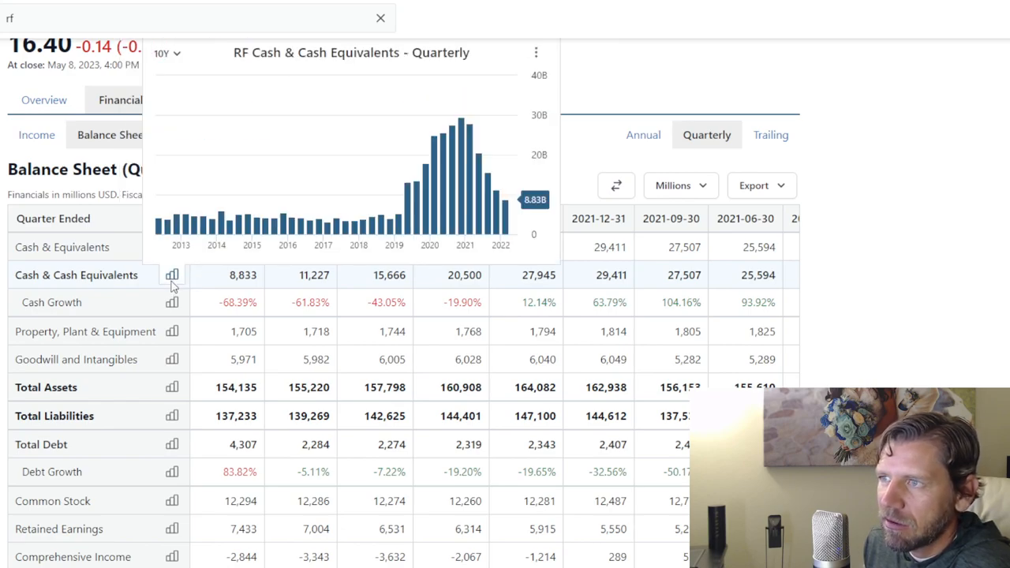
# - Open the ten-year quarterly Total Debt chart for Regions Financial
pyautogui.click(172, 303)
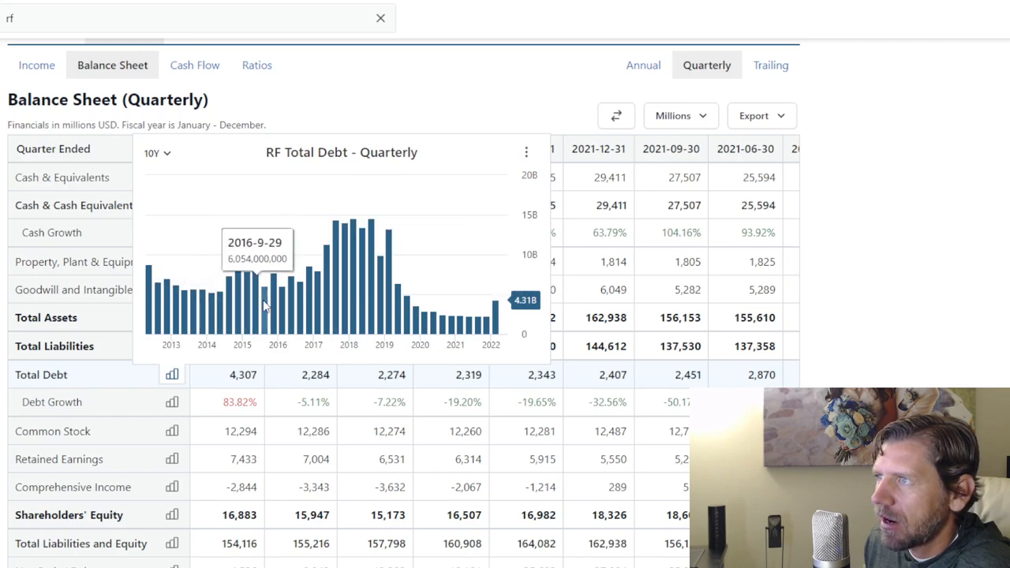
pyautogui.moveTo(284, 307)
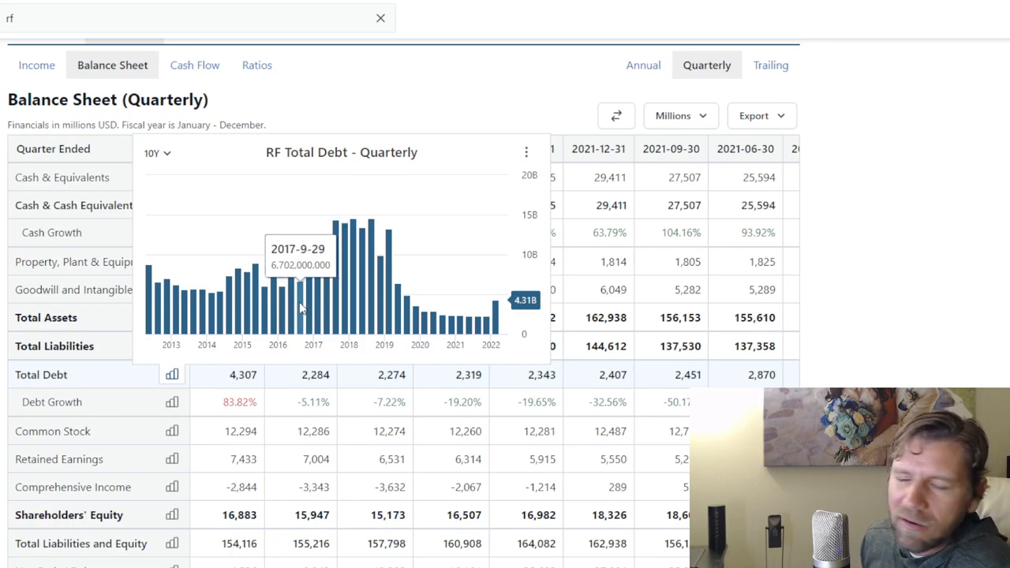
pyautogui.moveTo(300, 337)
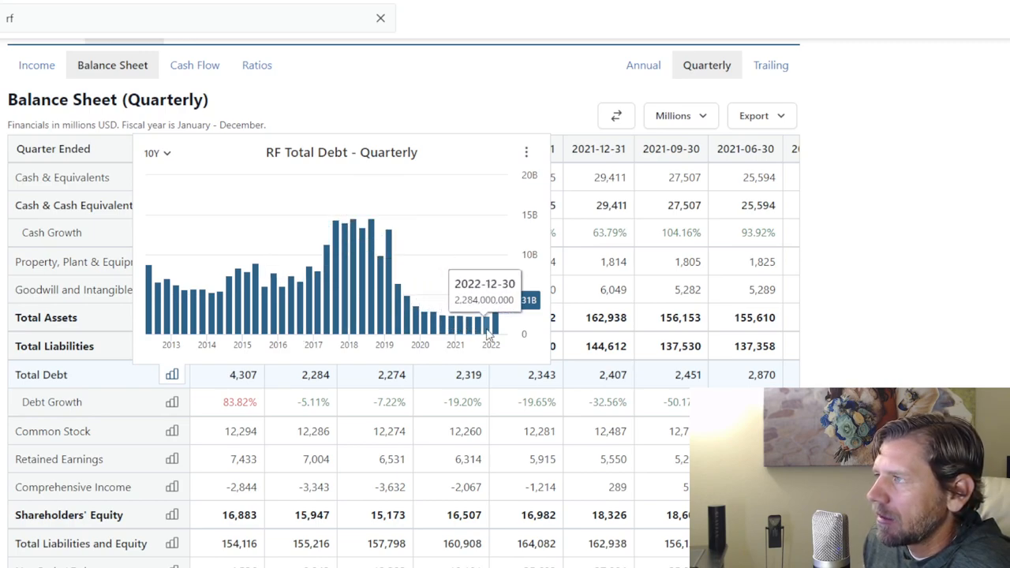
pyautogui.moveTo(458, 324)
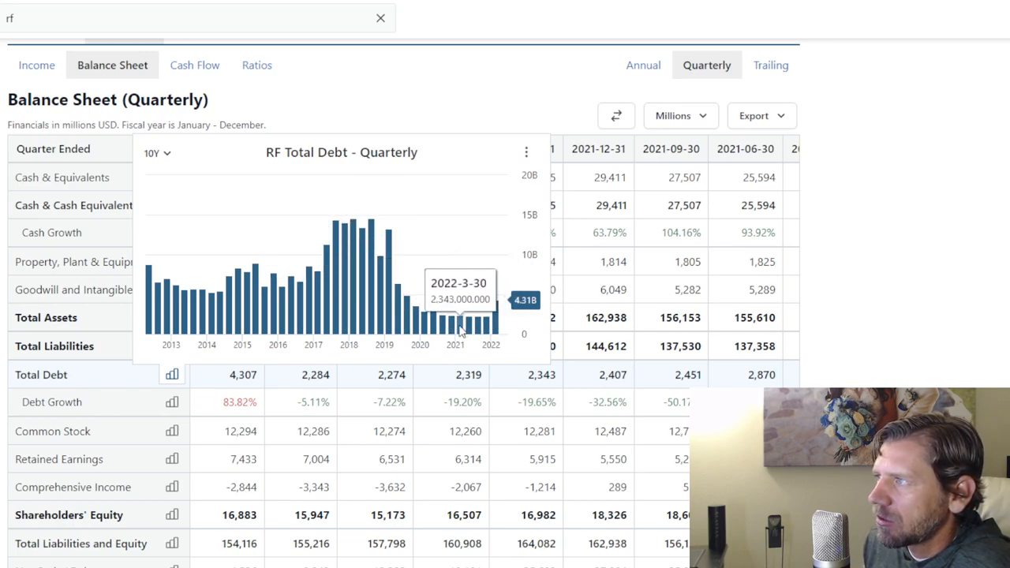
pyautogui.moveTo(483, 328)
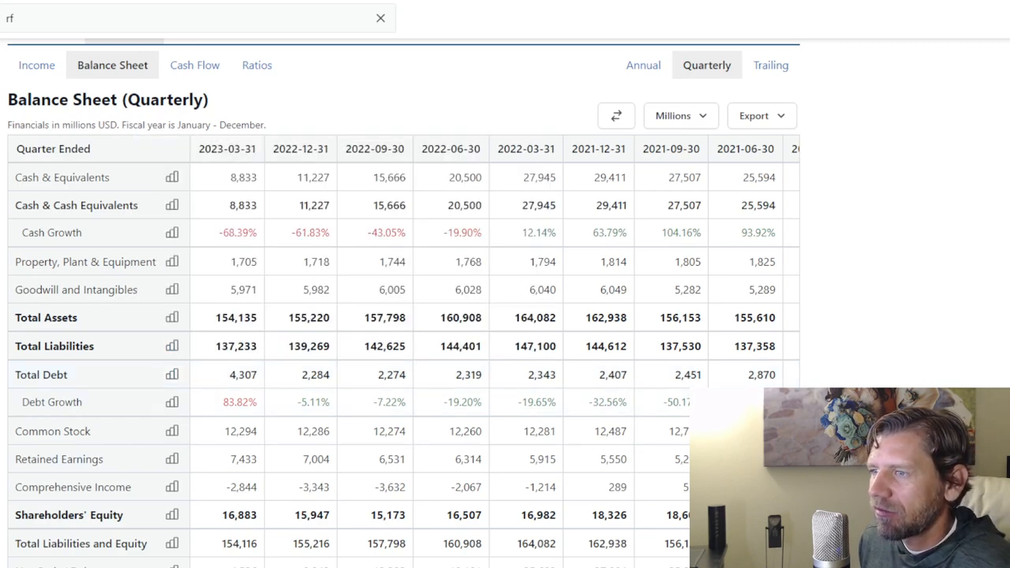
pyautogui.click(172, 487)
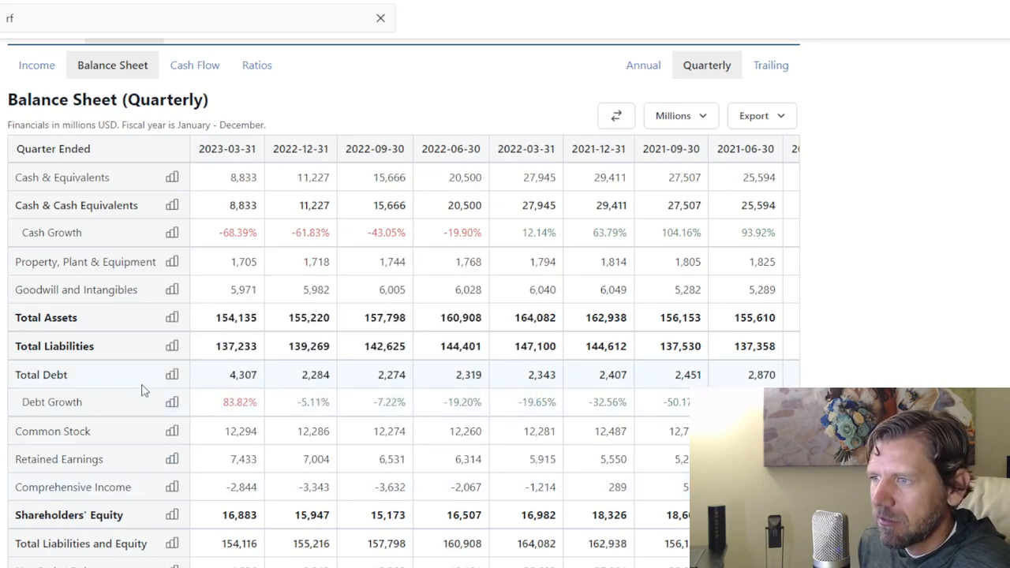
pyautogui.scroll(-3)
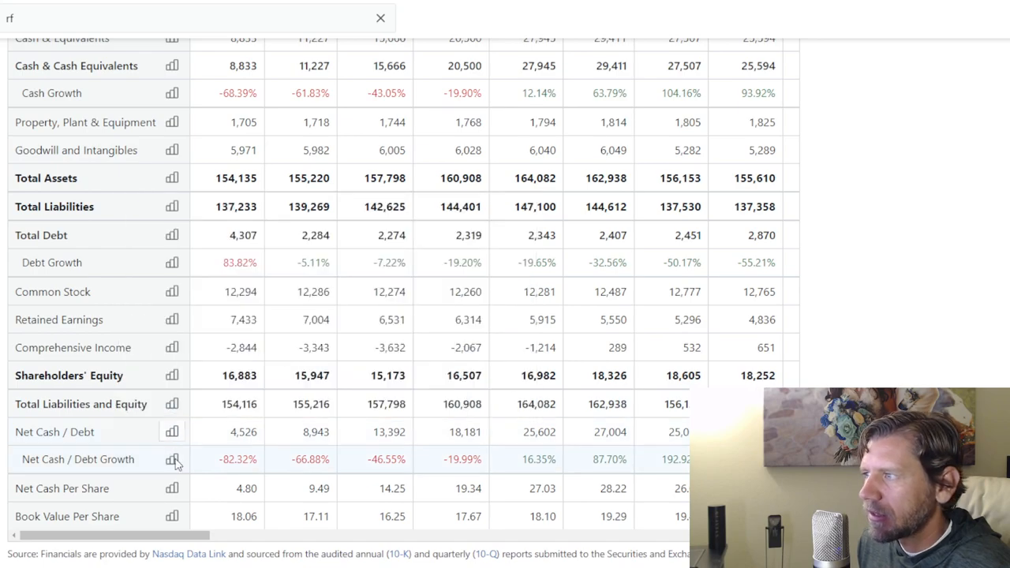
pyautogui.click(172, 460)
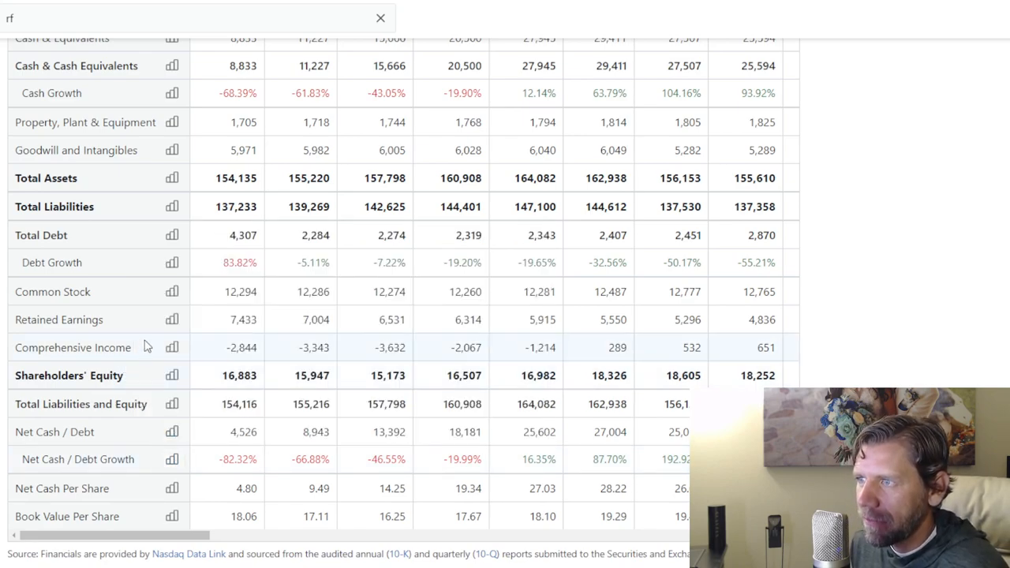
pyautogui.click(172, 375)
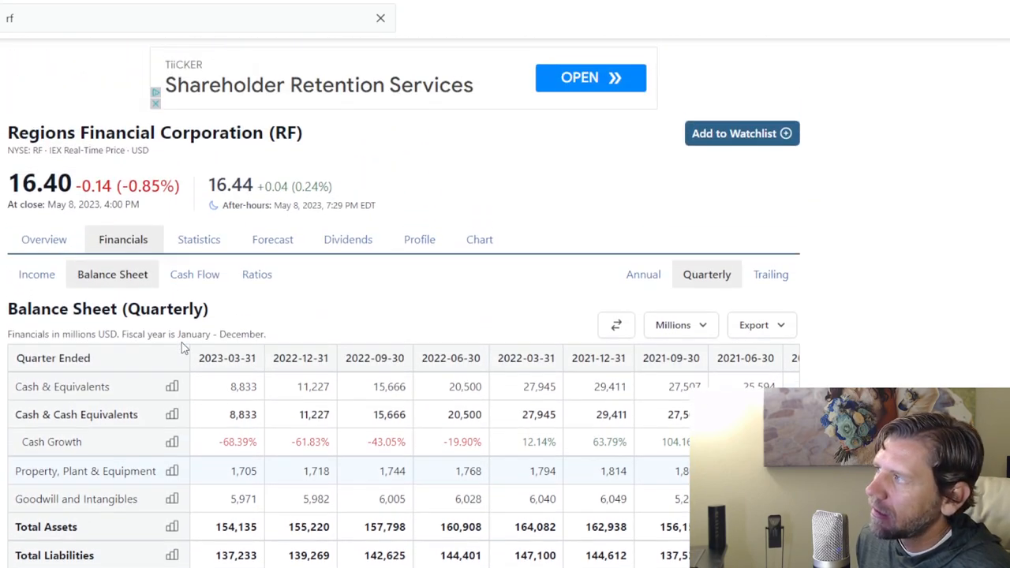
pyautogui.moveTo(497, 290)
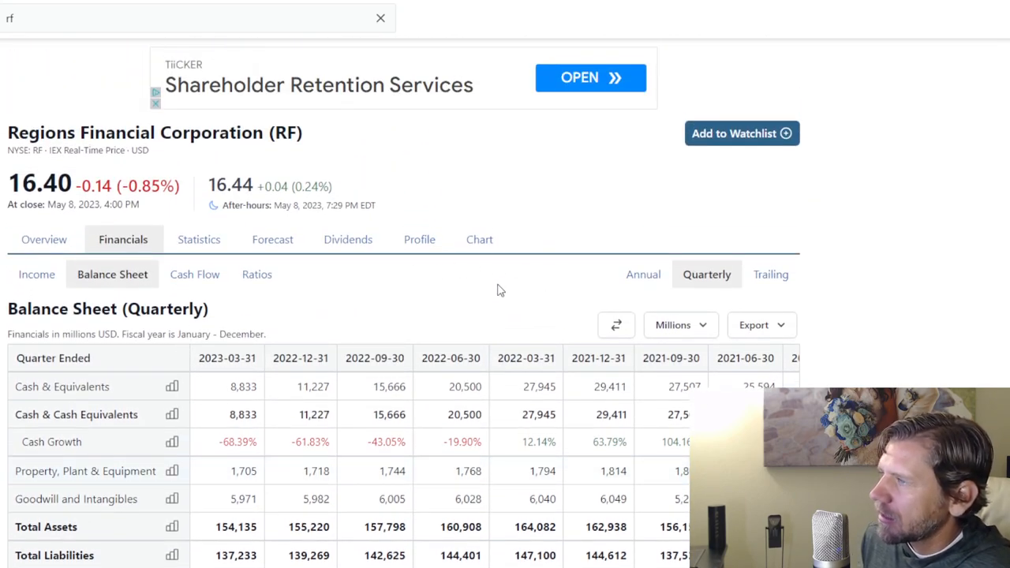
pyautogui.moveTo(276, 259)
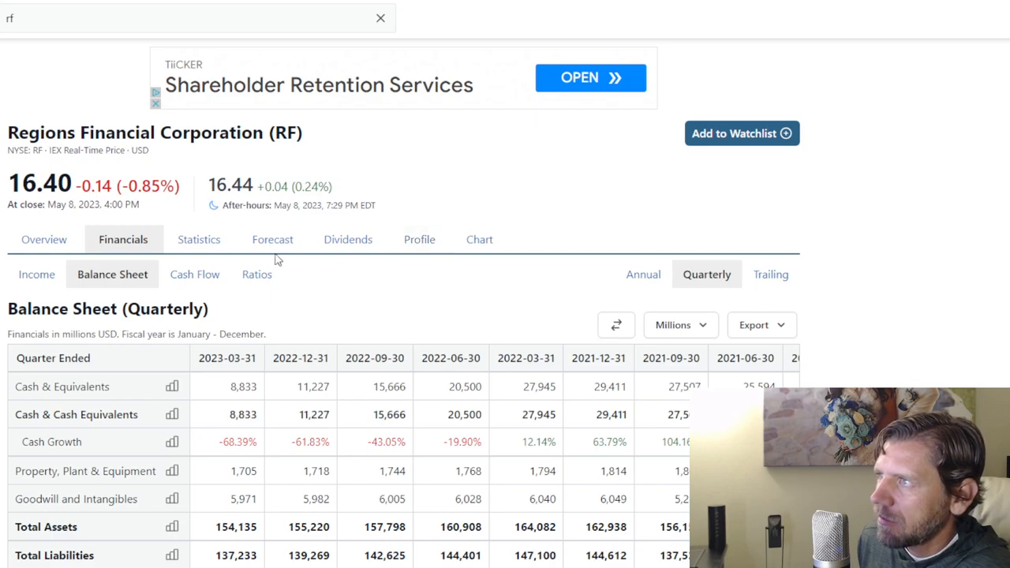